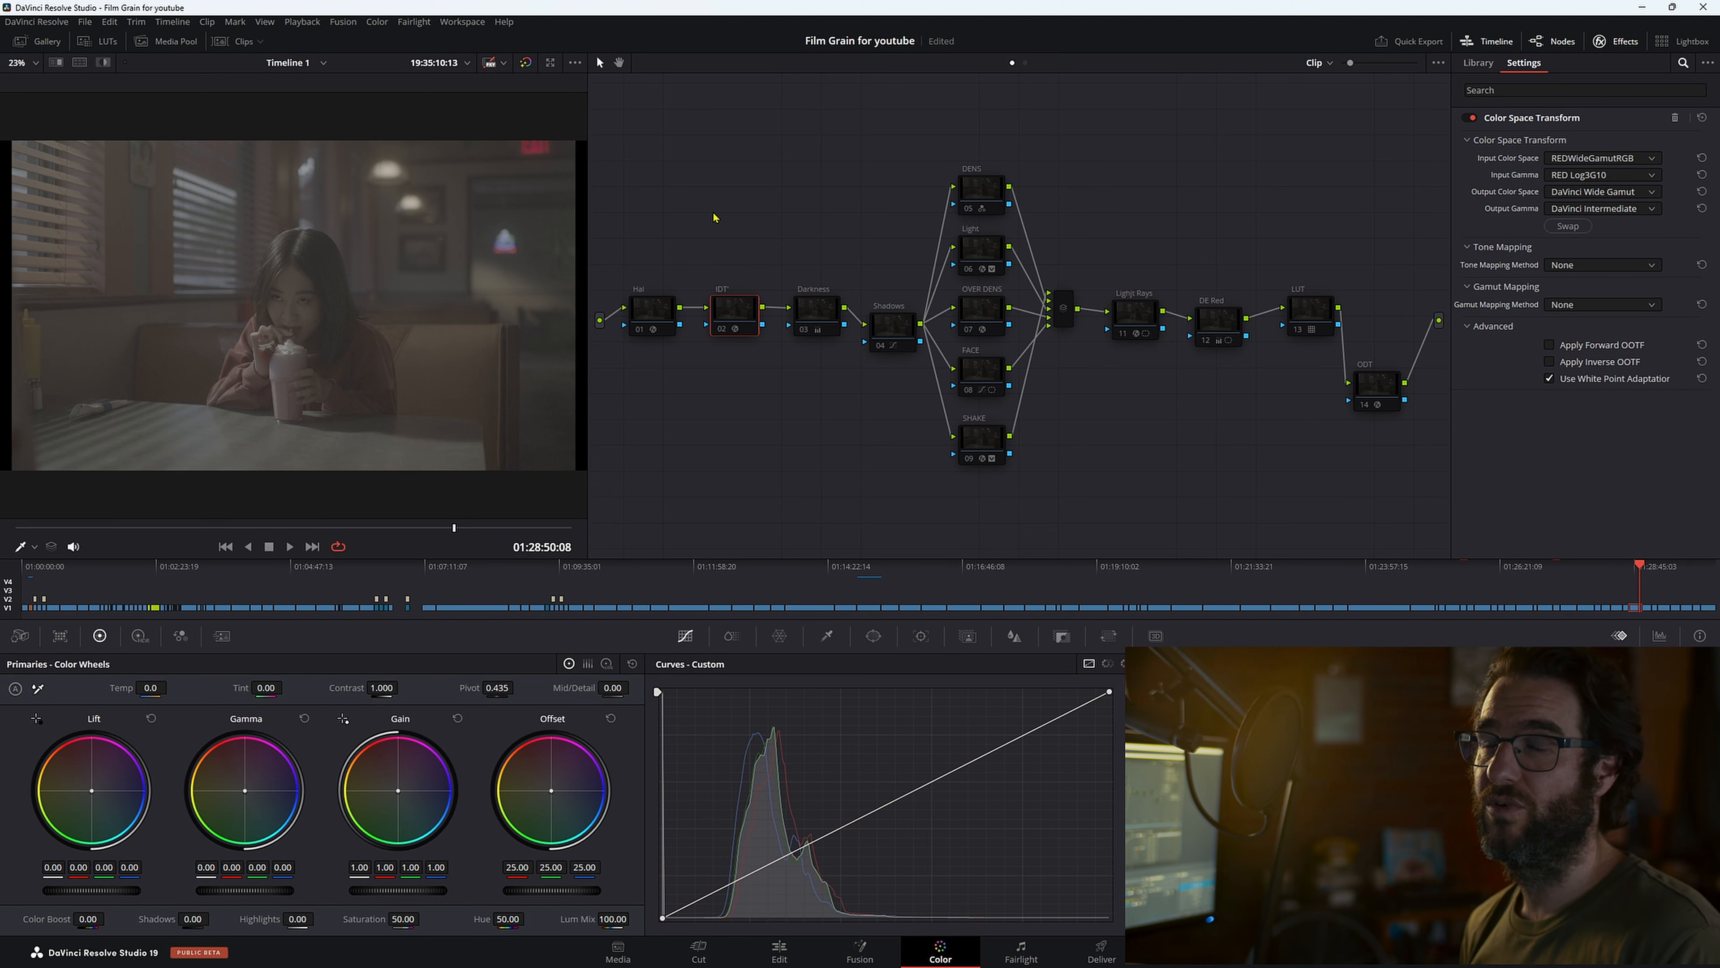
mouse_move(732, 314)
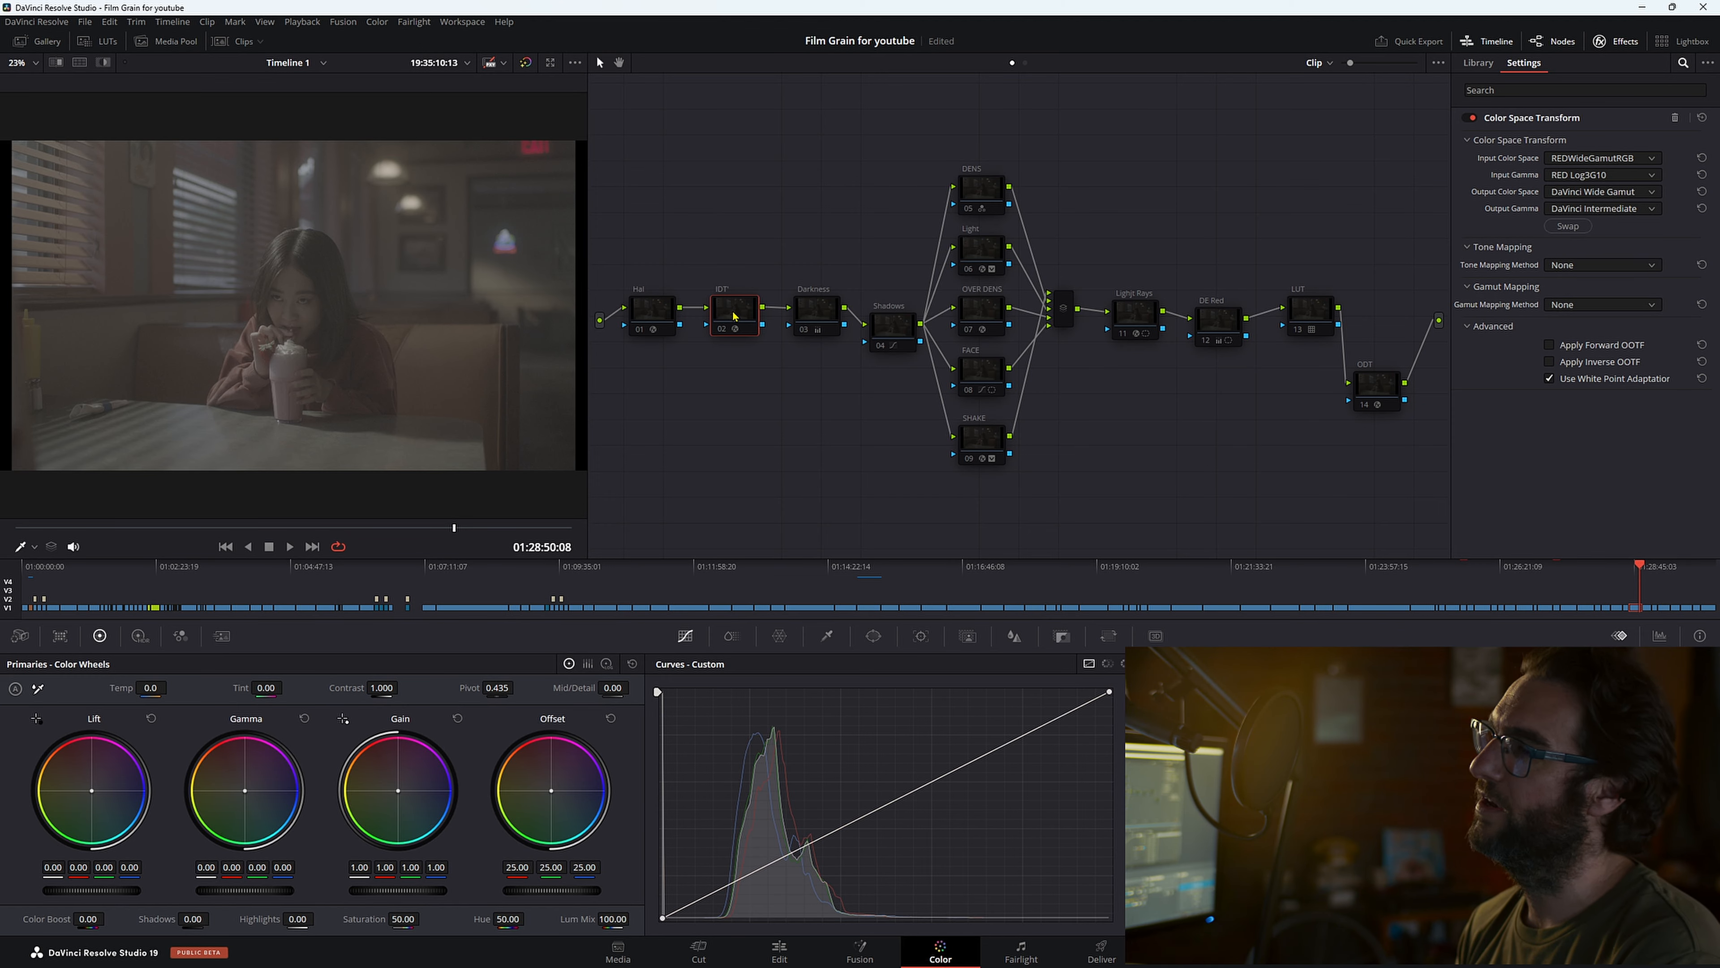
mouse_move(1218, 233)
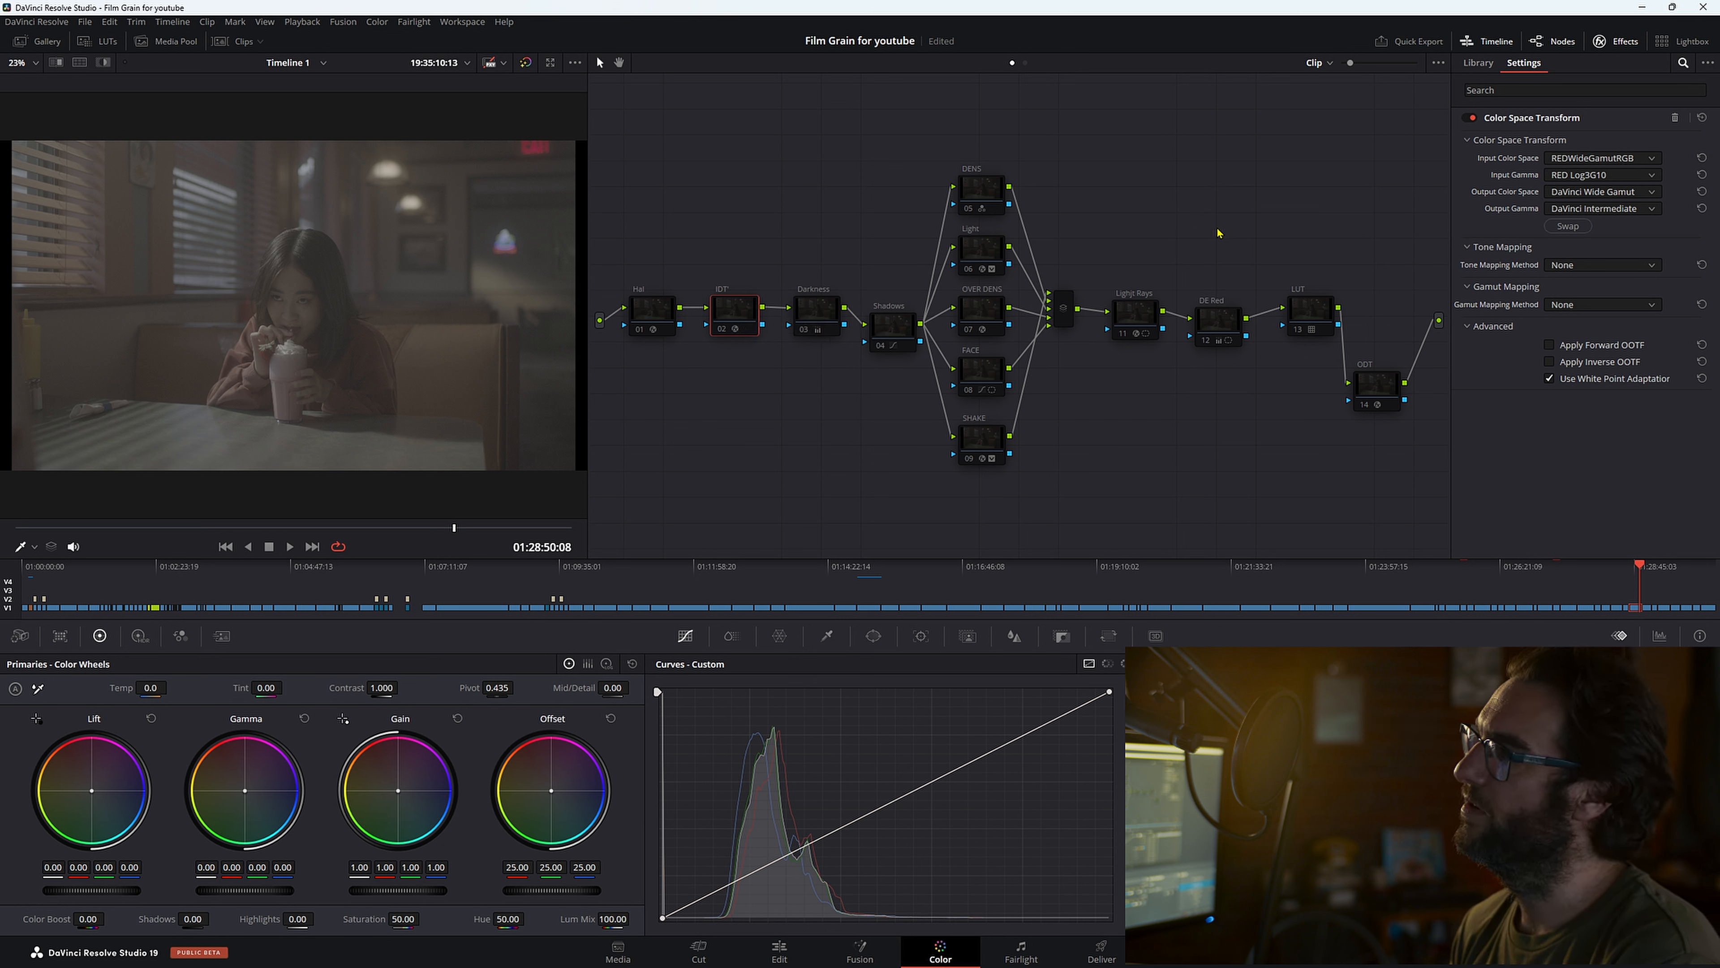
mouse_move(1524, 192)
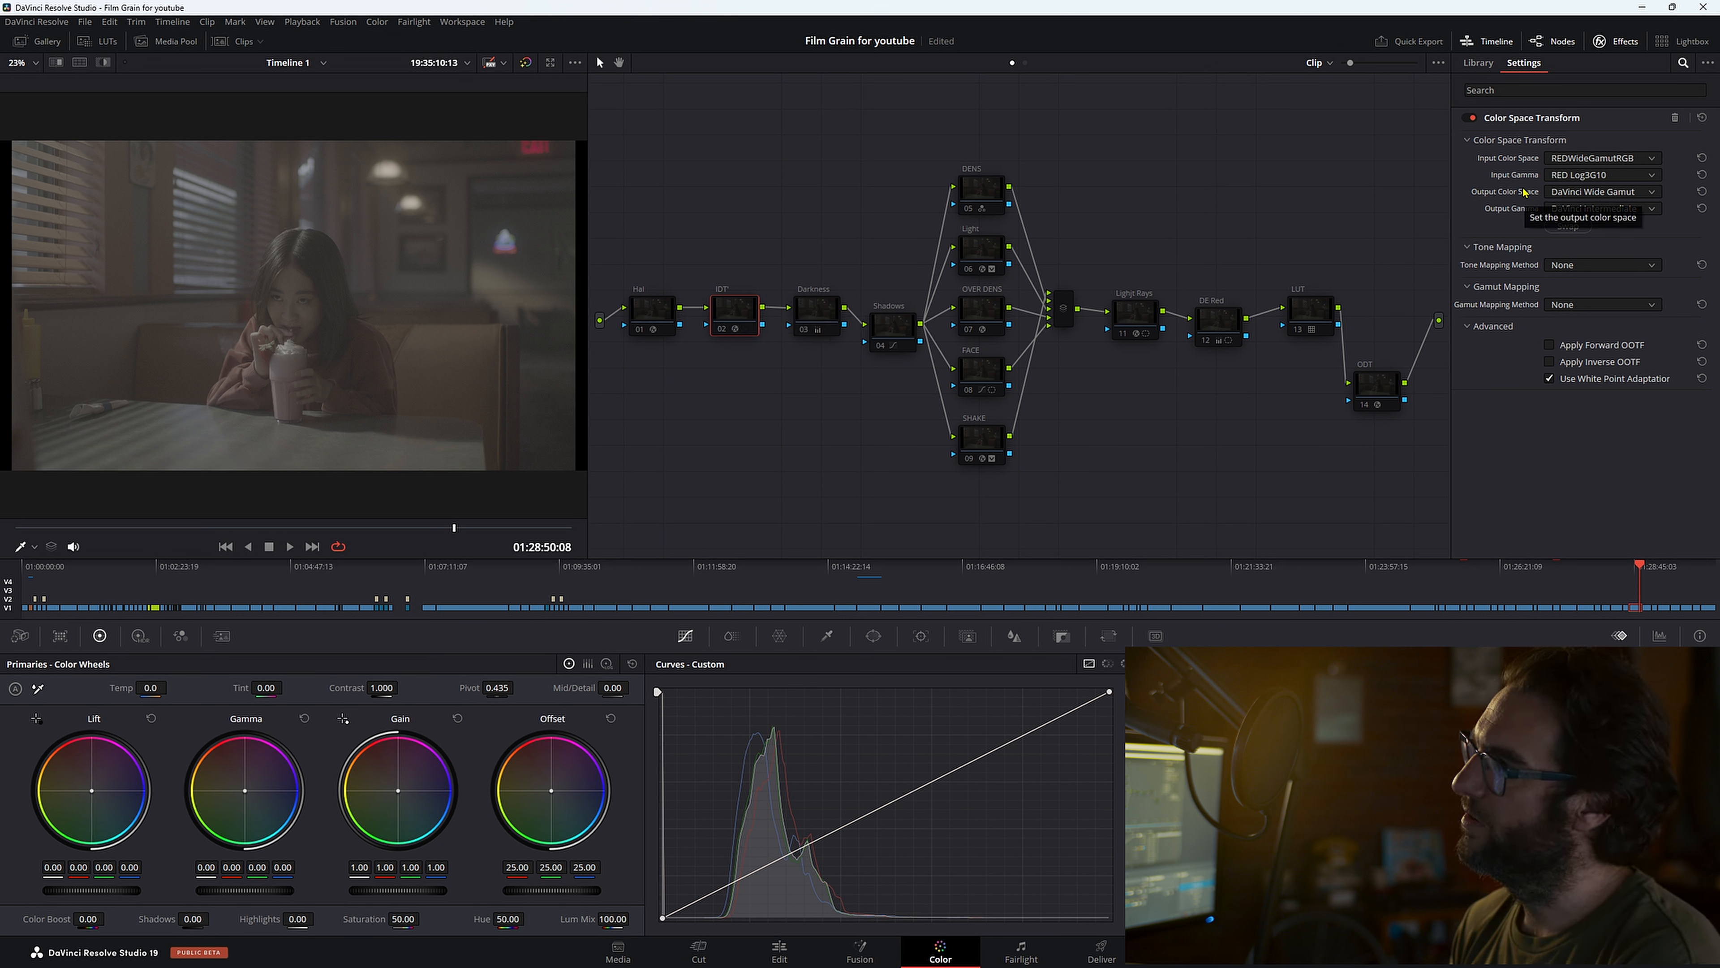
Step: Show the IDT node's transform: REDWideGamutRGB/Log3G10 in, DaVinci Wide Gamut/Intermediate out
click(1599, 209)
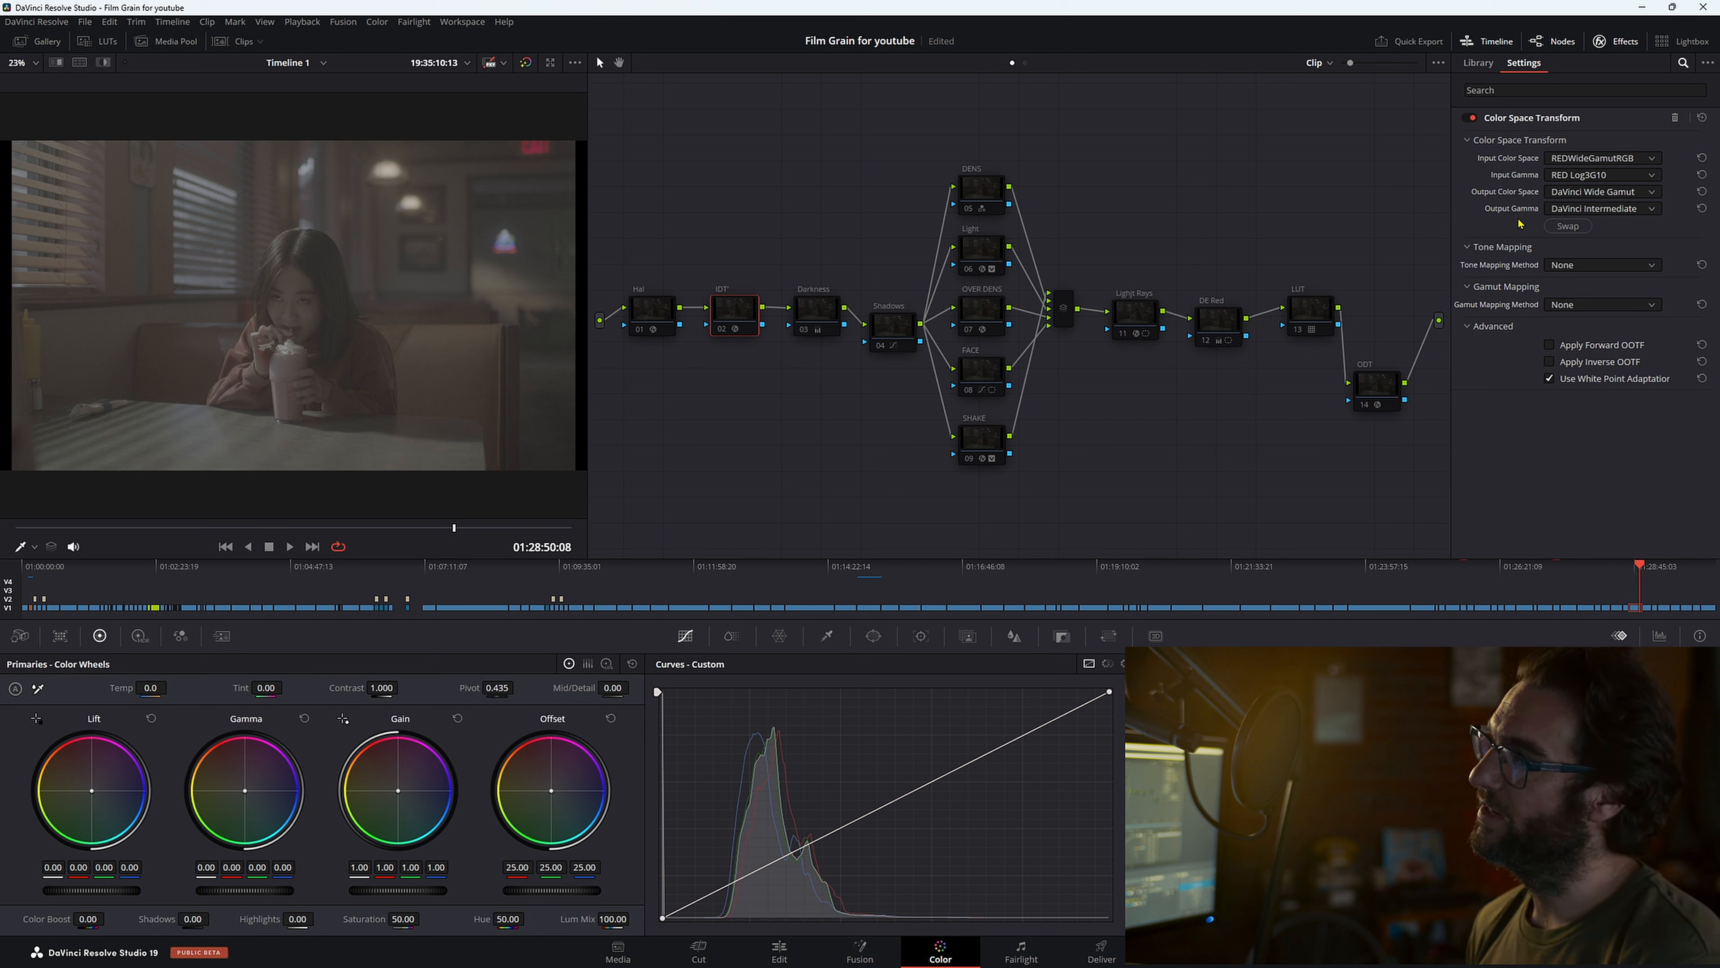
mouse_move(1563, 239)
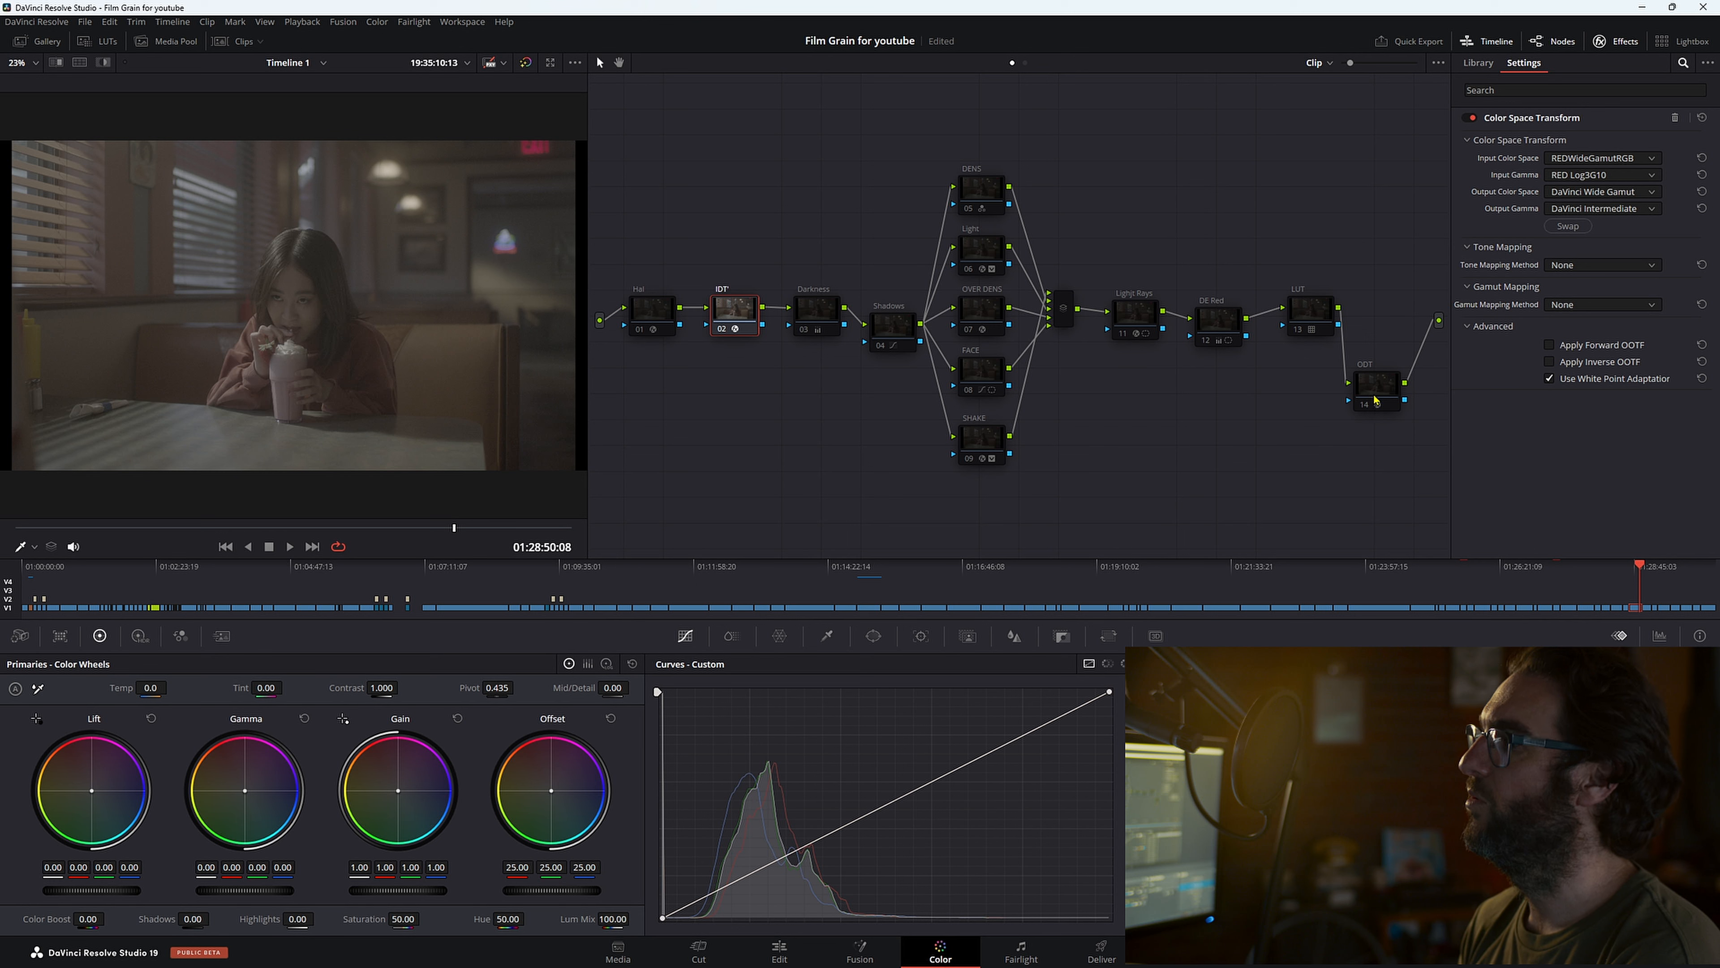
Step: Show the ODT node's transform to Rec.709 Gamma 2.4 with luminance mapping and saturation compression
click(1365, 382)
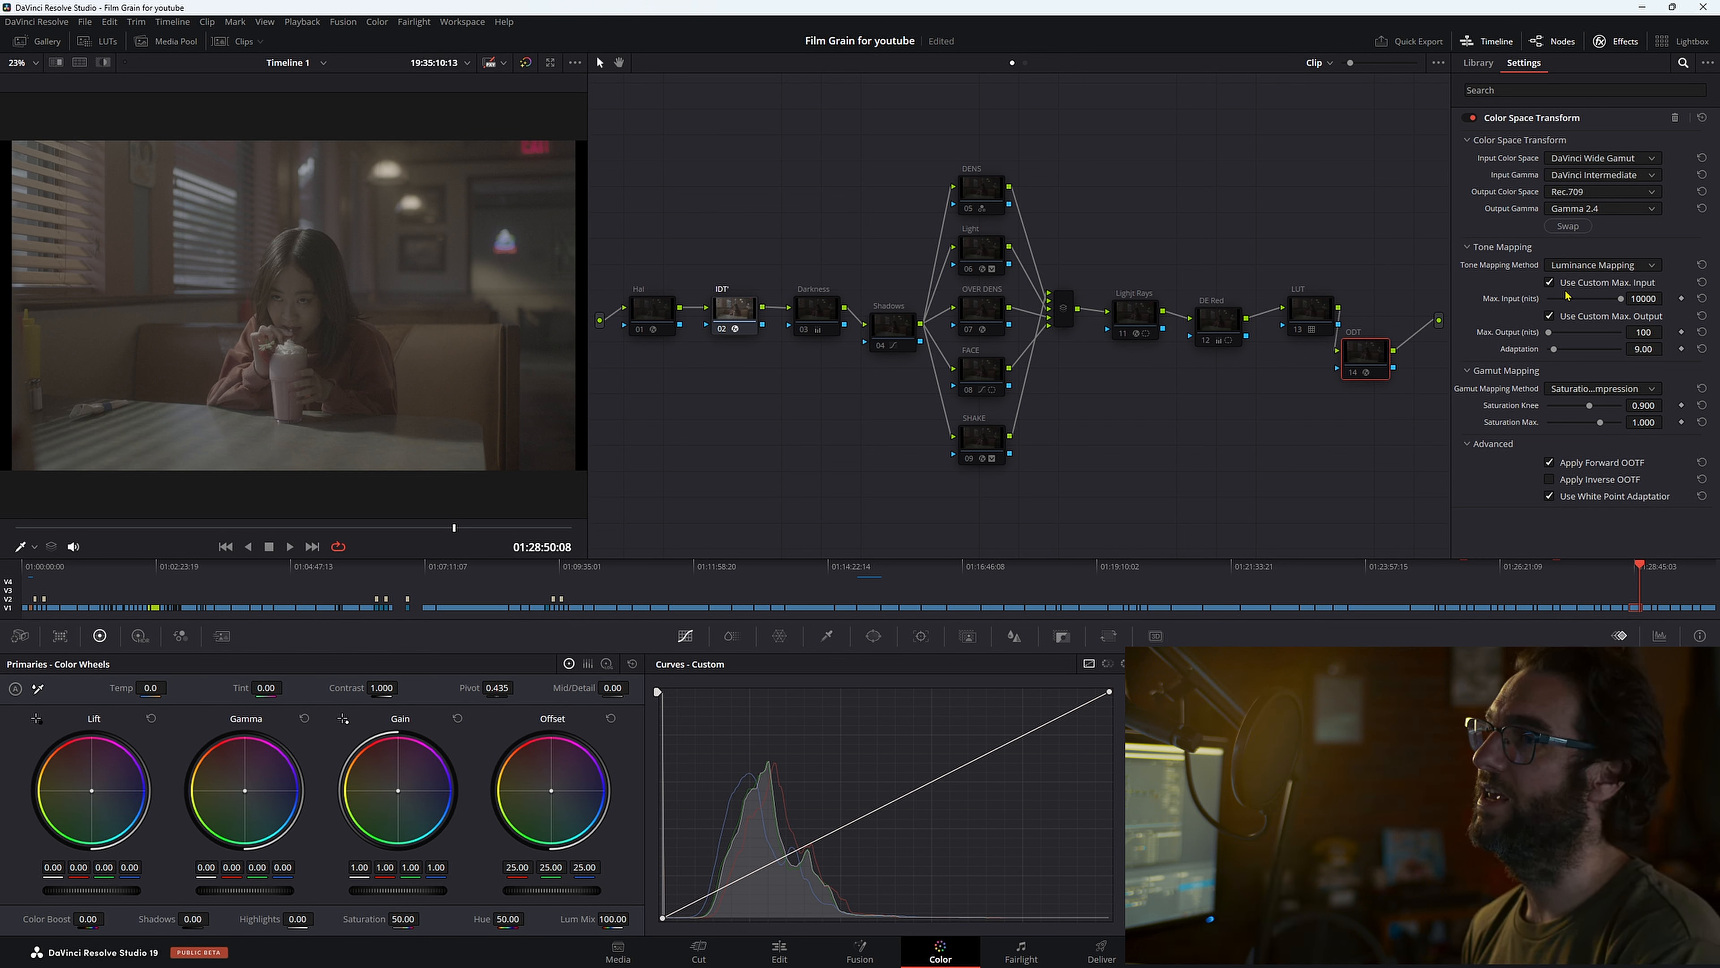
mouse_move(1579, 282)
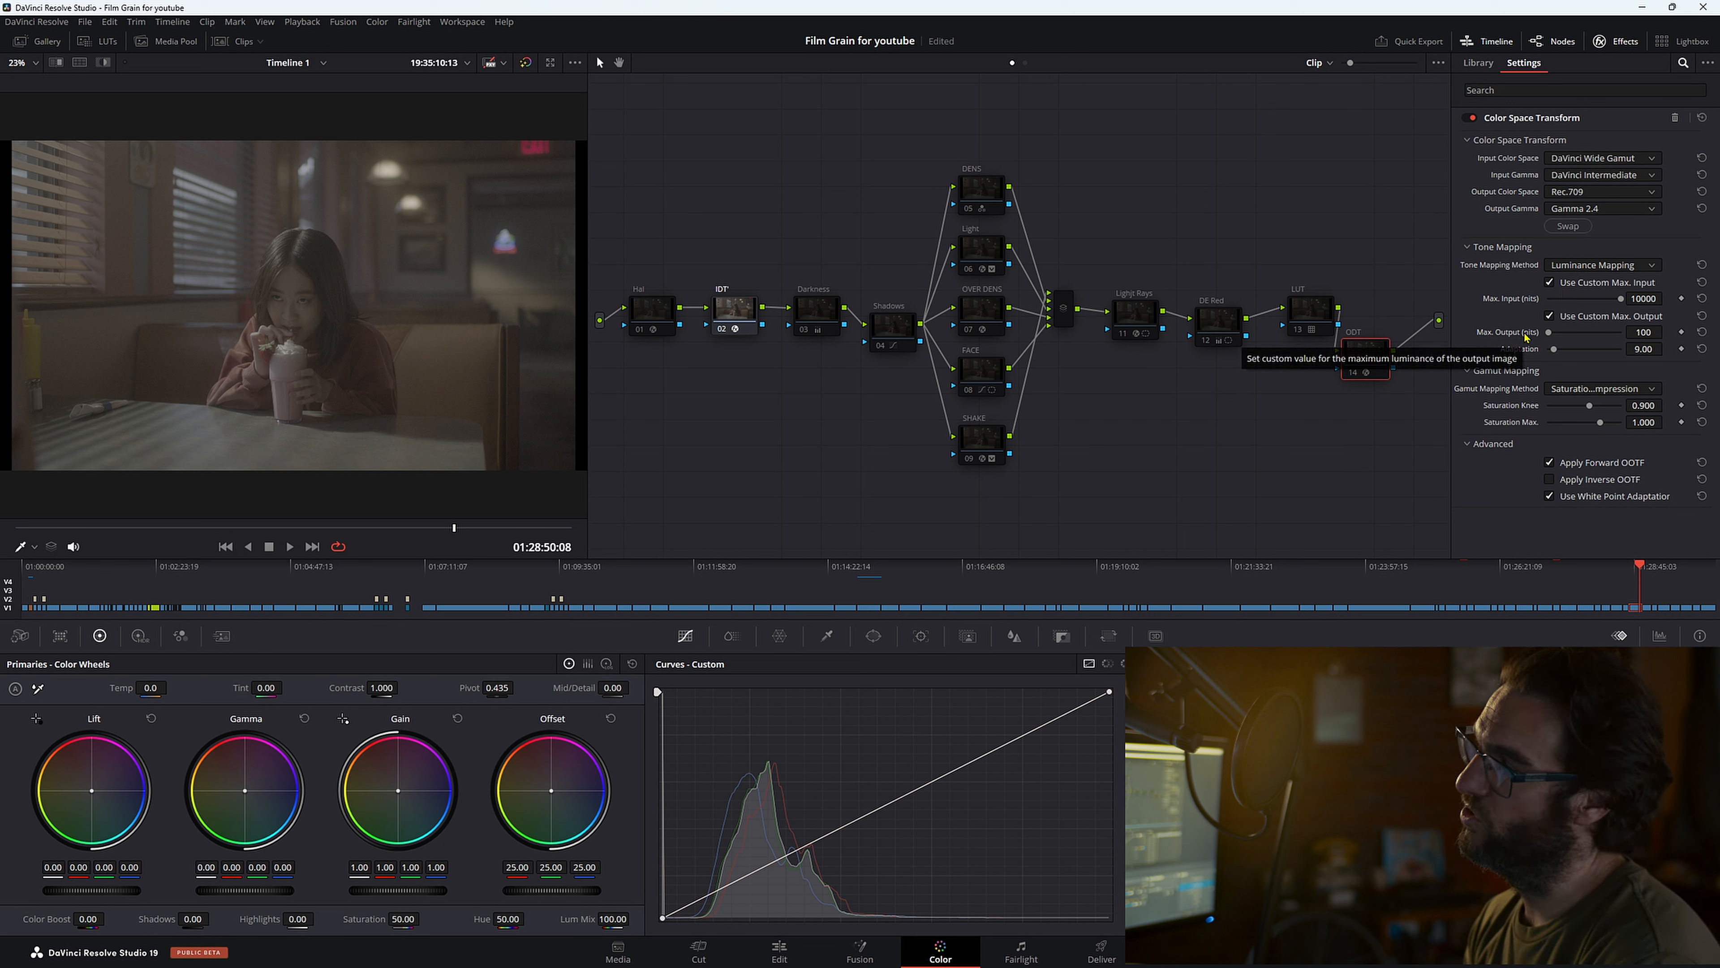
mouse_move(1598, 344)
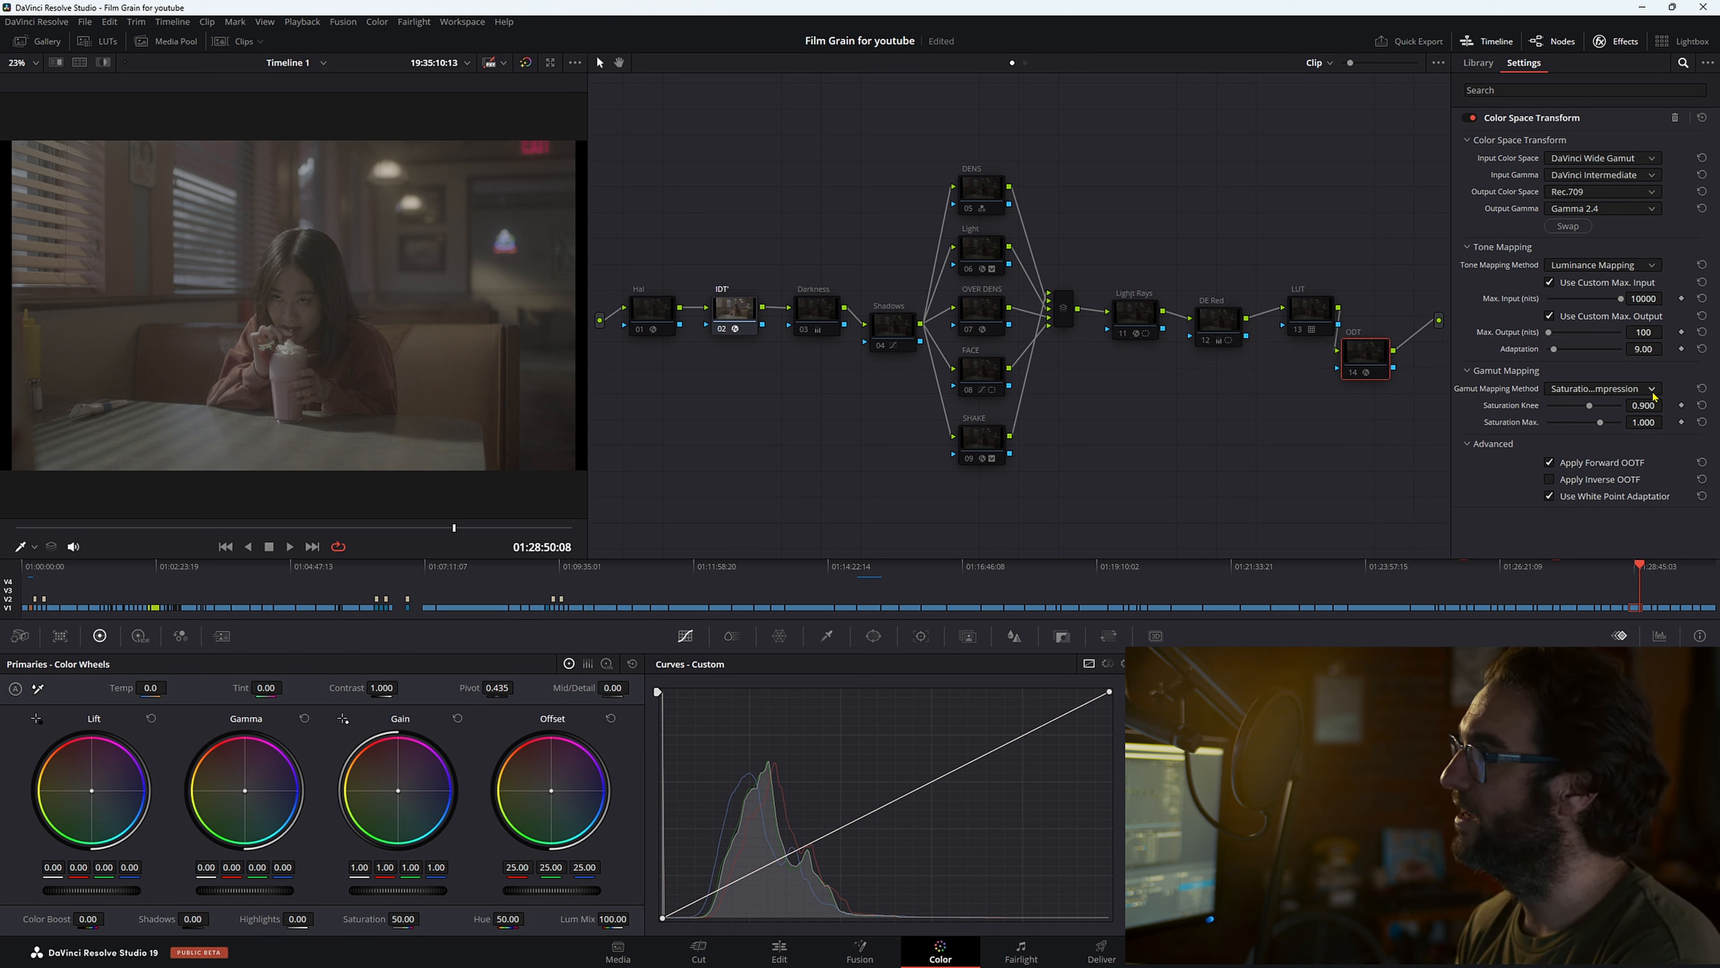
mouse_move(1470, 398)
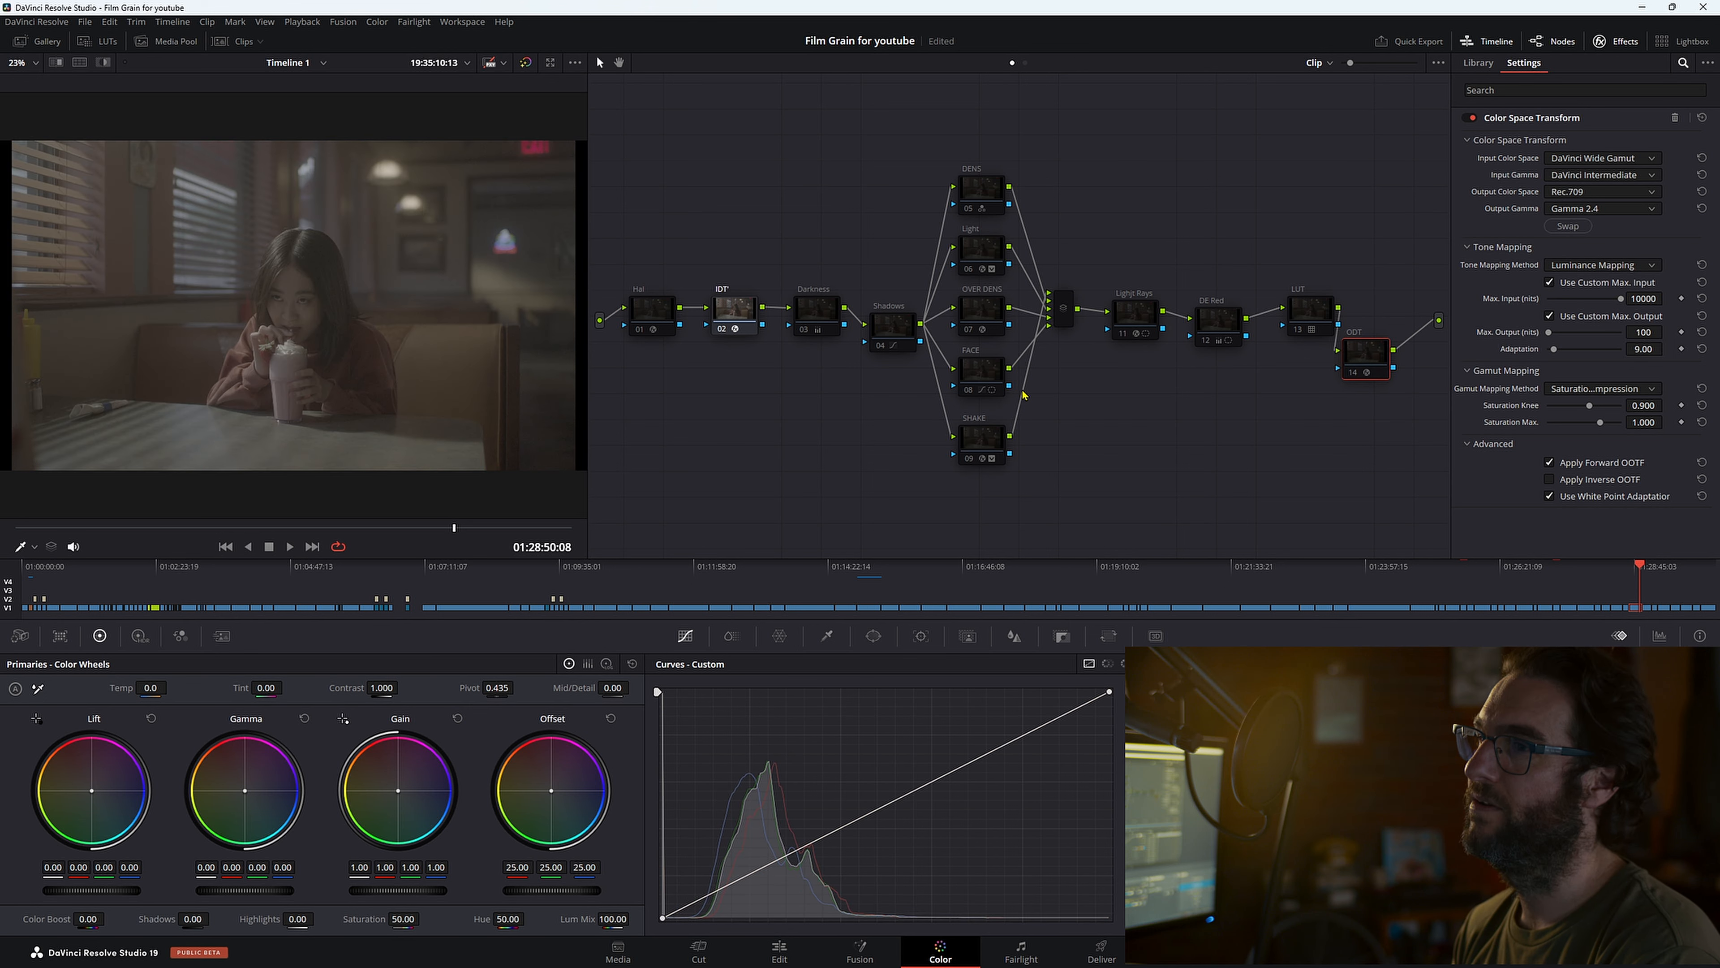
Step: Enable the ODT node so the diner shot appears fully graded in Rec.709
click(1364, 351)
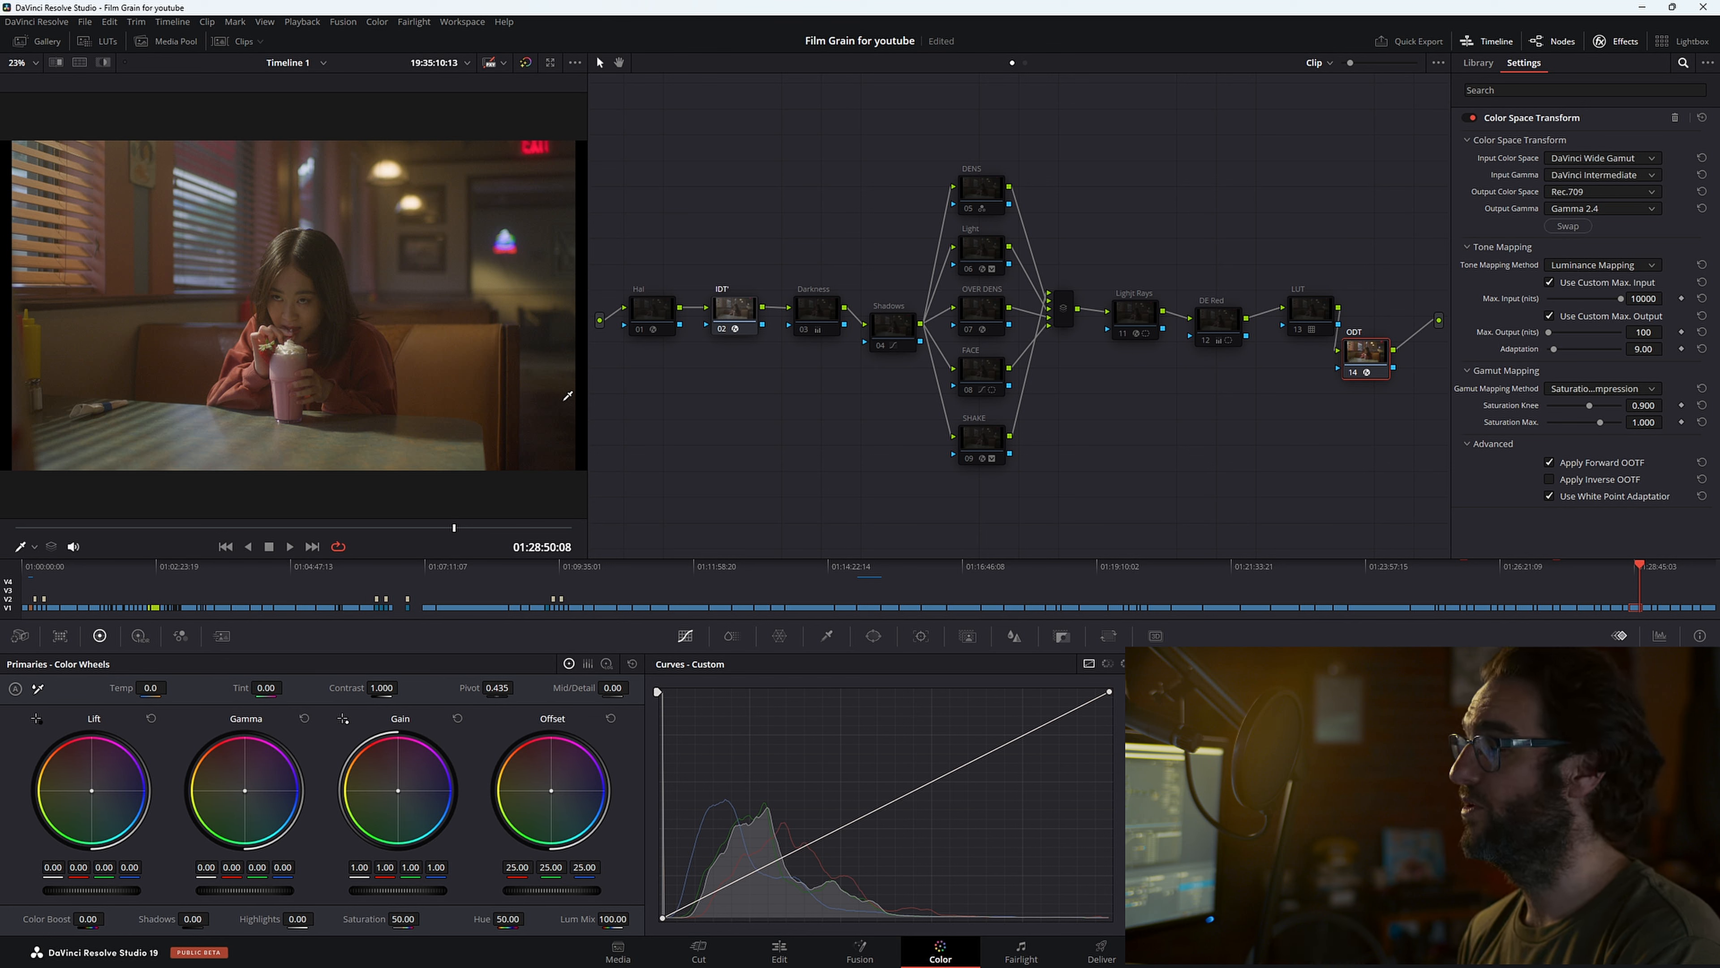
mouse_move(446, 544)
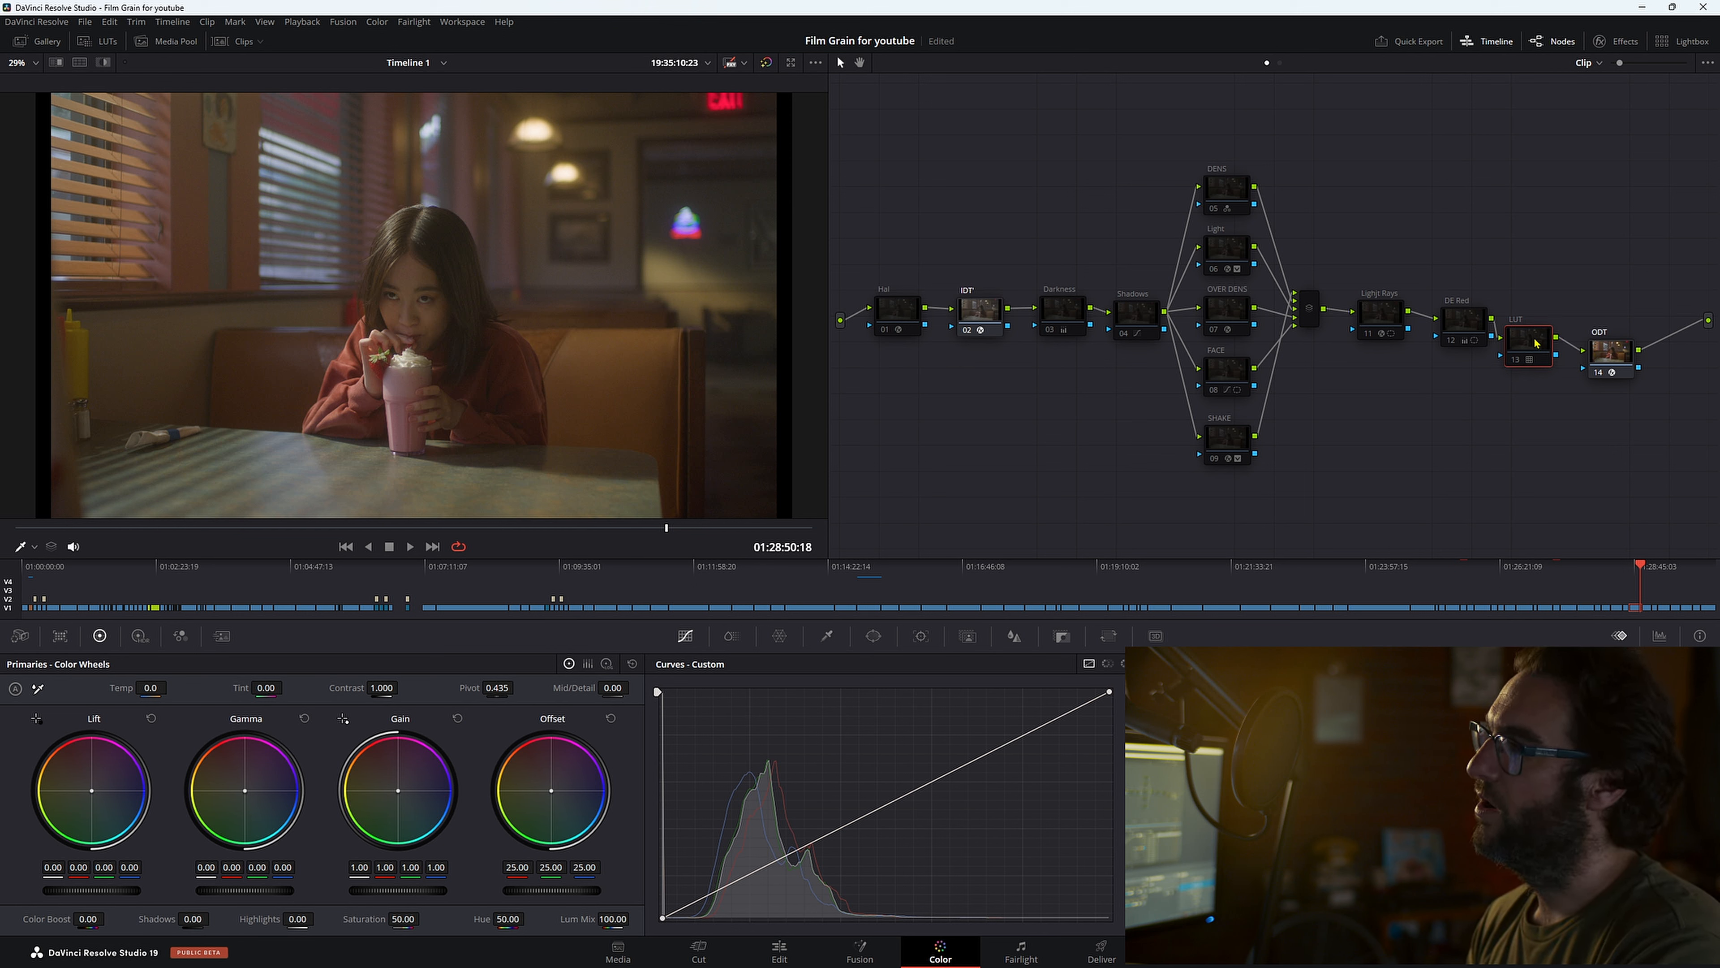
mouse_move(1528, 342)
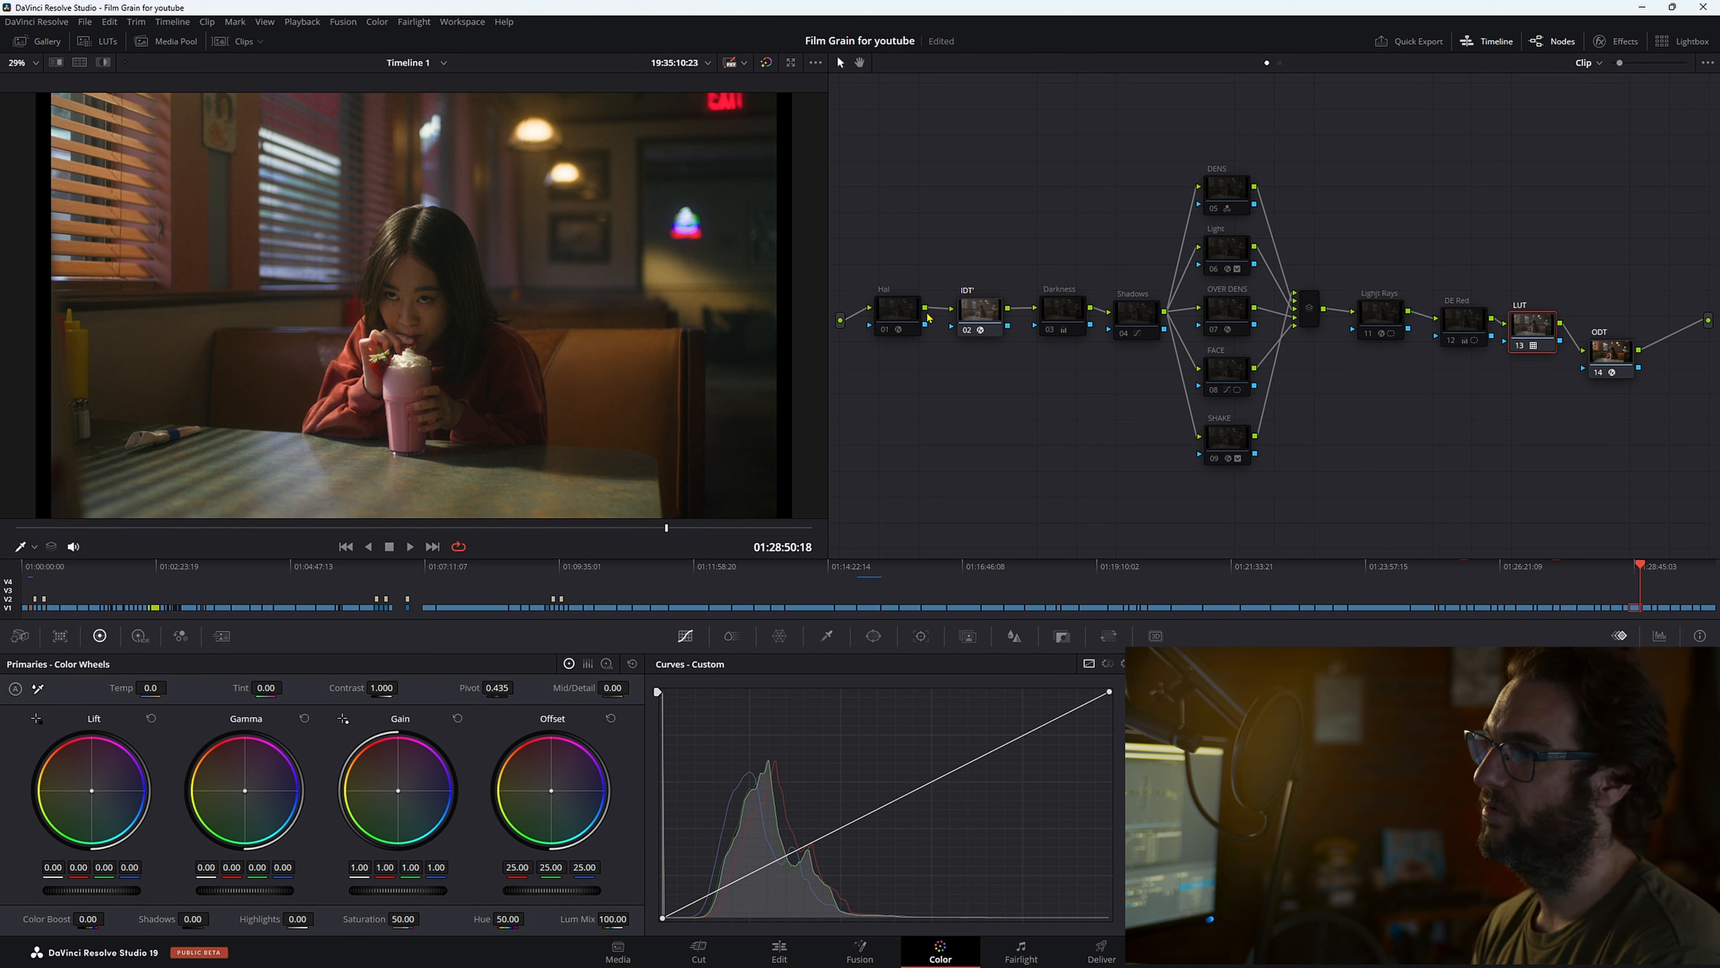
Step: Show the Hal node's Halation OFX isolation and dye-layer reflection settings
click(896, 311)
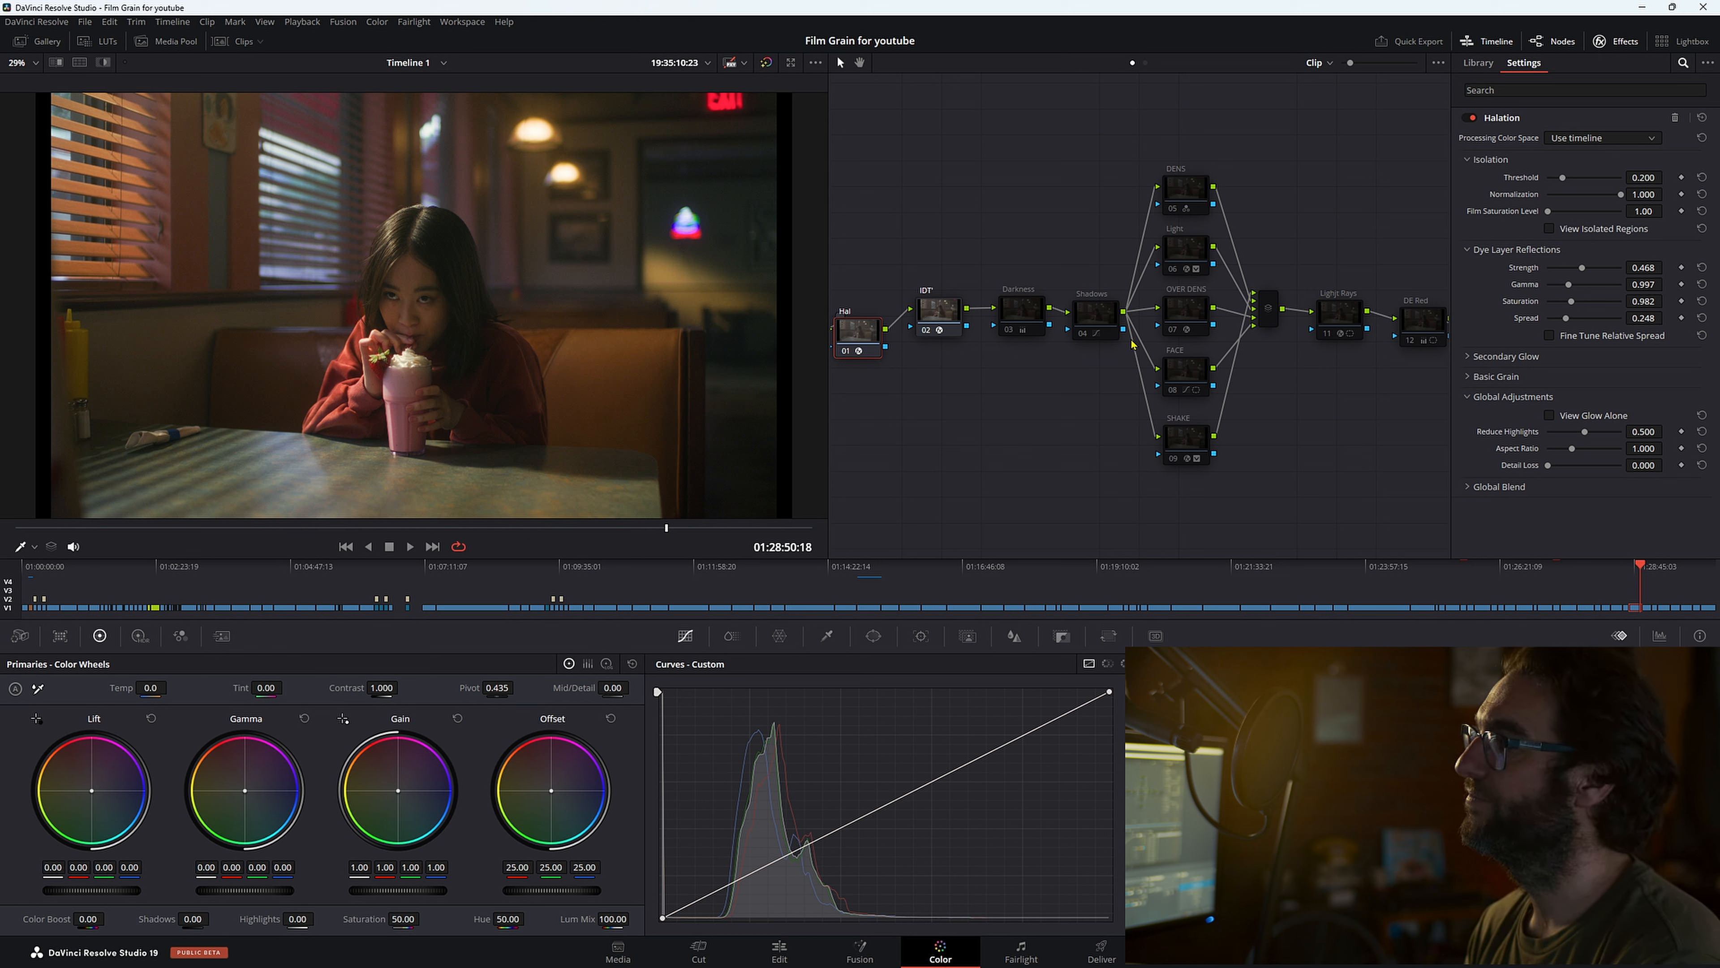
Step: Show the Darkness node's lowered gamma, gain and offset, dismissing its context menu unchanged
click(1477, 63)
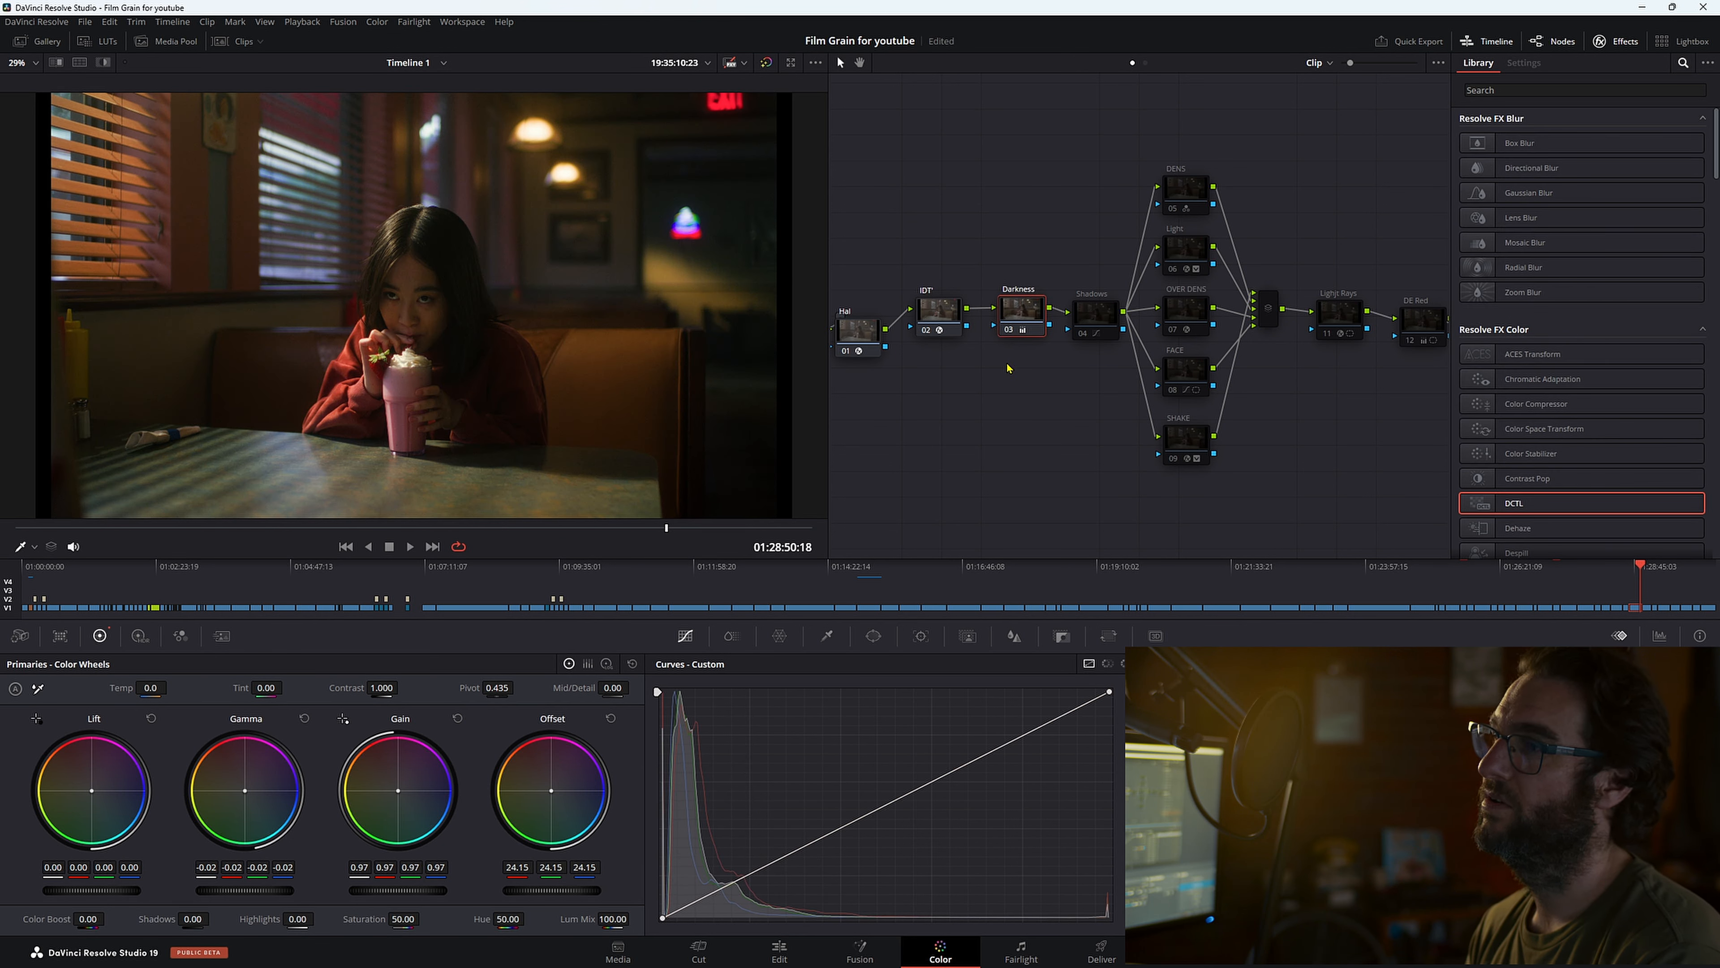
right_click(1017, 302)
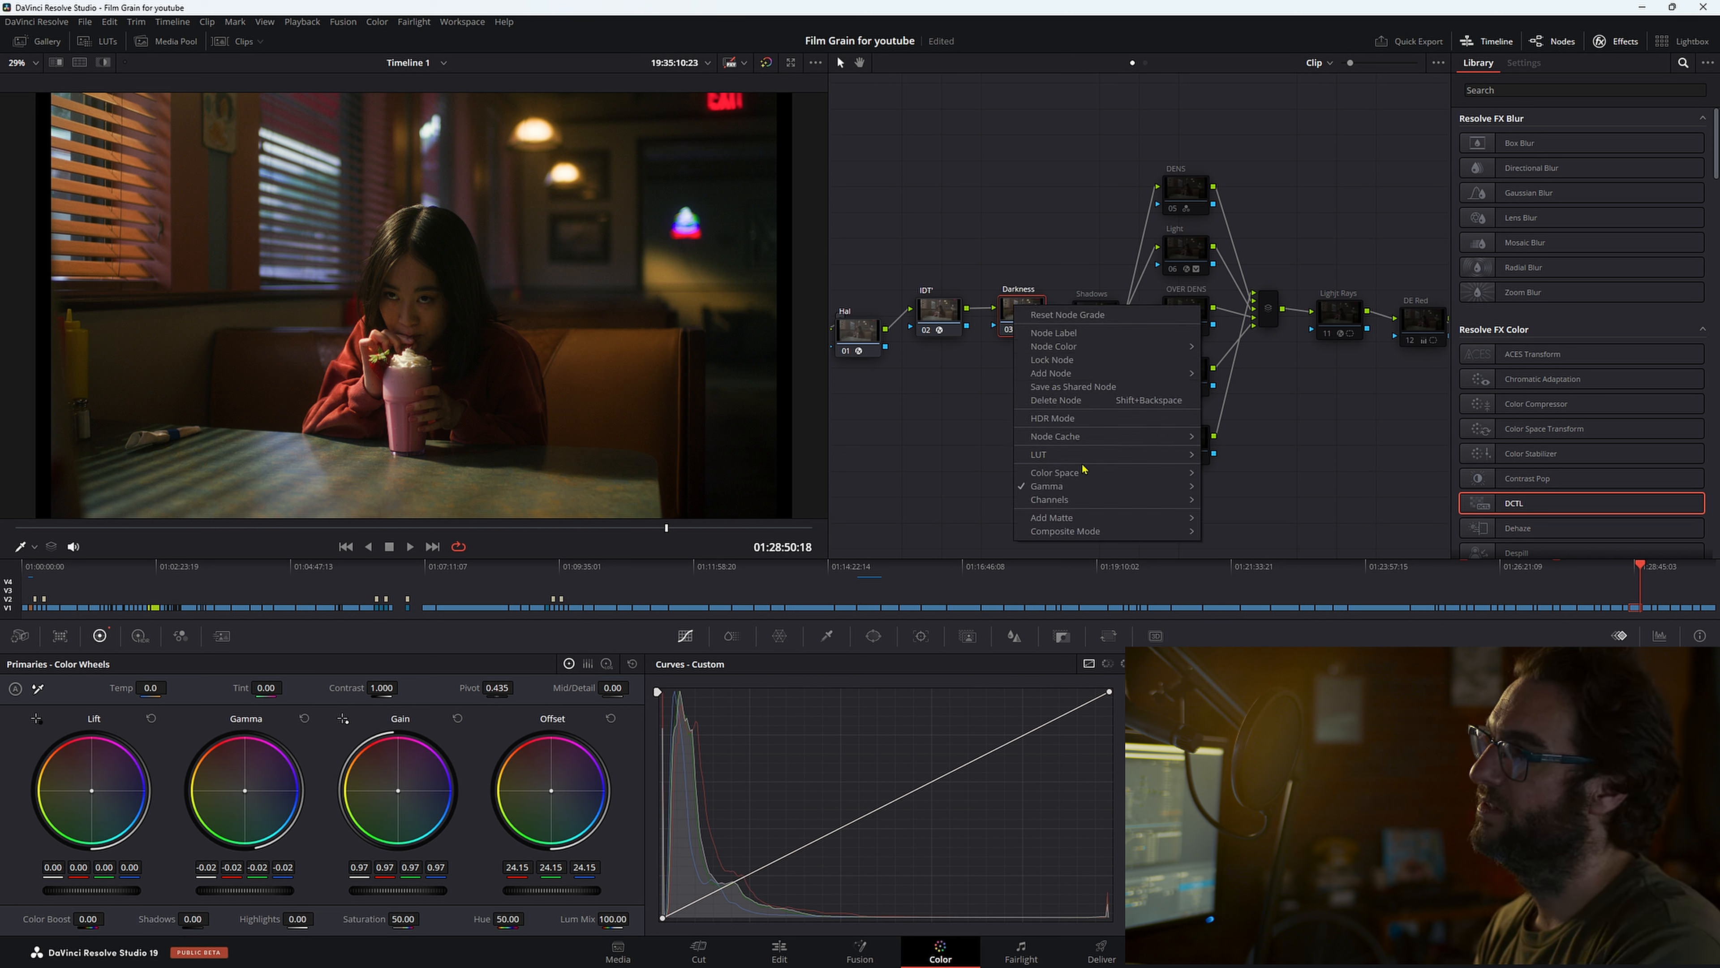
click(1042, 484)
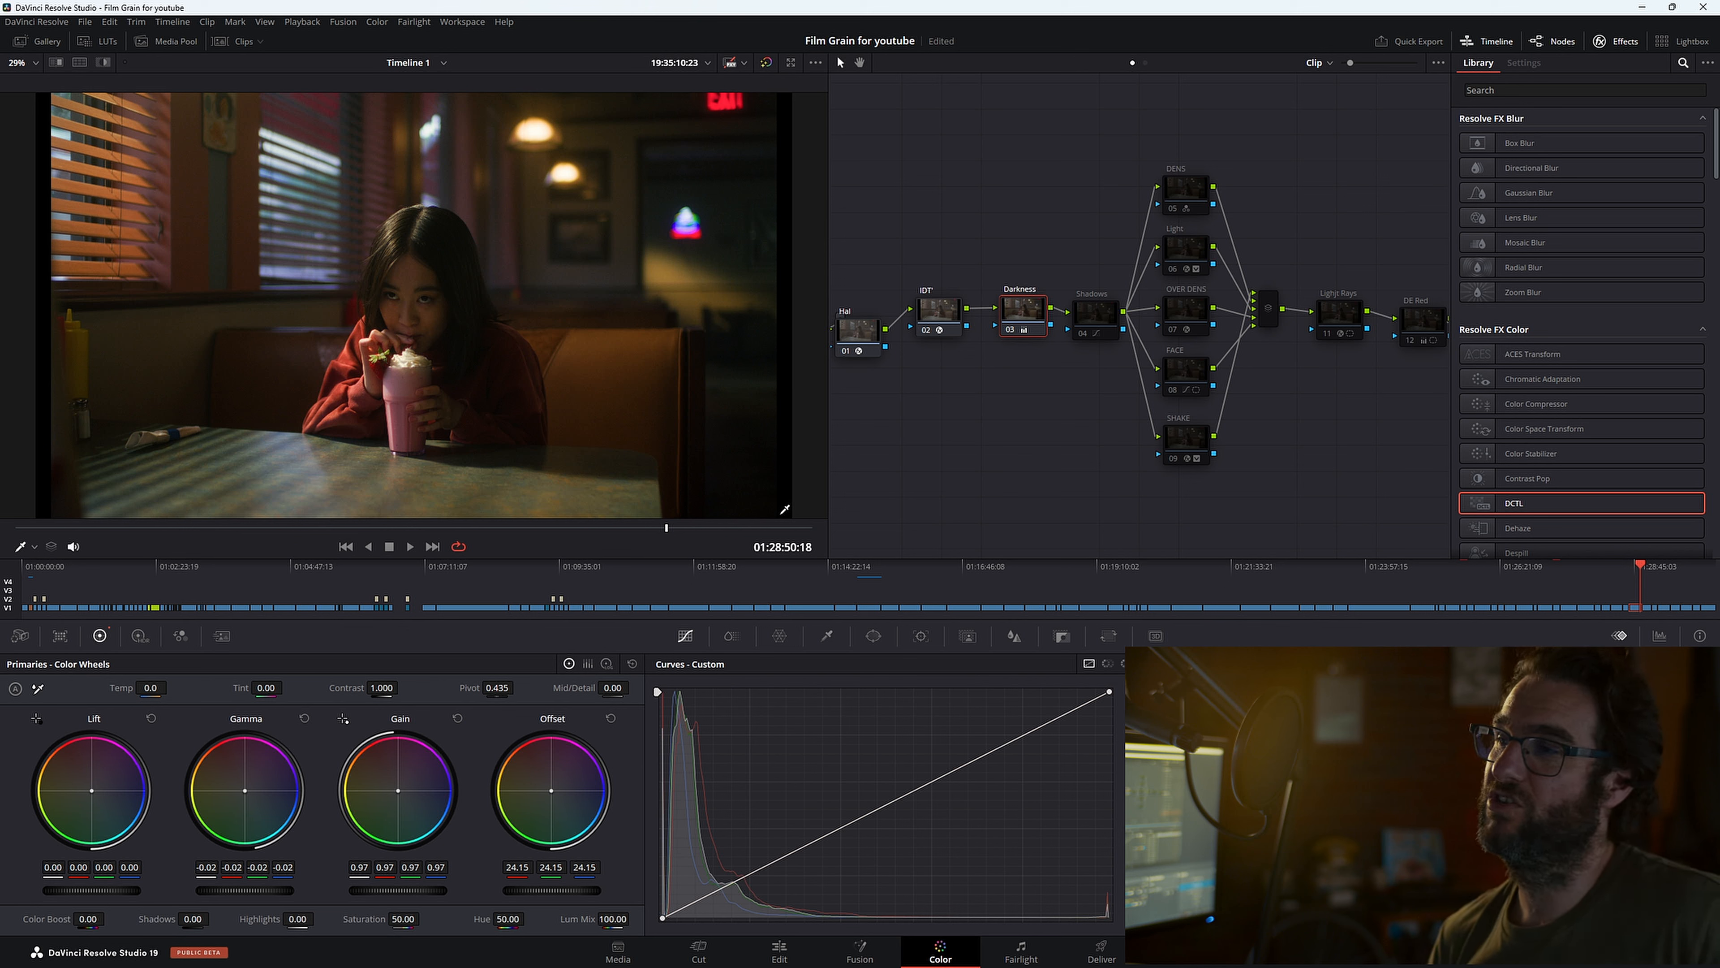
mouse_move(414, 415)
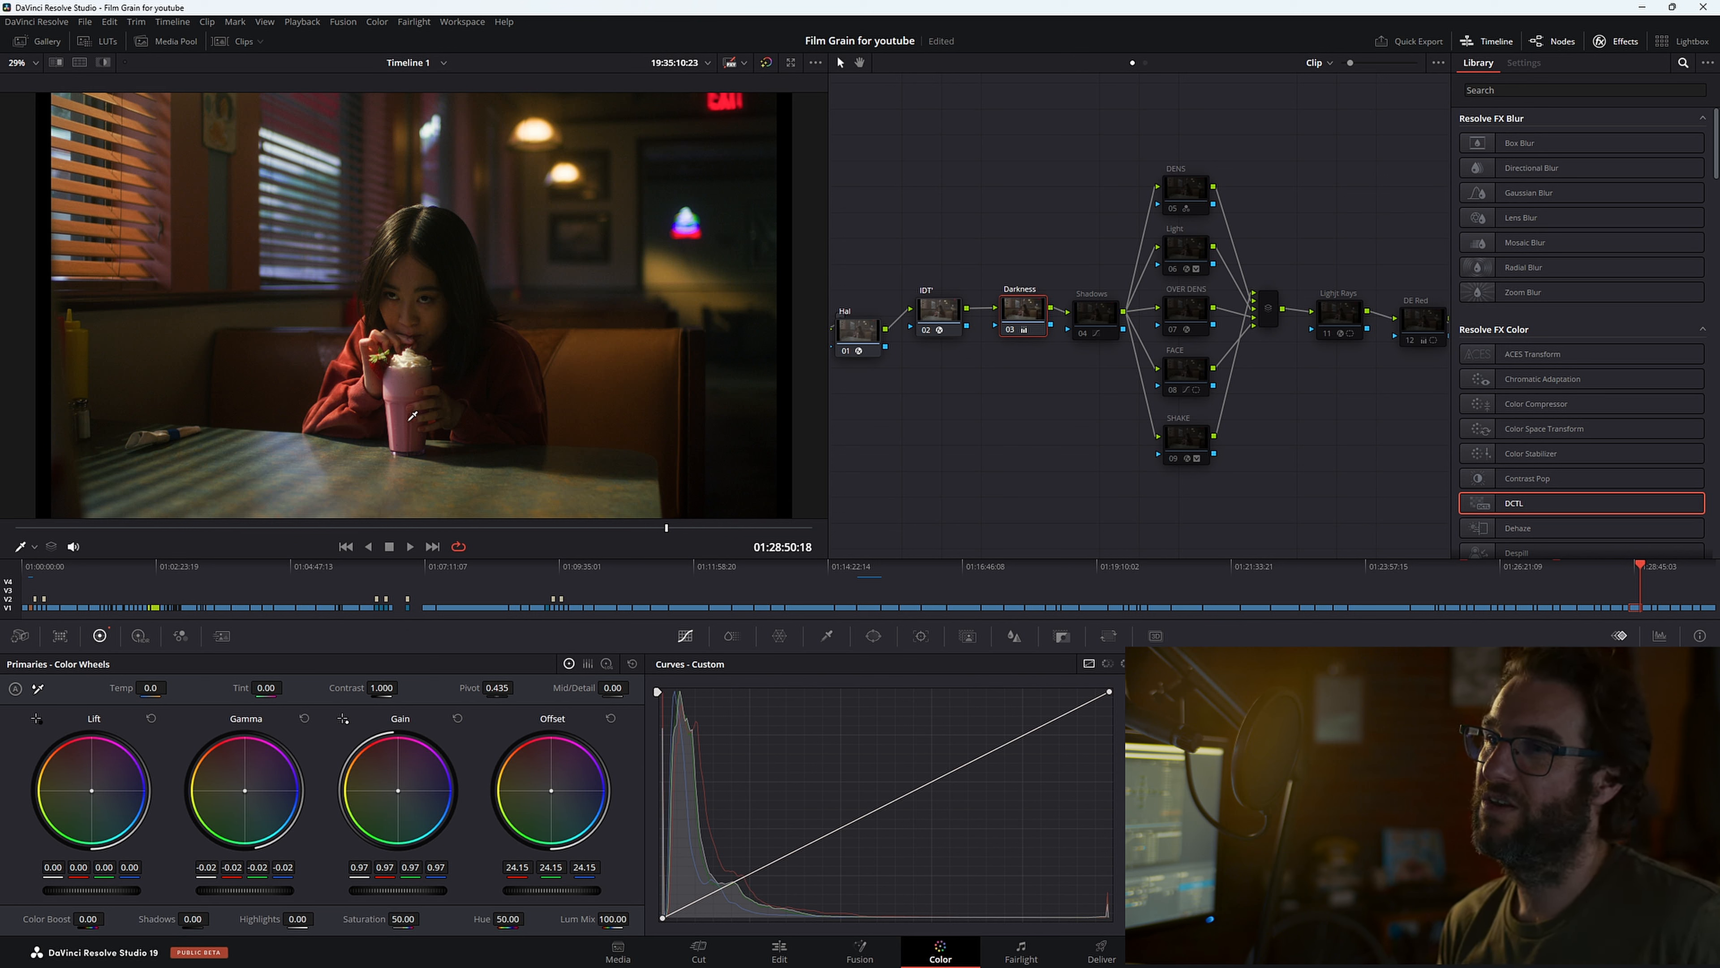
mouse_move(591, 319)
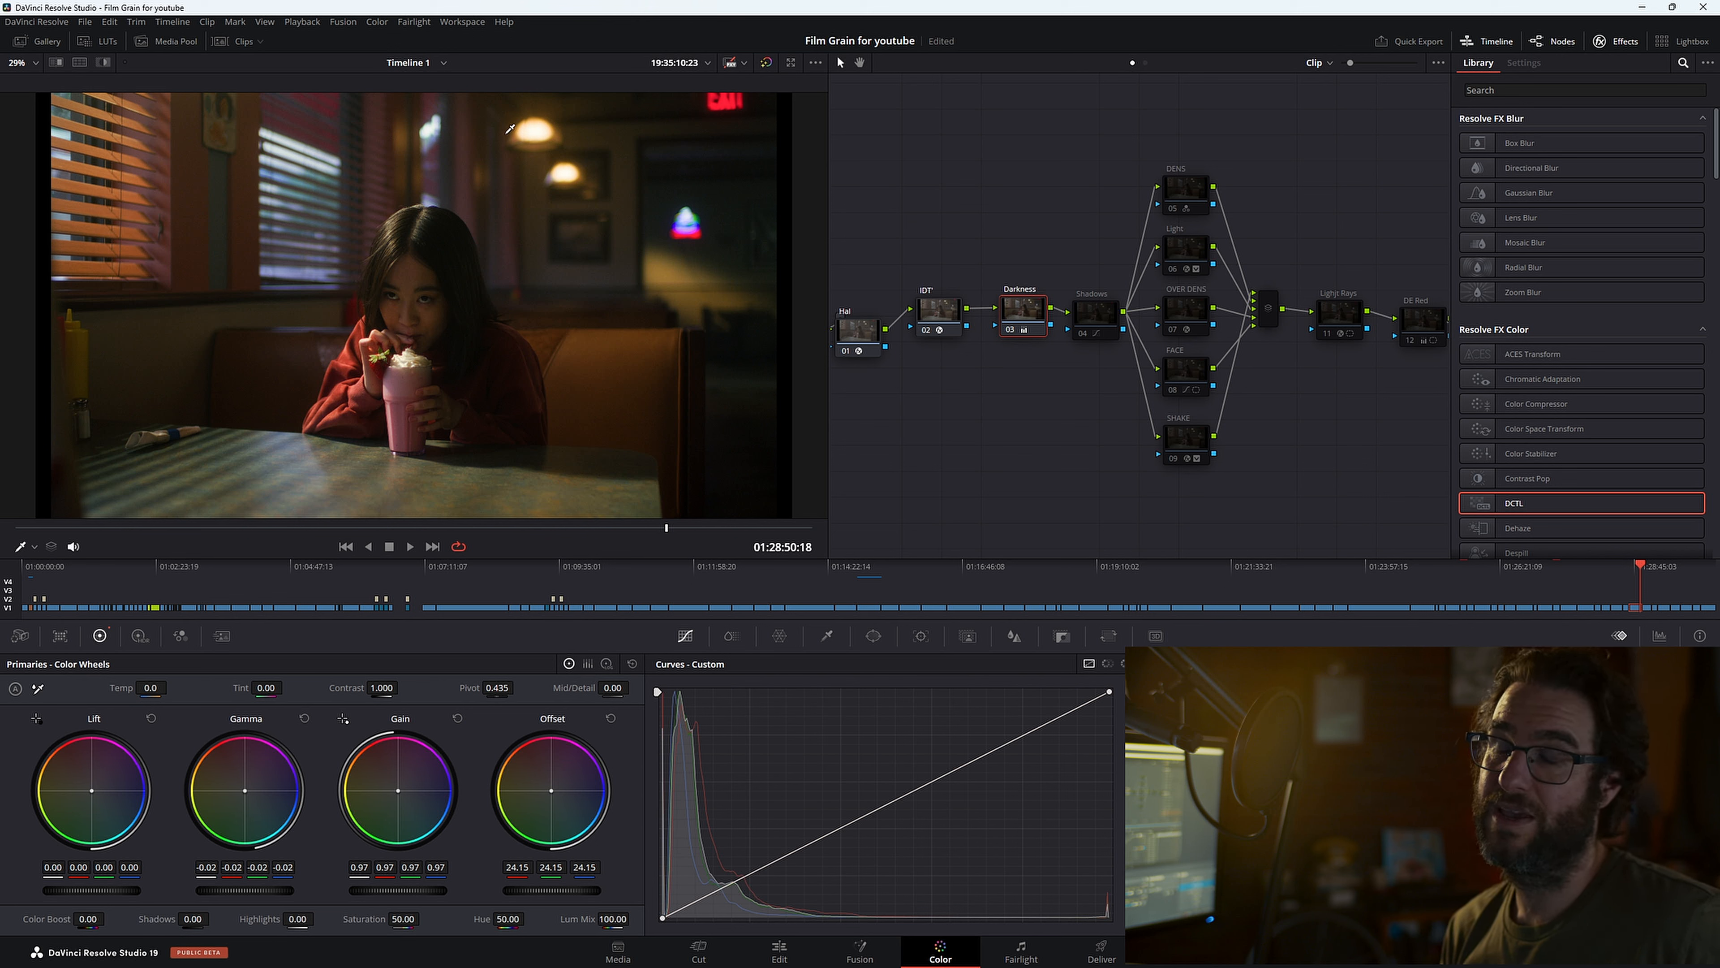
mouse_move(508, 378)
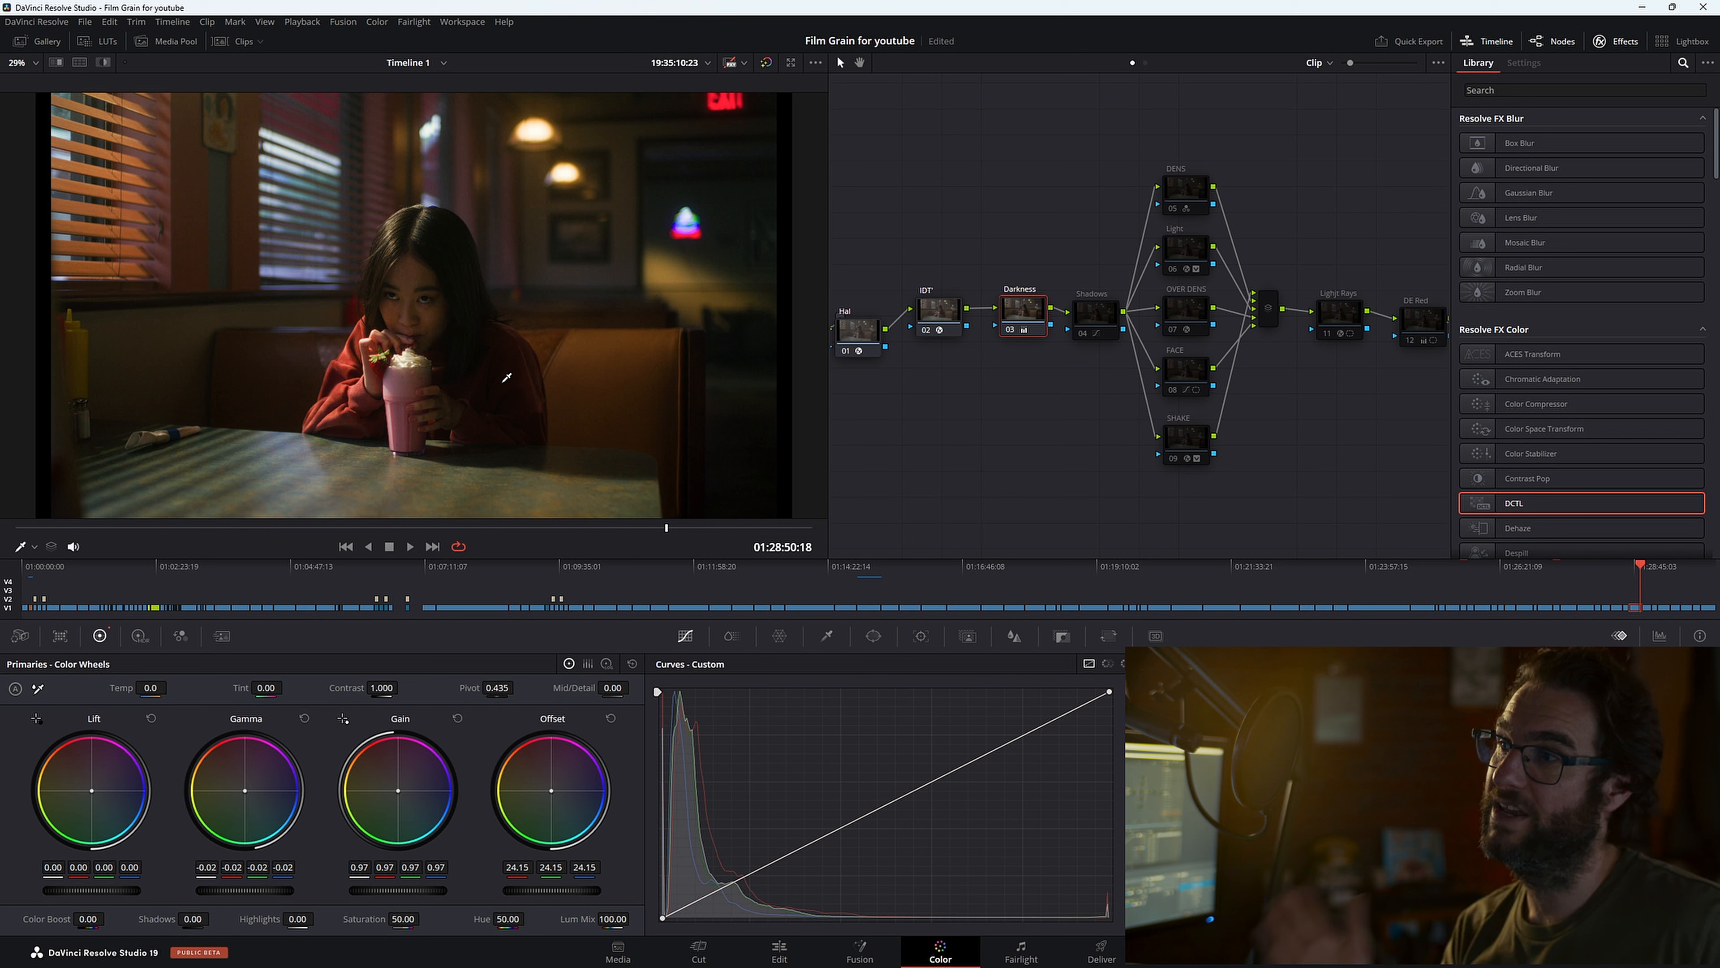
mouse_move(644, 461)
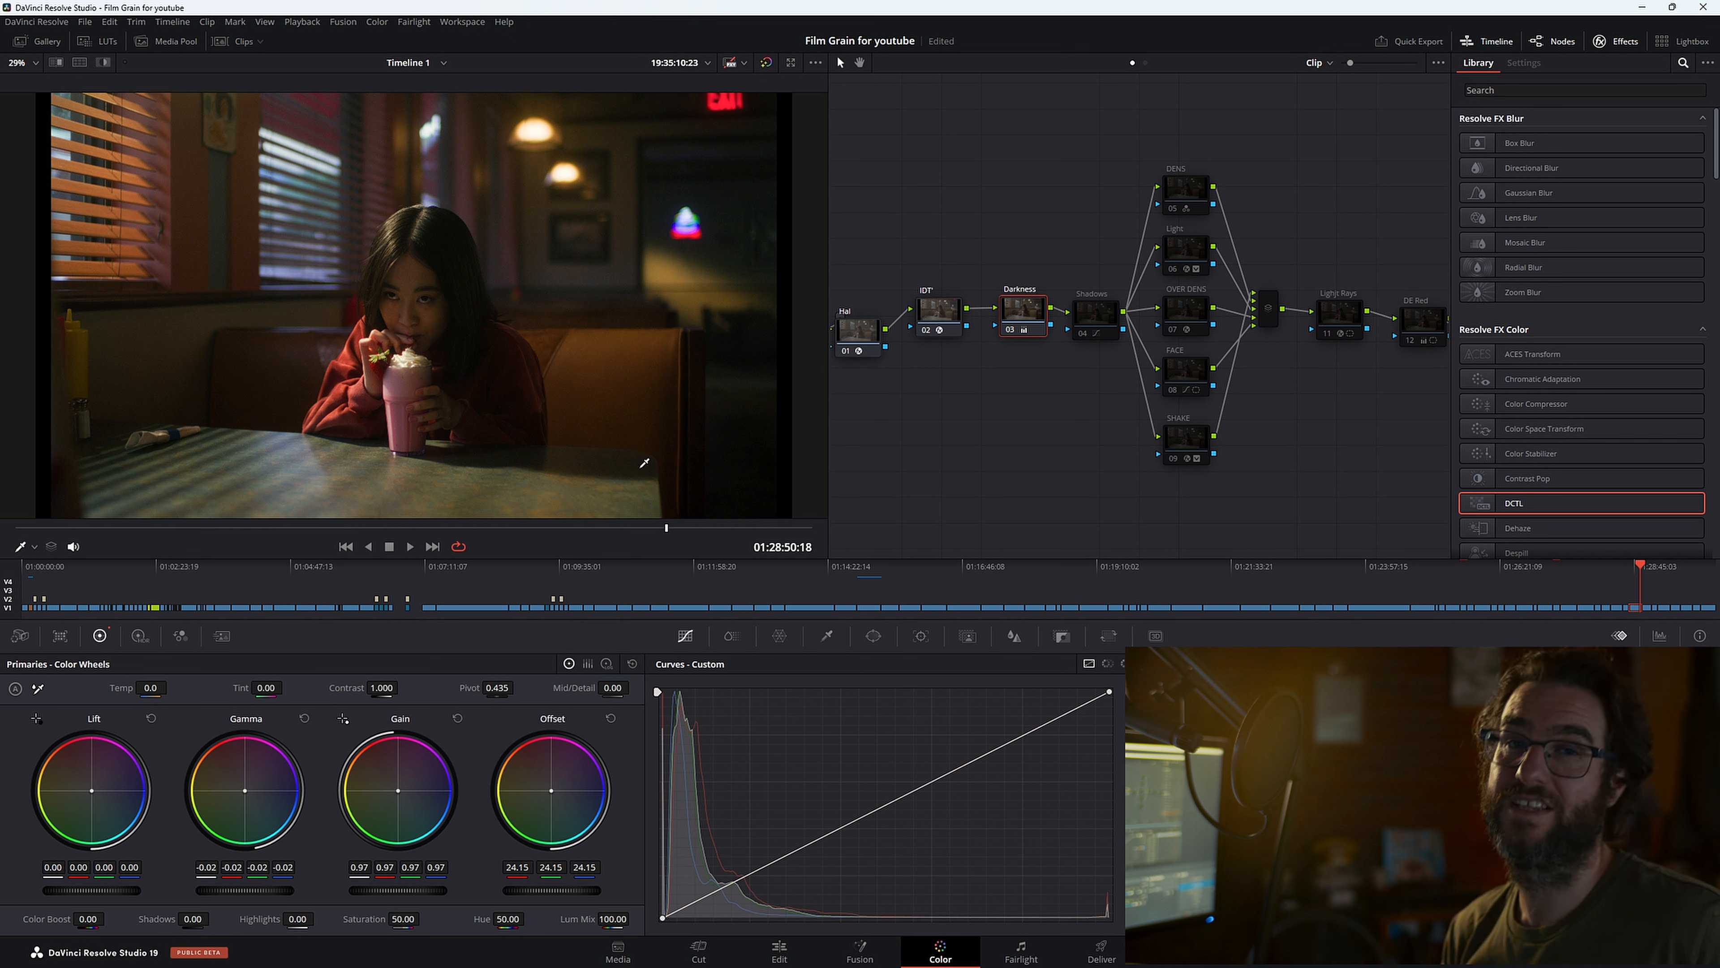
mouse_move(626, 373)
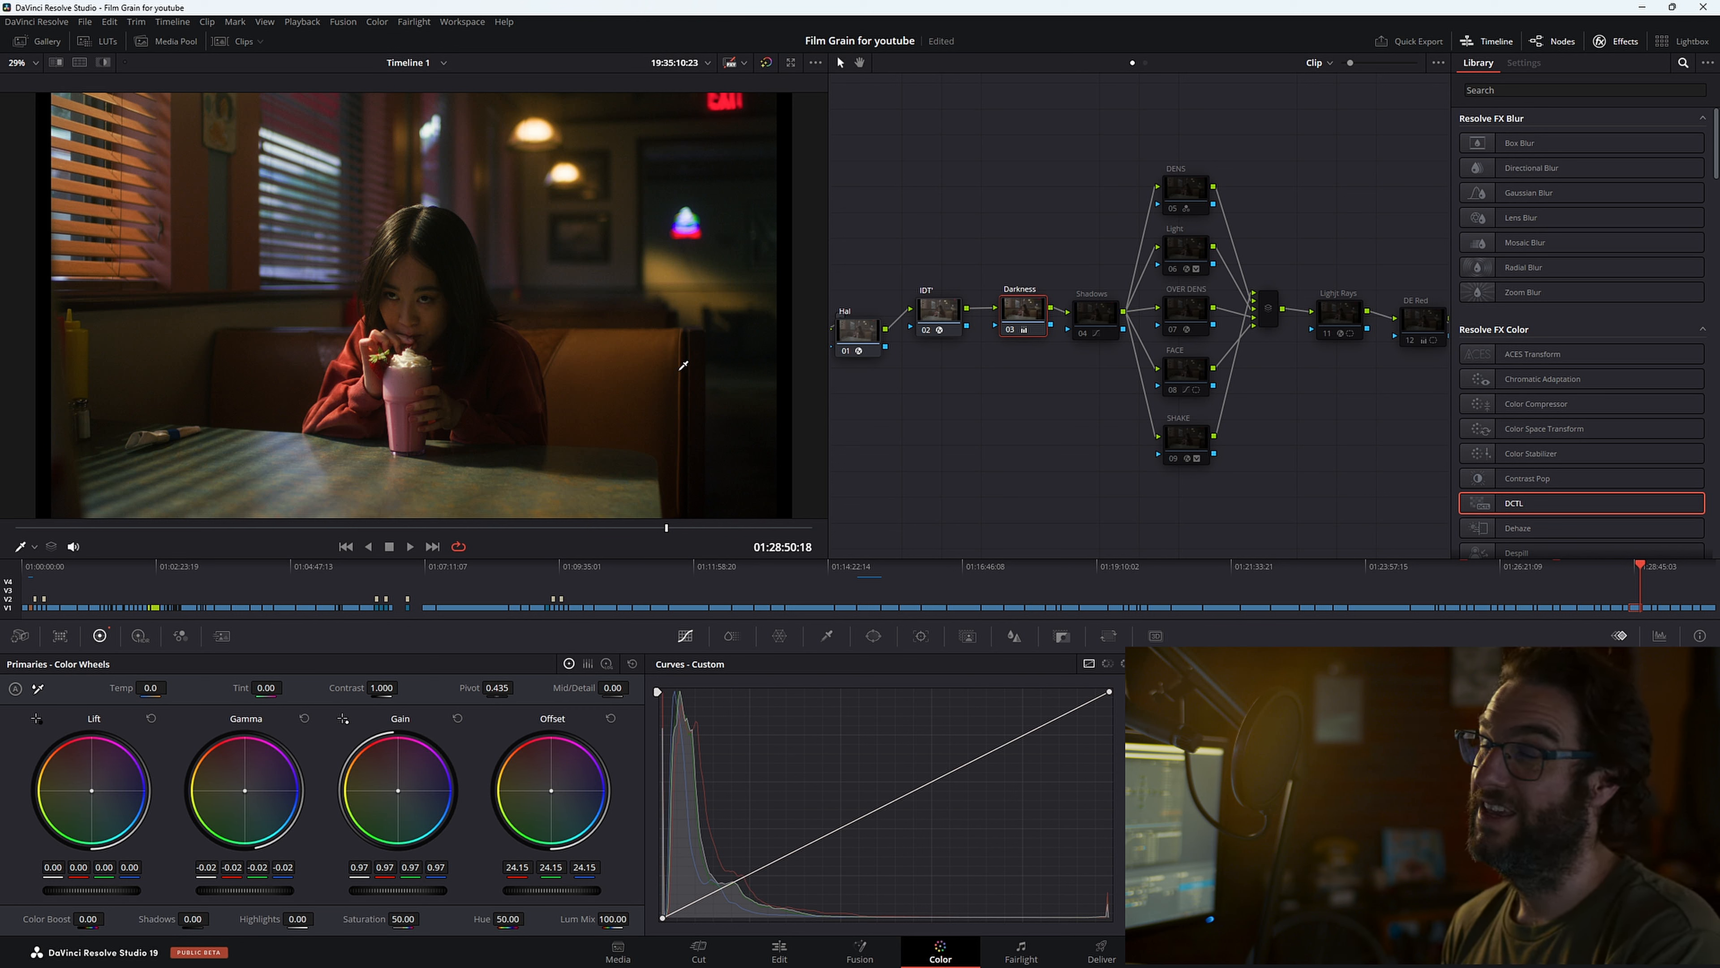
Step: Show the Shadows node's custom curve bending the lower tones
click(1090, 308)
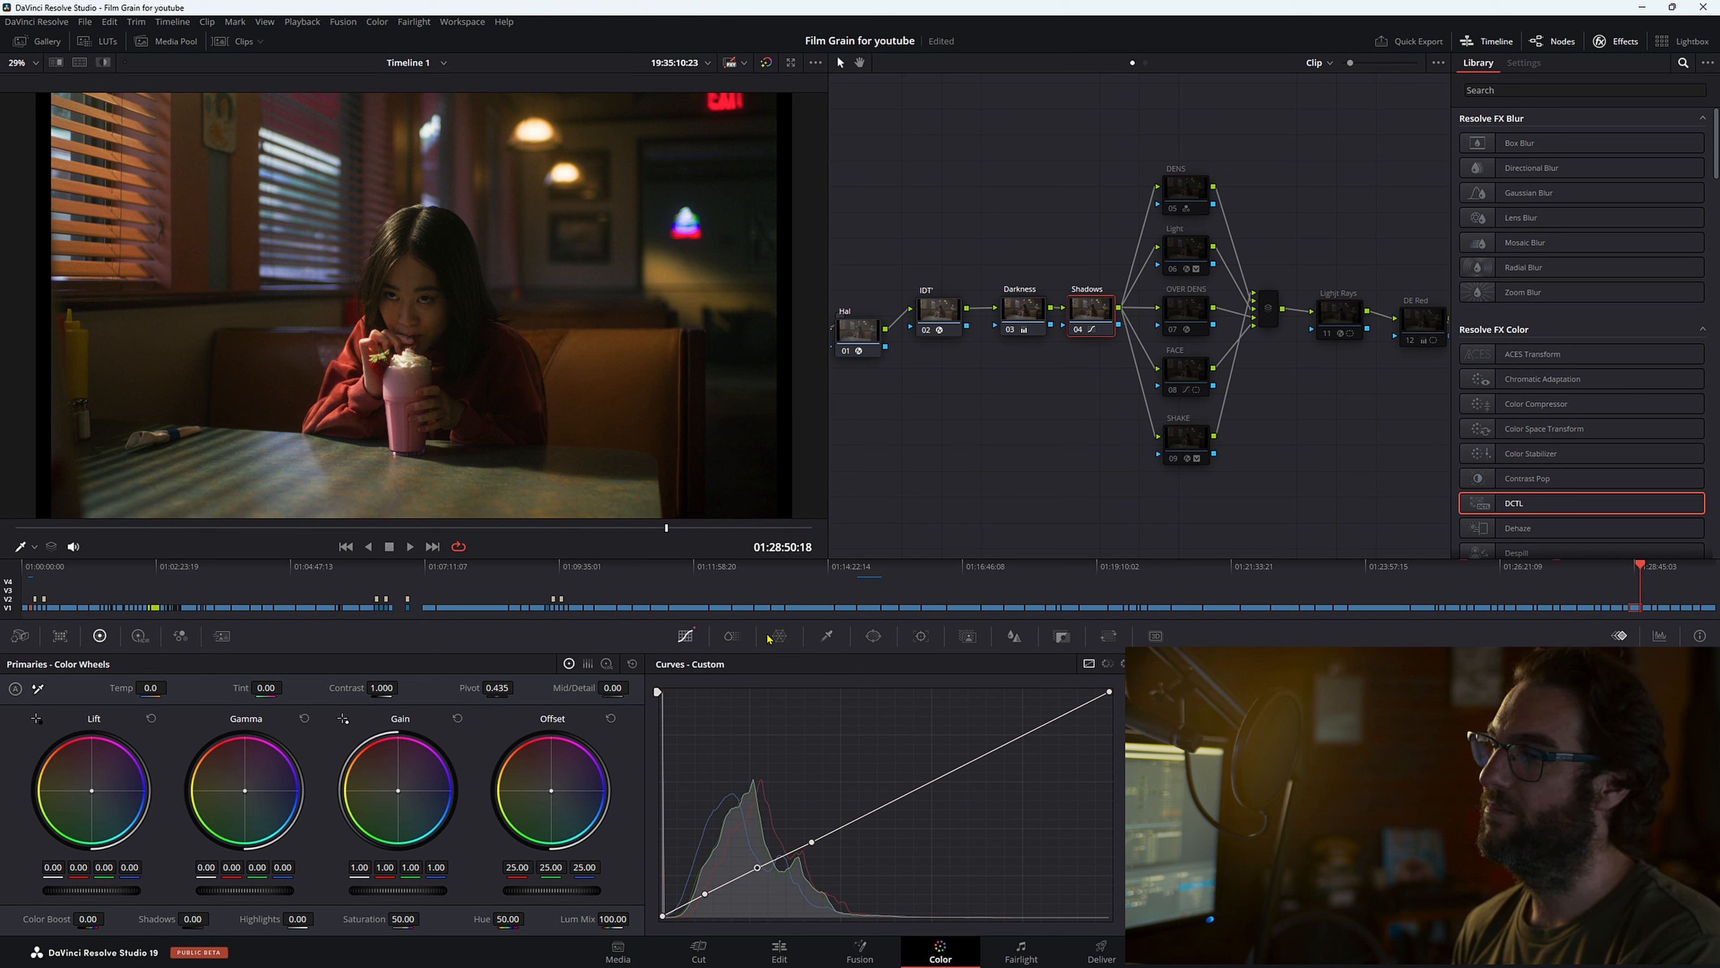
mouse_move(899, 817)
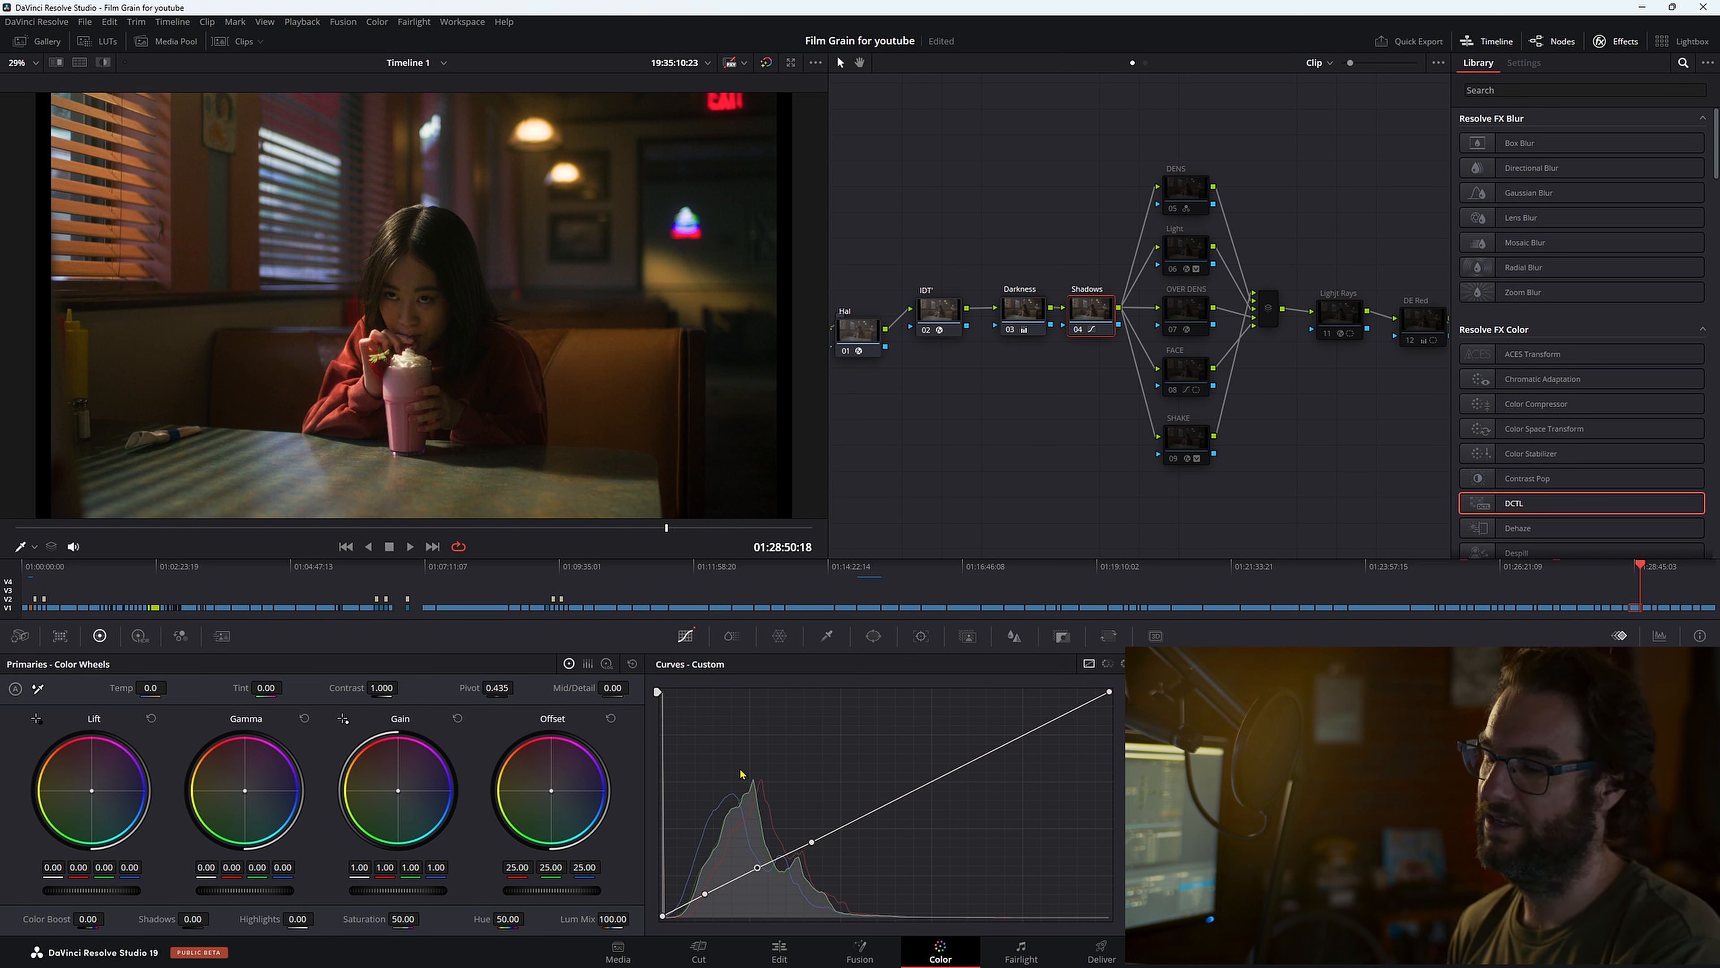
mouse_move(590, 412)
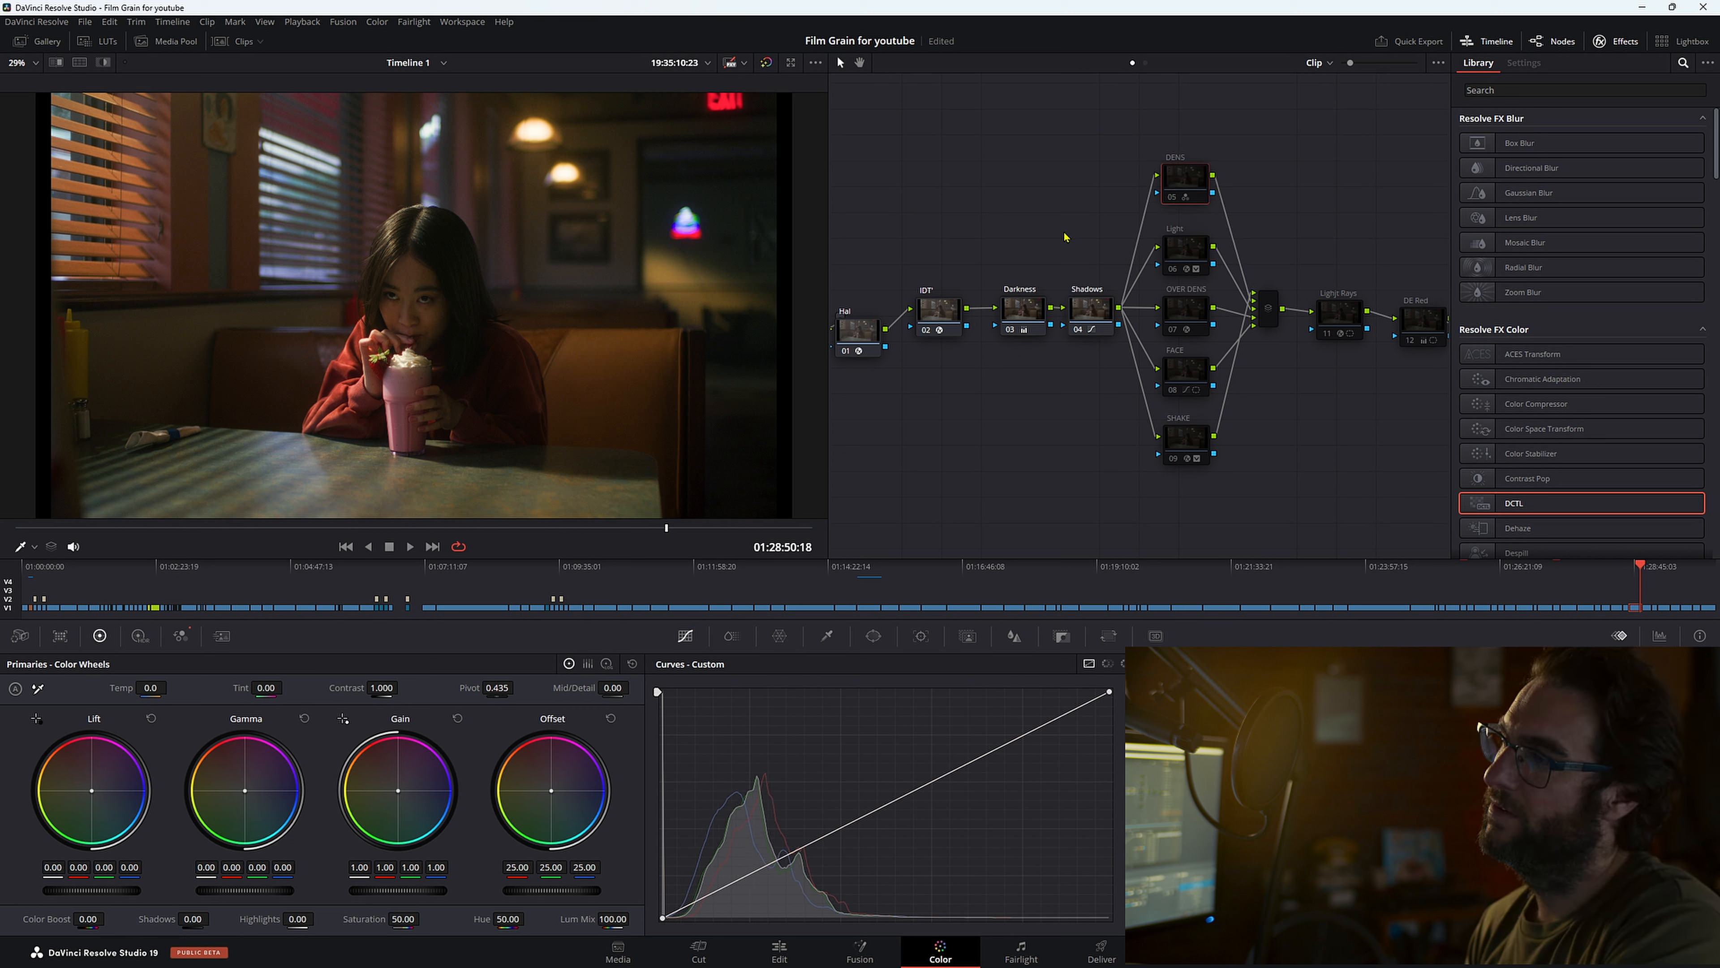
mouse_move(1145, 223)
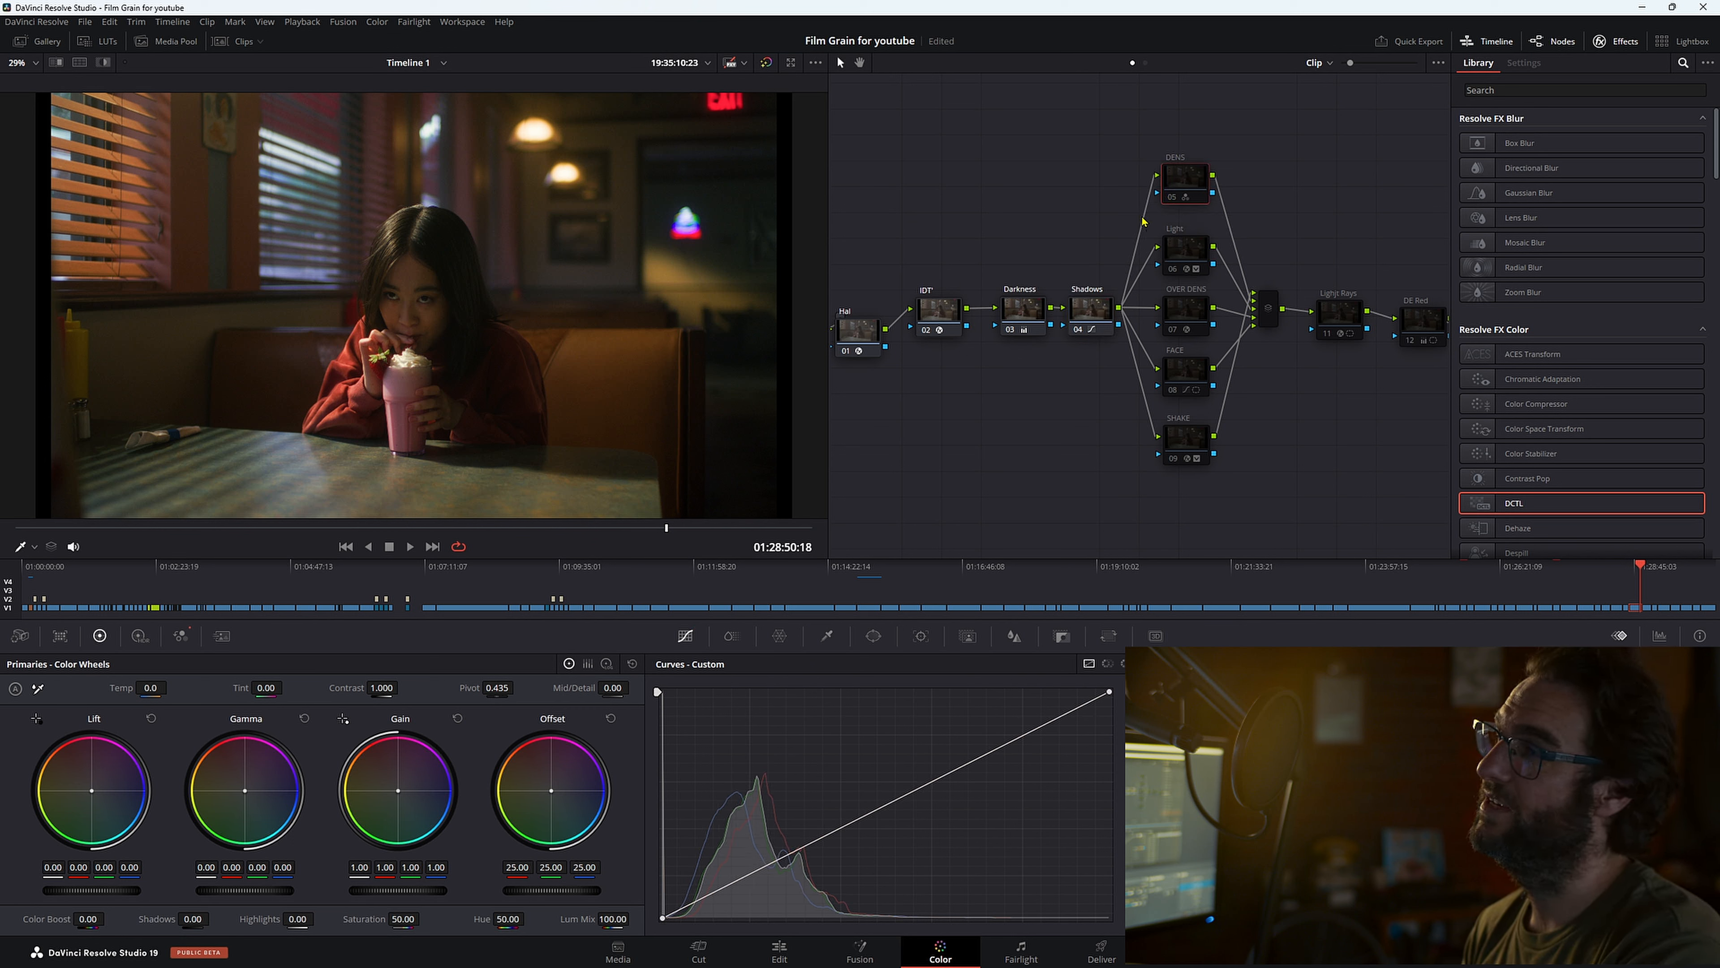
mouse_move(1179, 182)
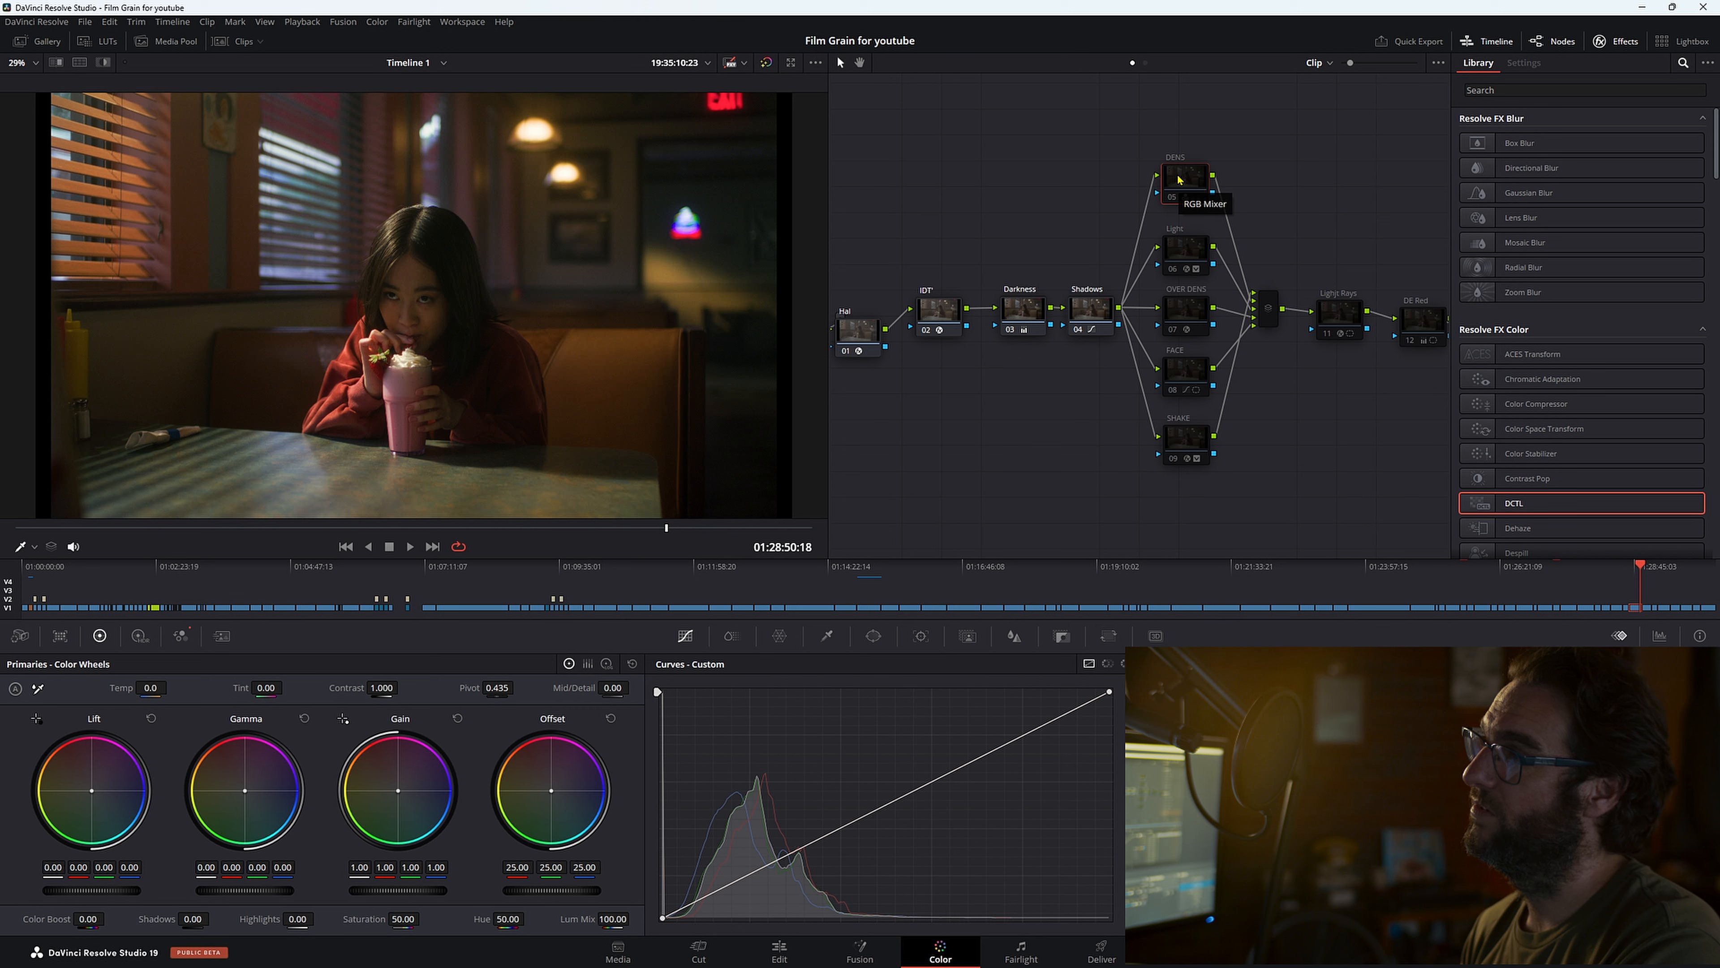
Step: Give the DENS node a monochrome RGB Mixer weighted red 0.22, green 0.64, blue 0.39
right_click(1184, 176)
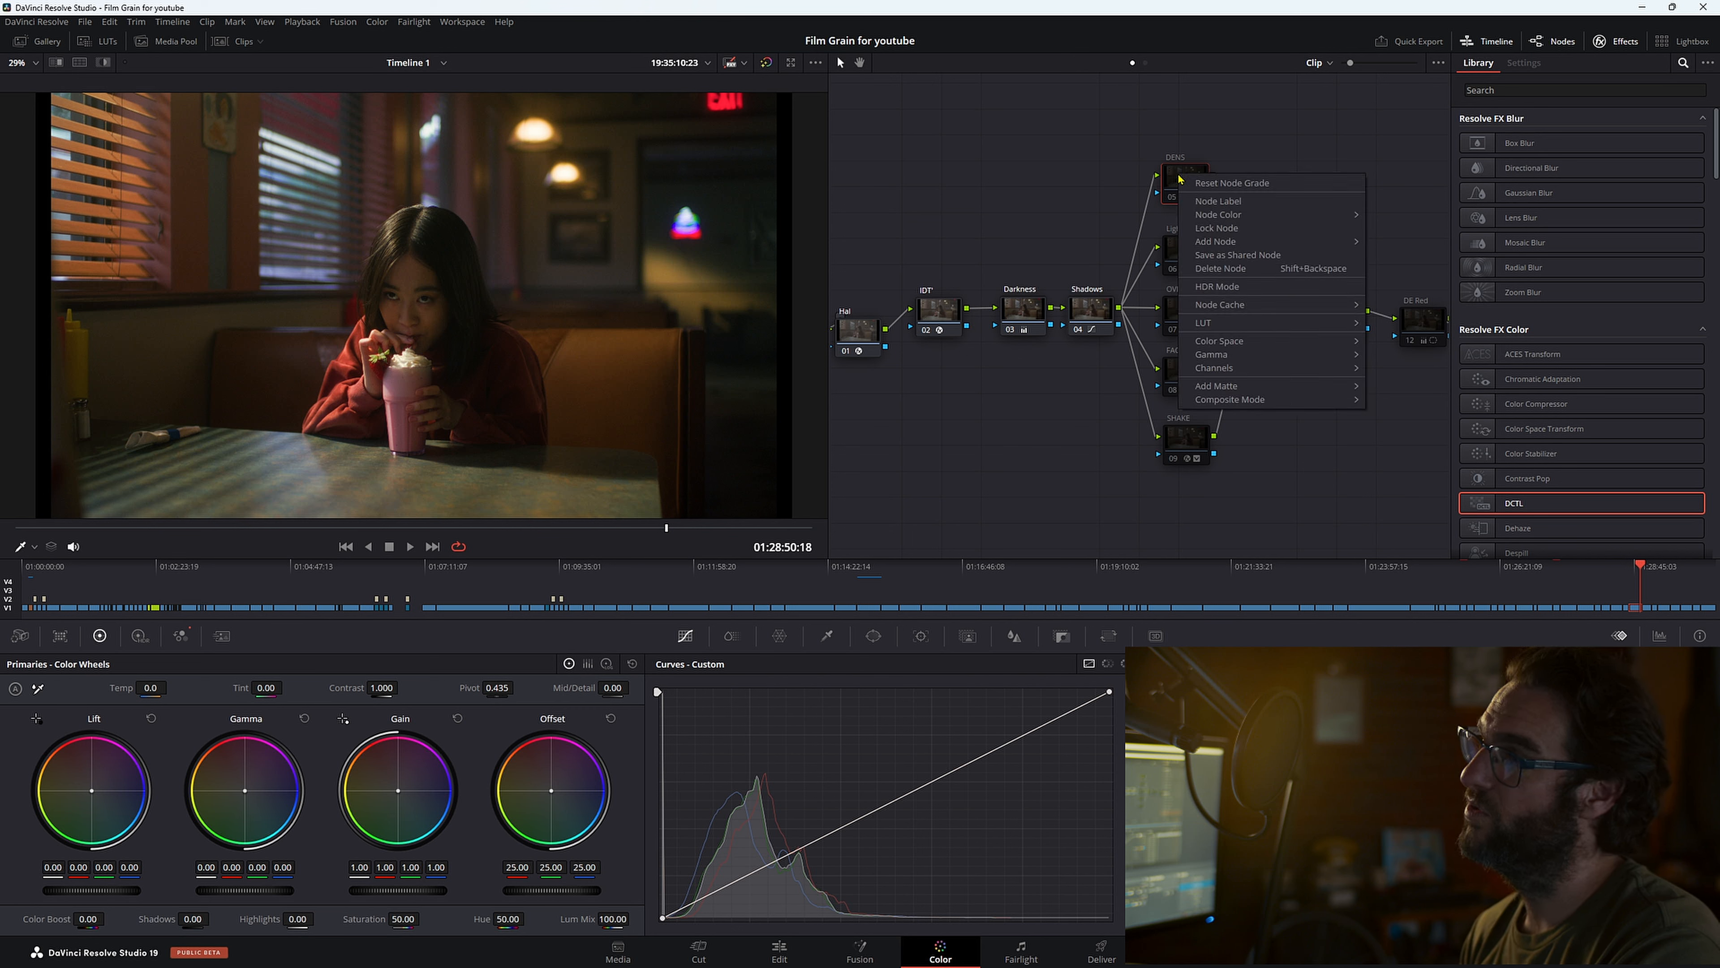
click(1229, 397)
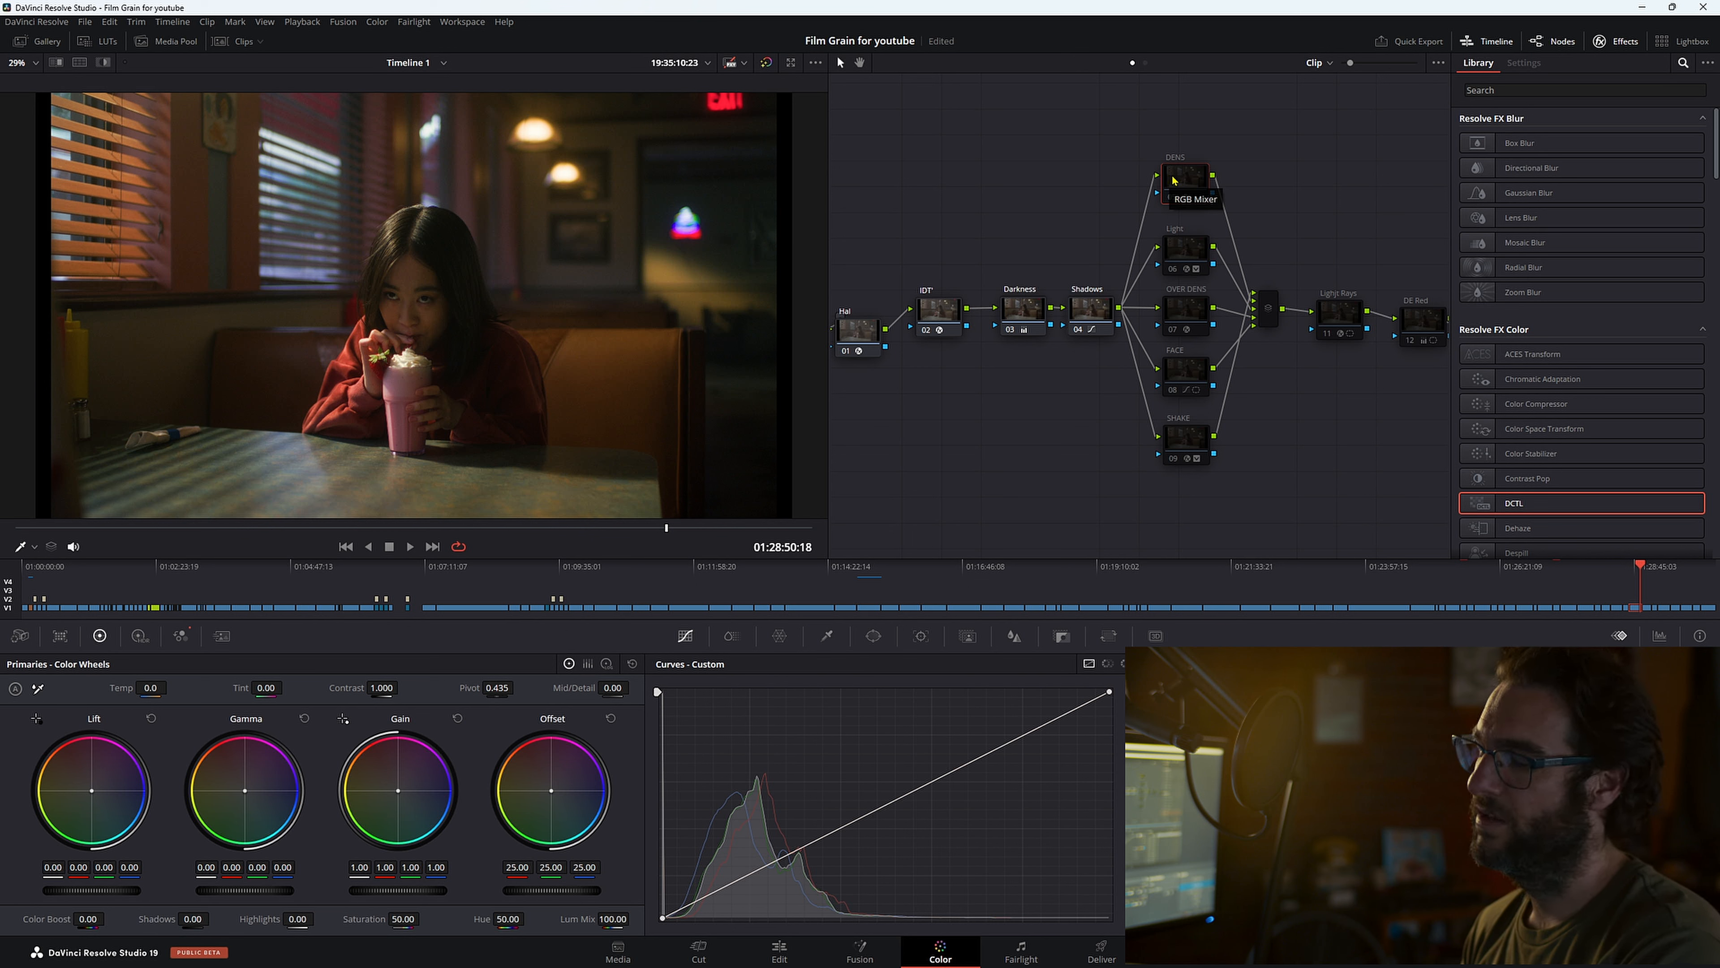
click(1187, 175)
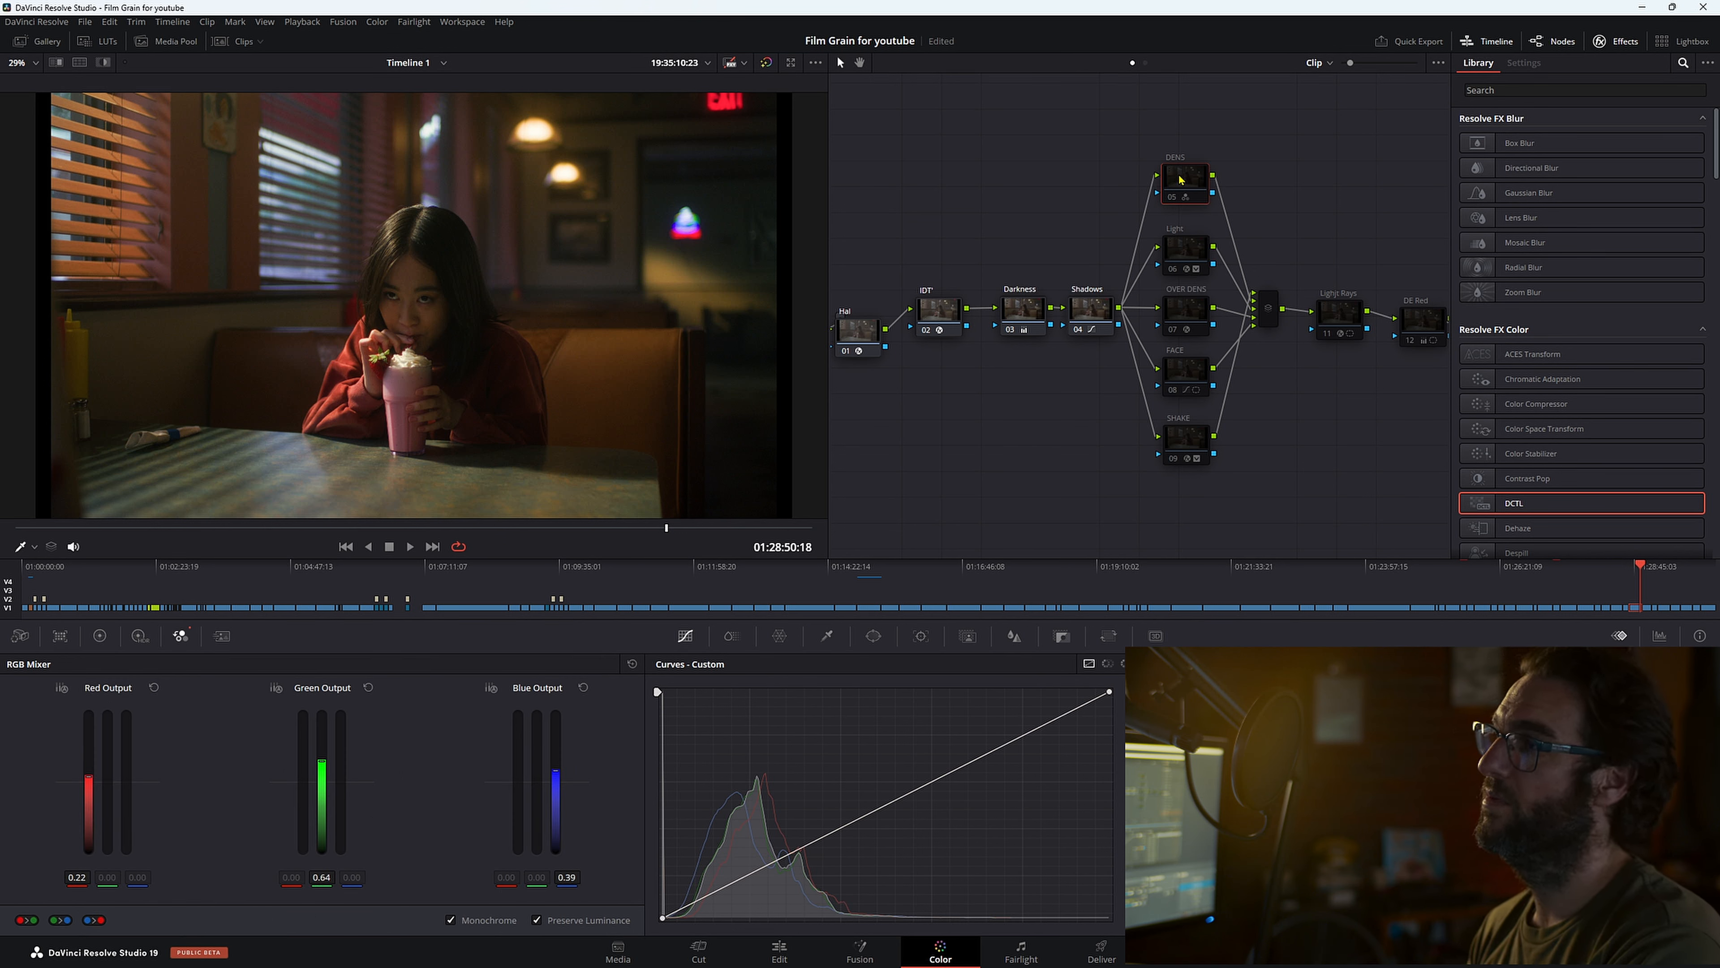
click(1184, 179)
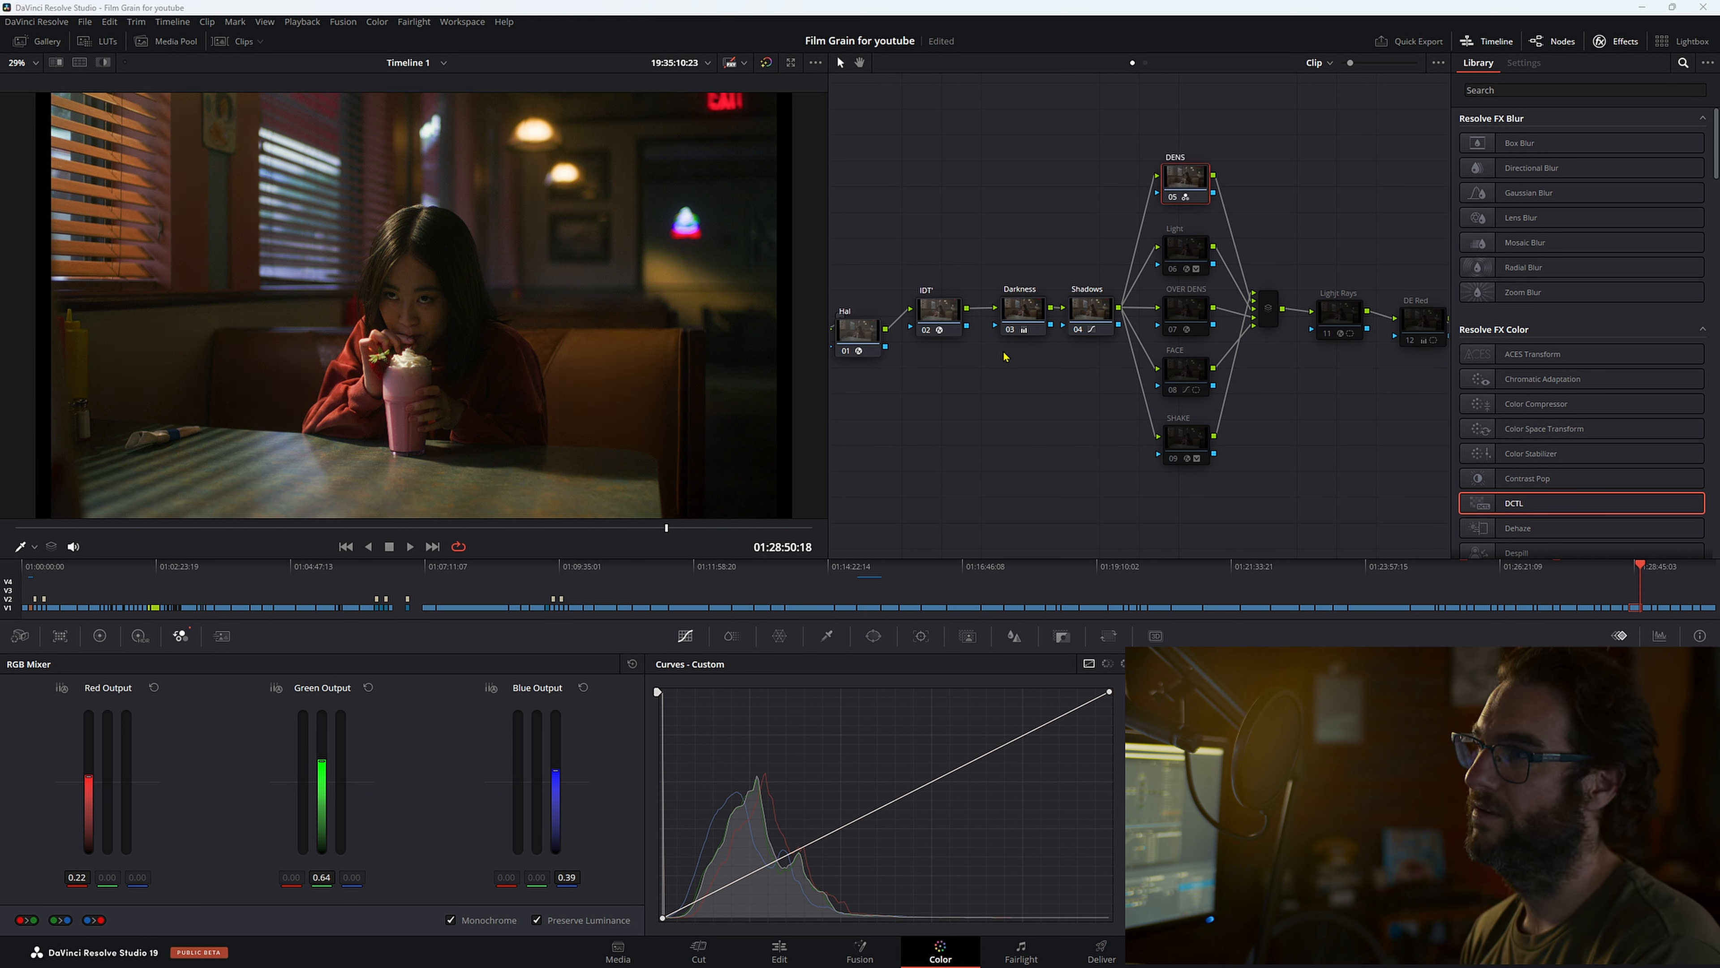
mouse_move(1191, 250)
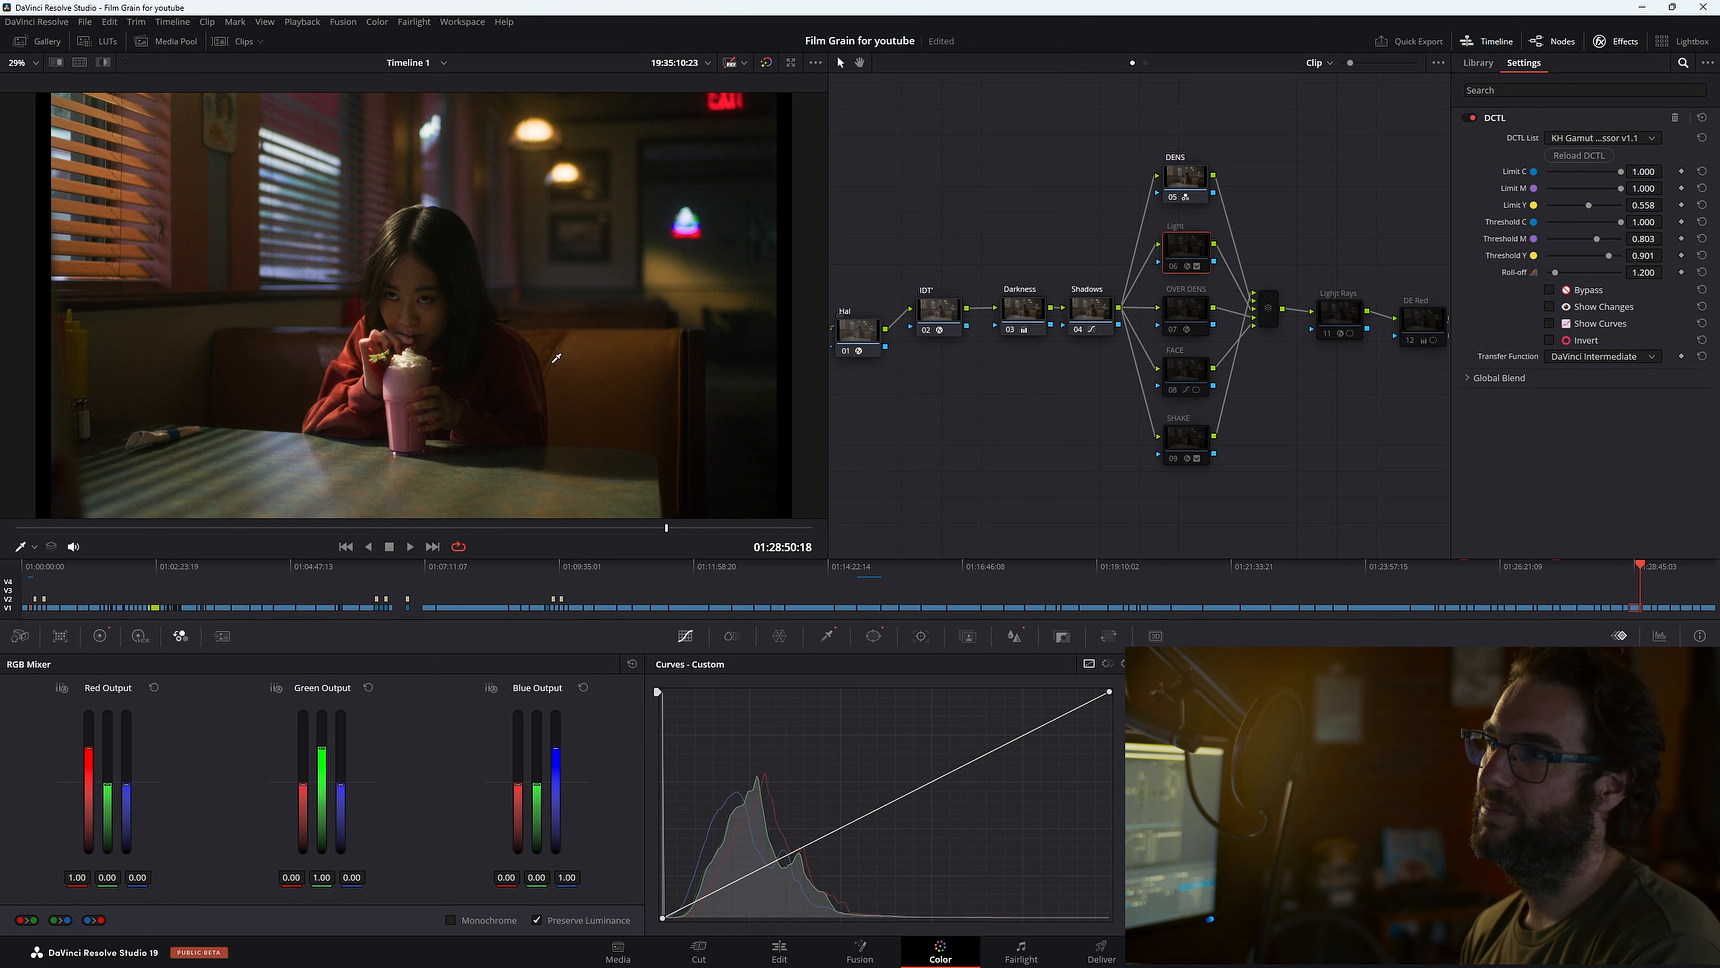
Step: Show the Light node's KH Gamut Compressor with 0.558 Y limit and 1.2 roll-off
click(35, 63)
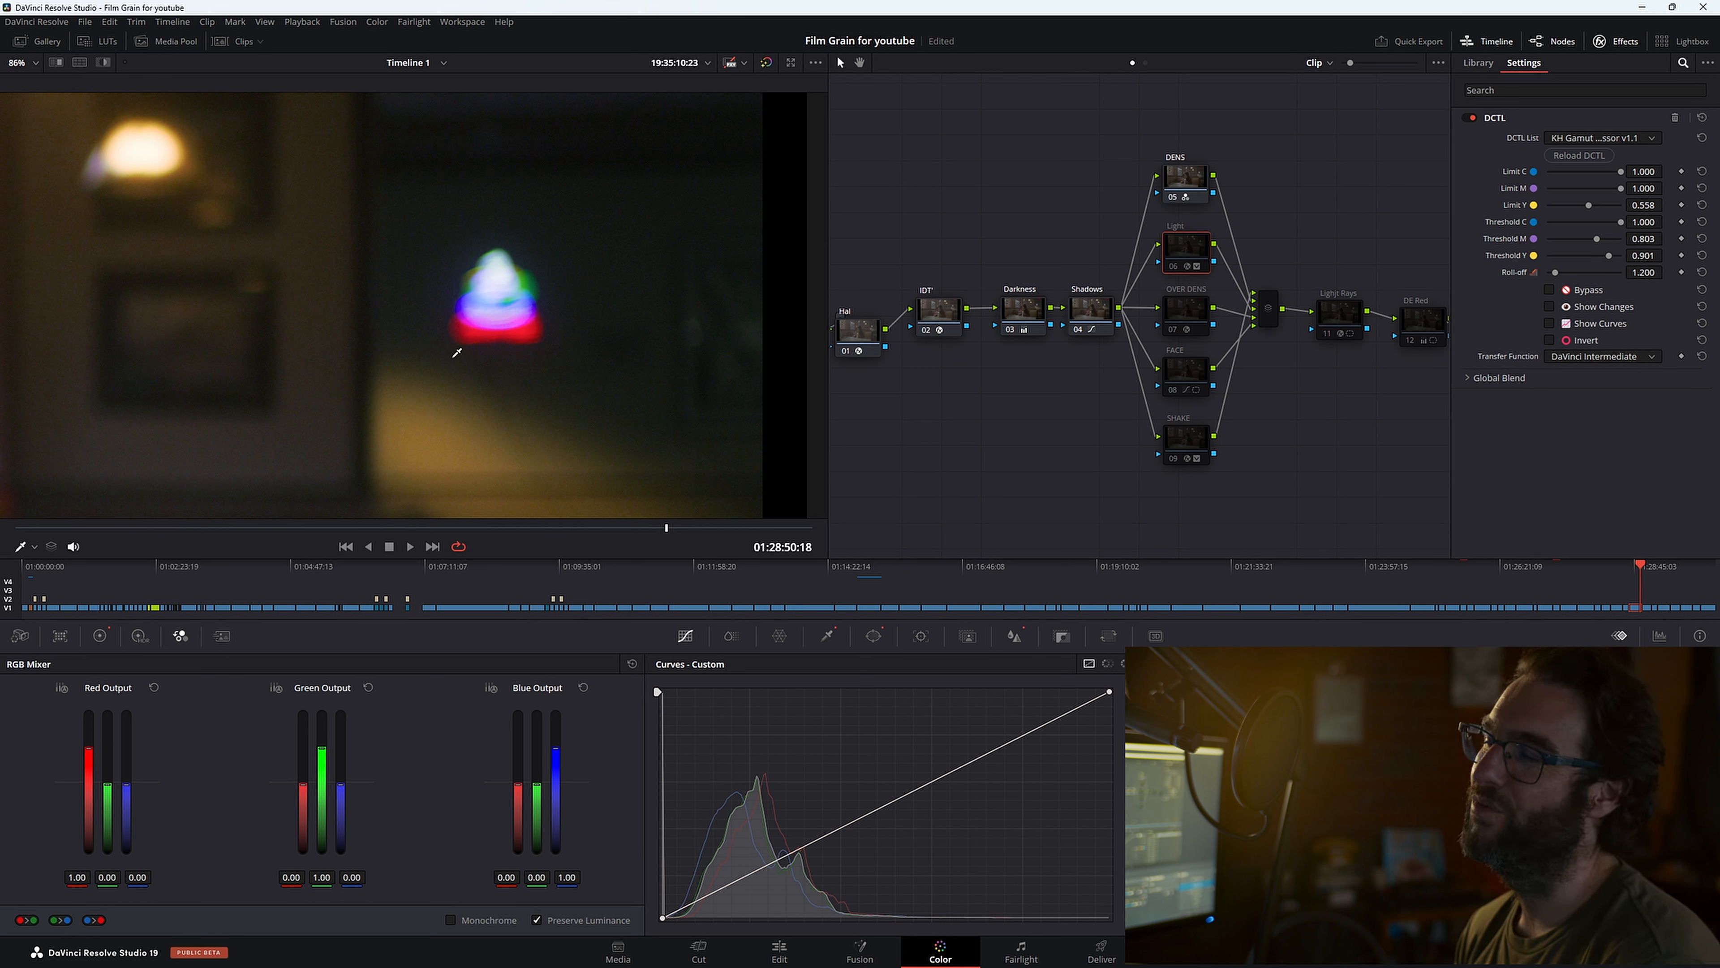
mouse_move(1256, 258)
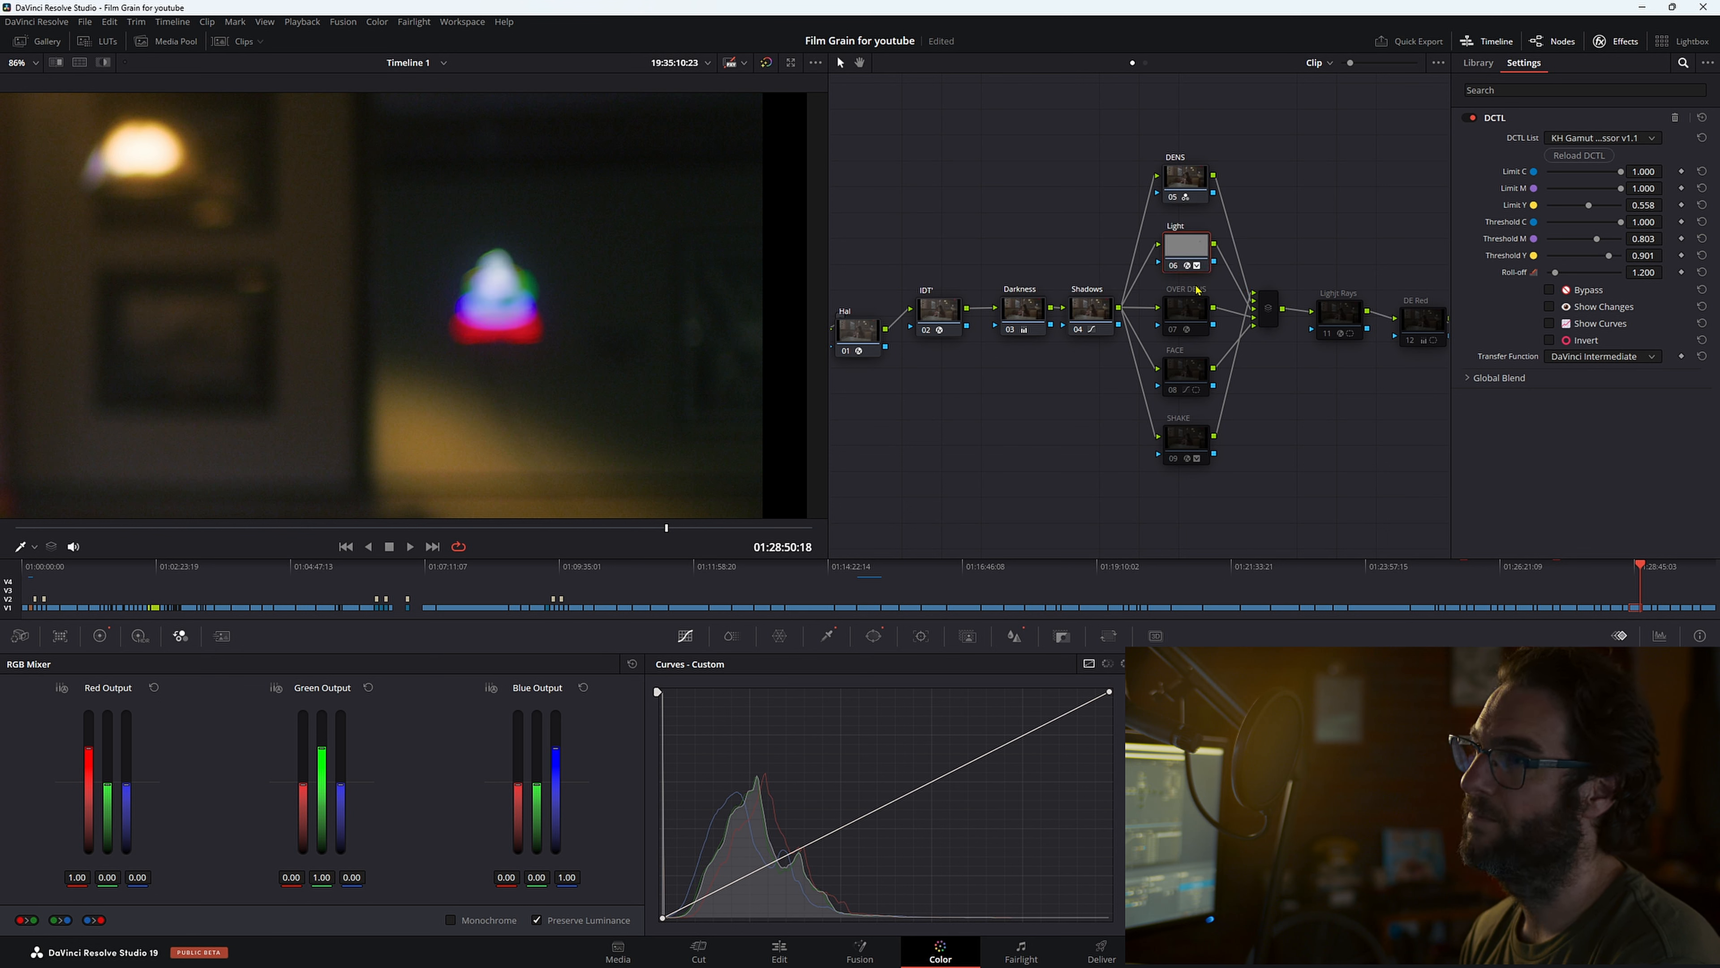
mouse_move(441, 311)
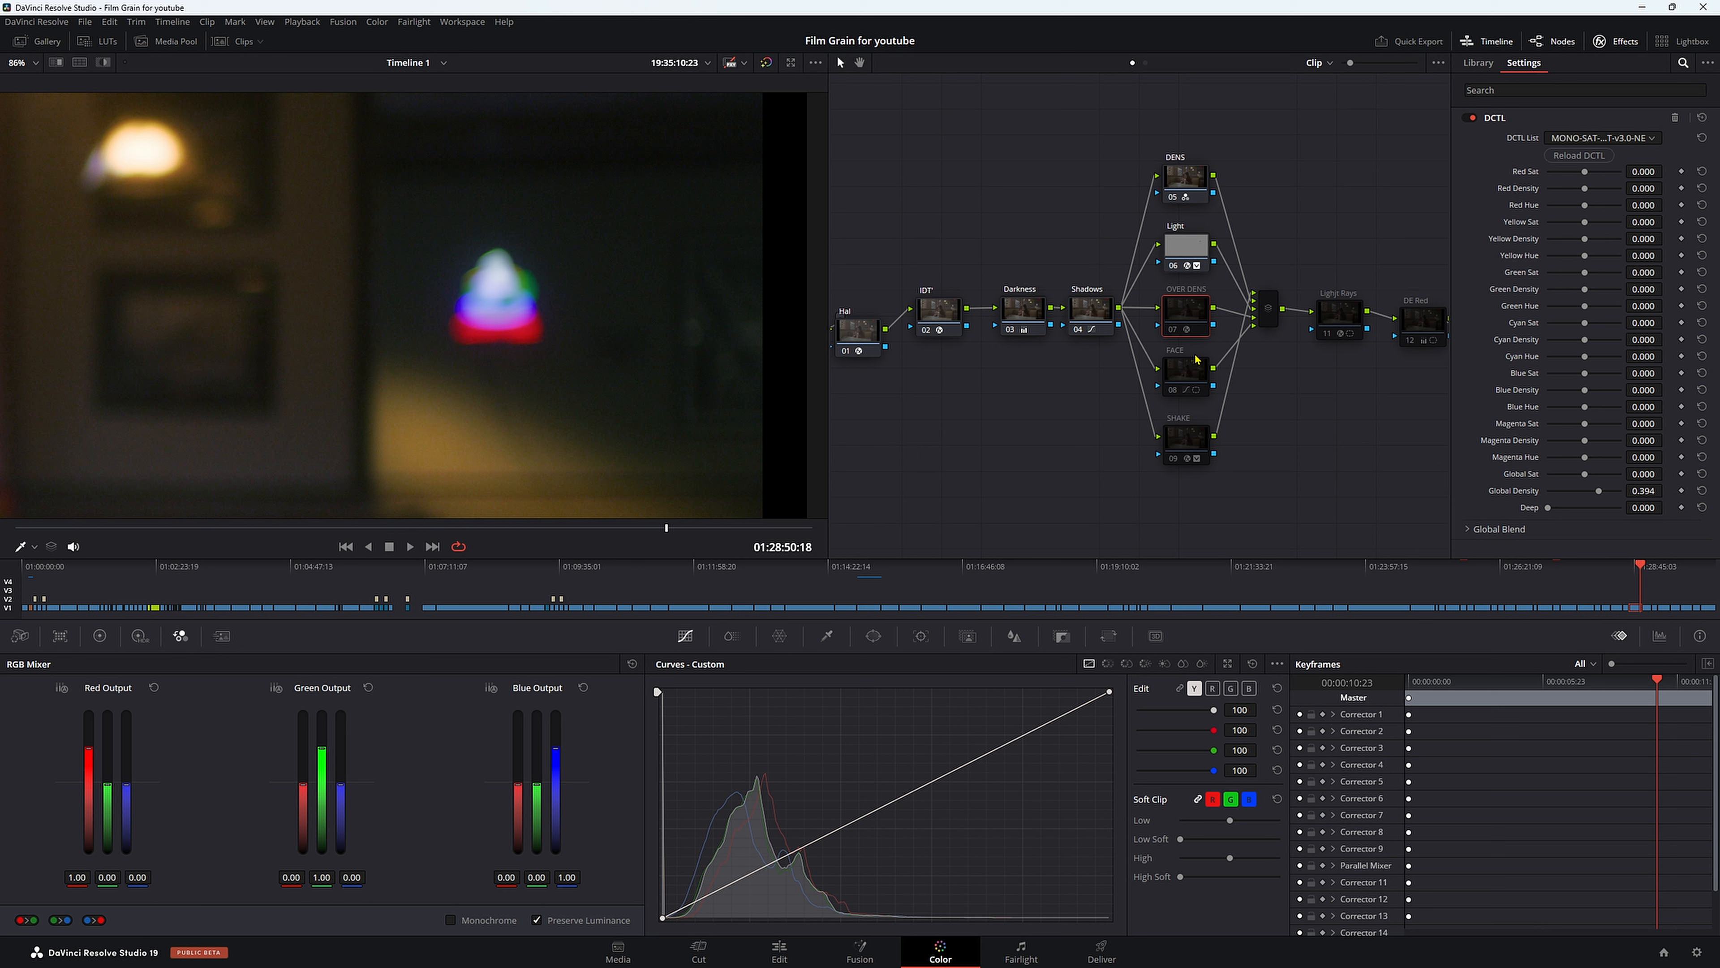
mouse_move(1523, 316)
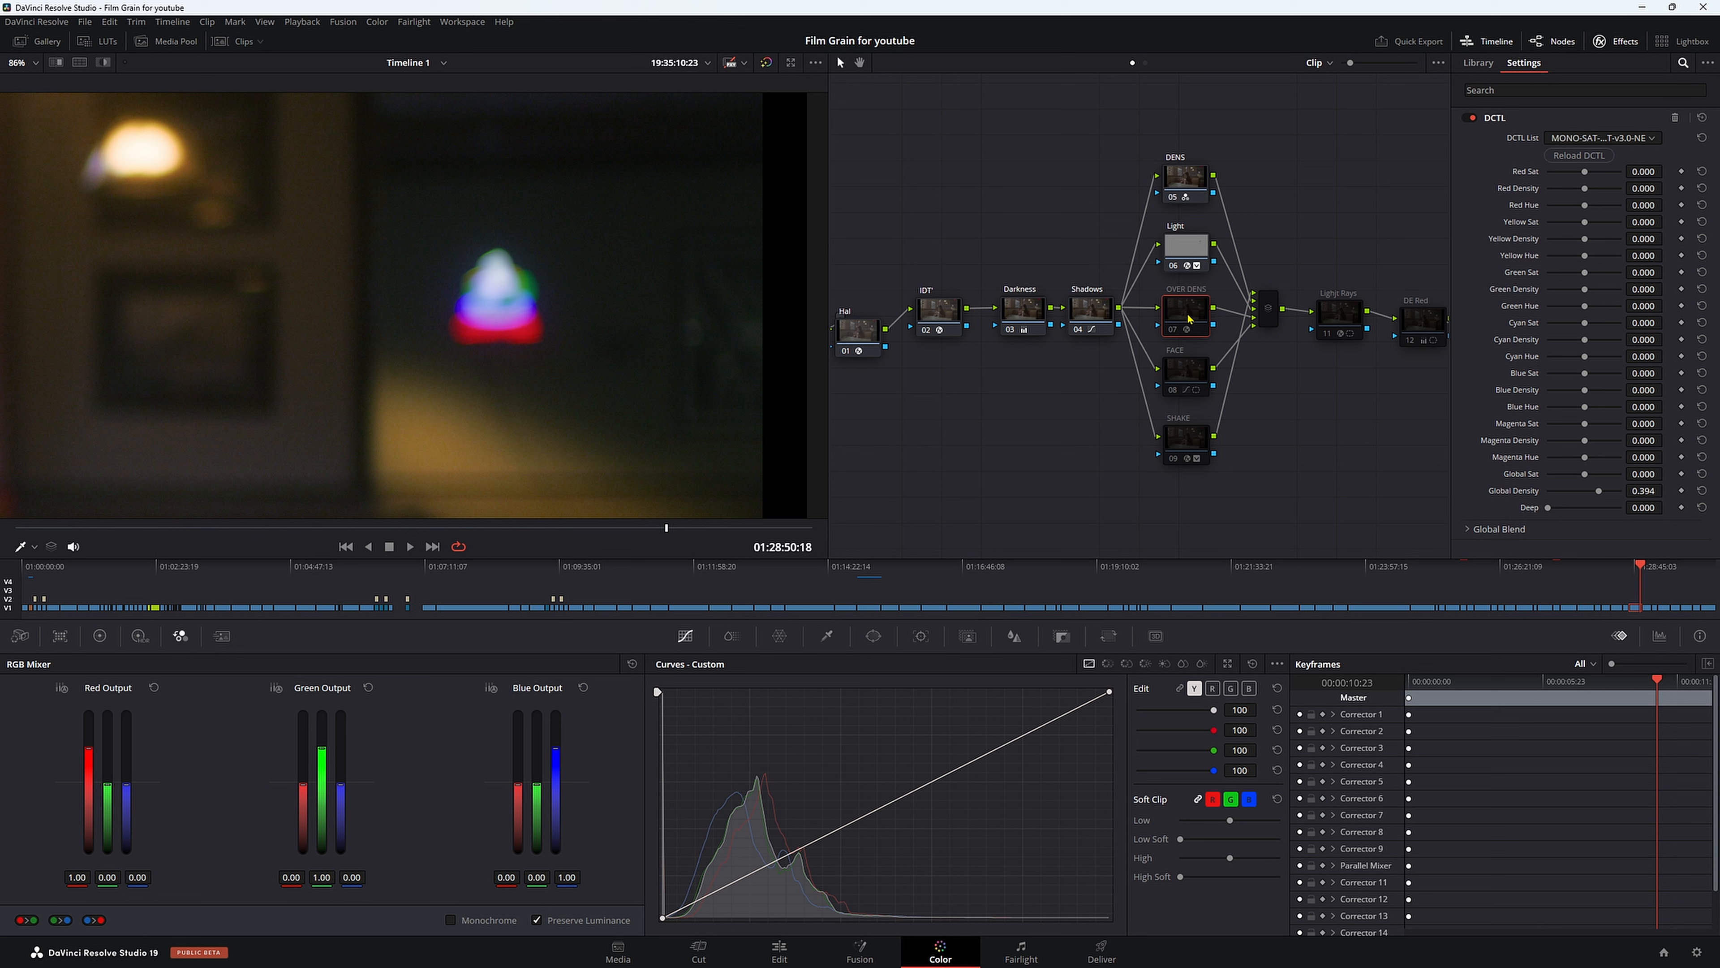
Step: Select the OVER DENS node to shape its lower-midtone contrast curve
click(1477, 62)
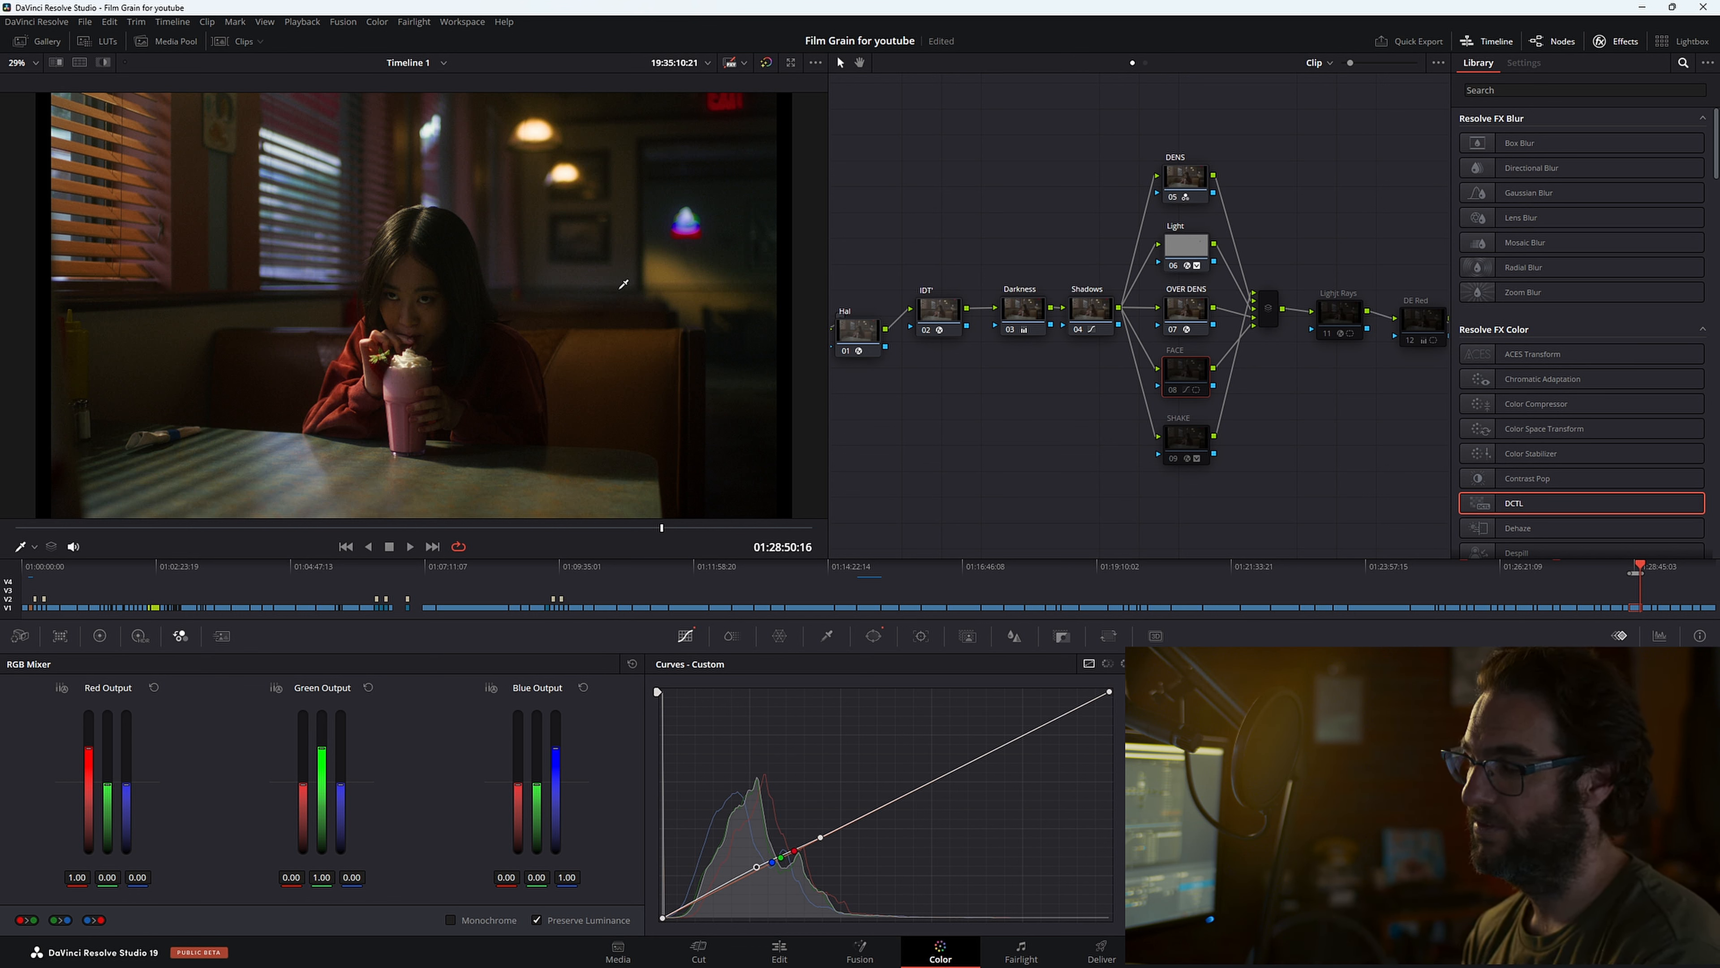
Step: Add a Circle power window over the girl's face for the OVER DENS node
click(872, 636)
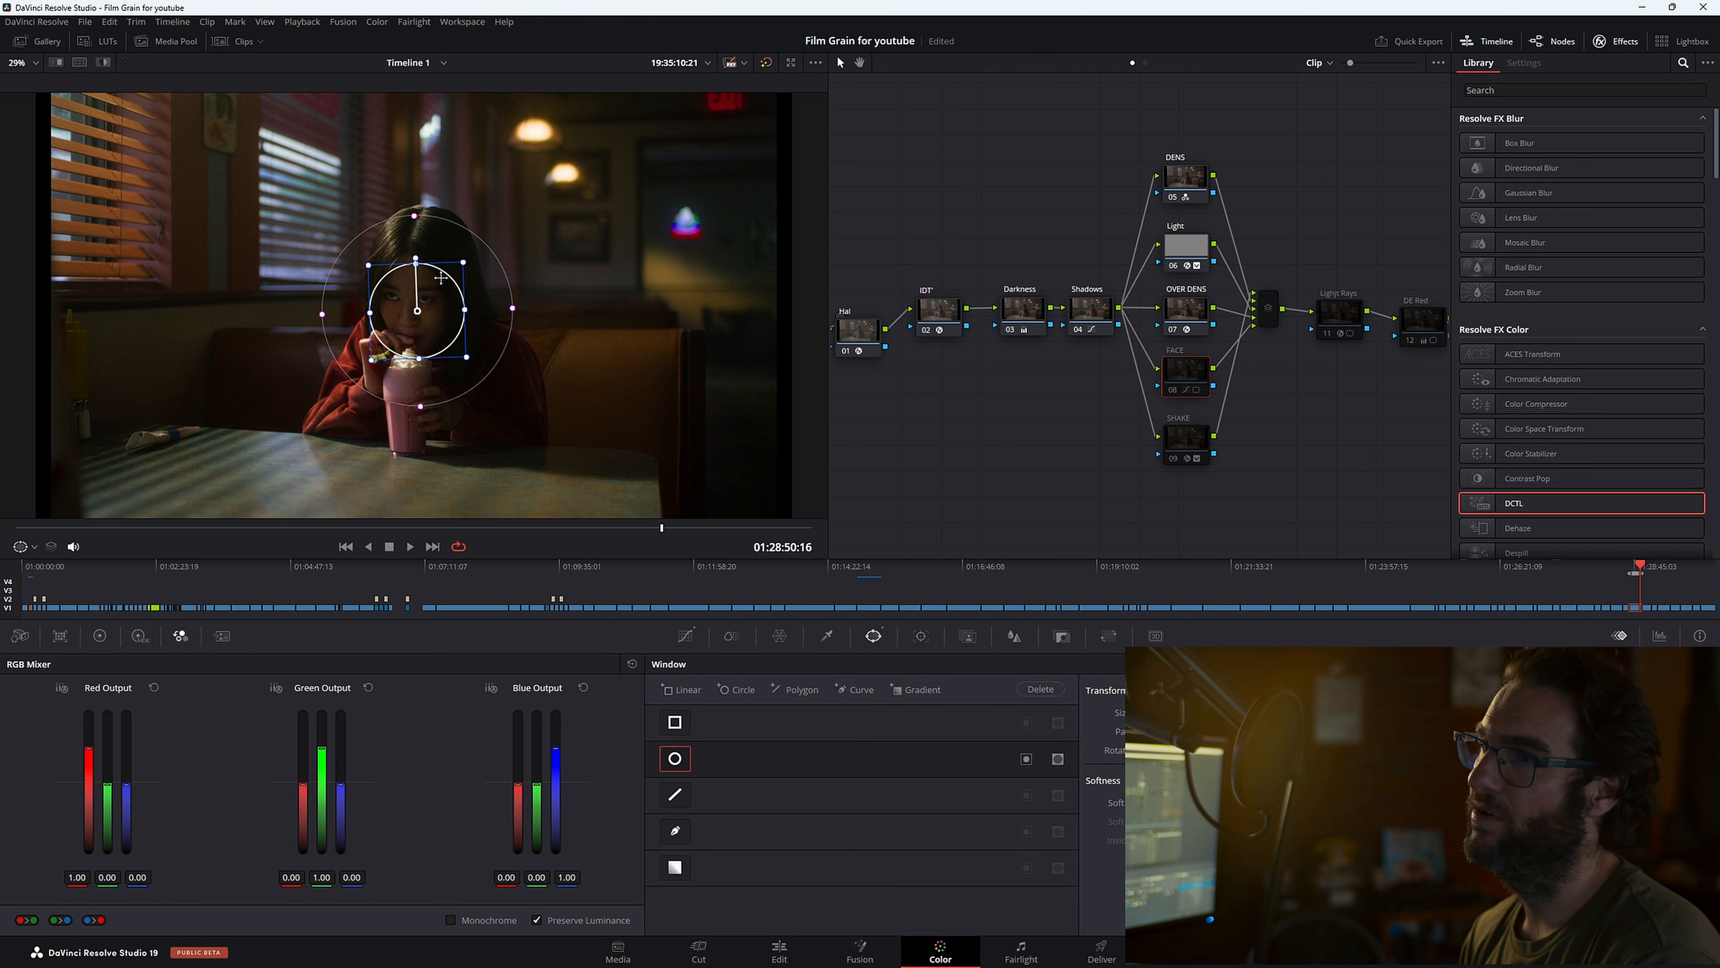
click(685, 637)
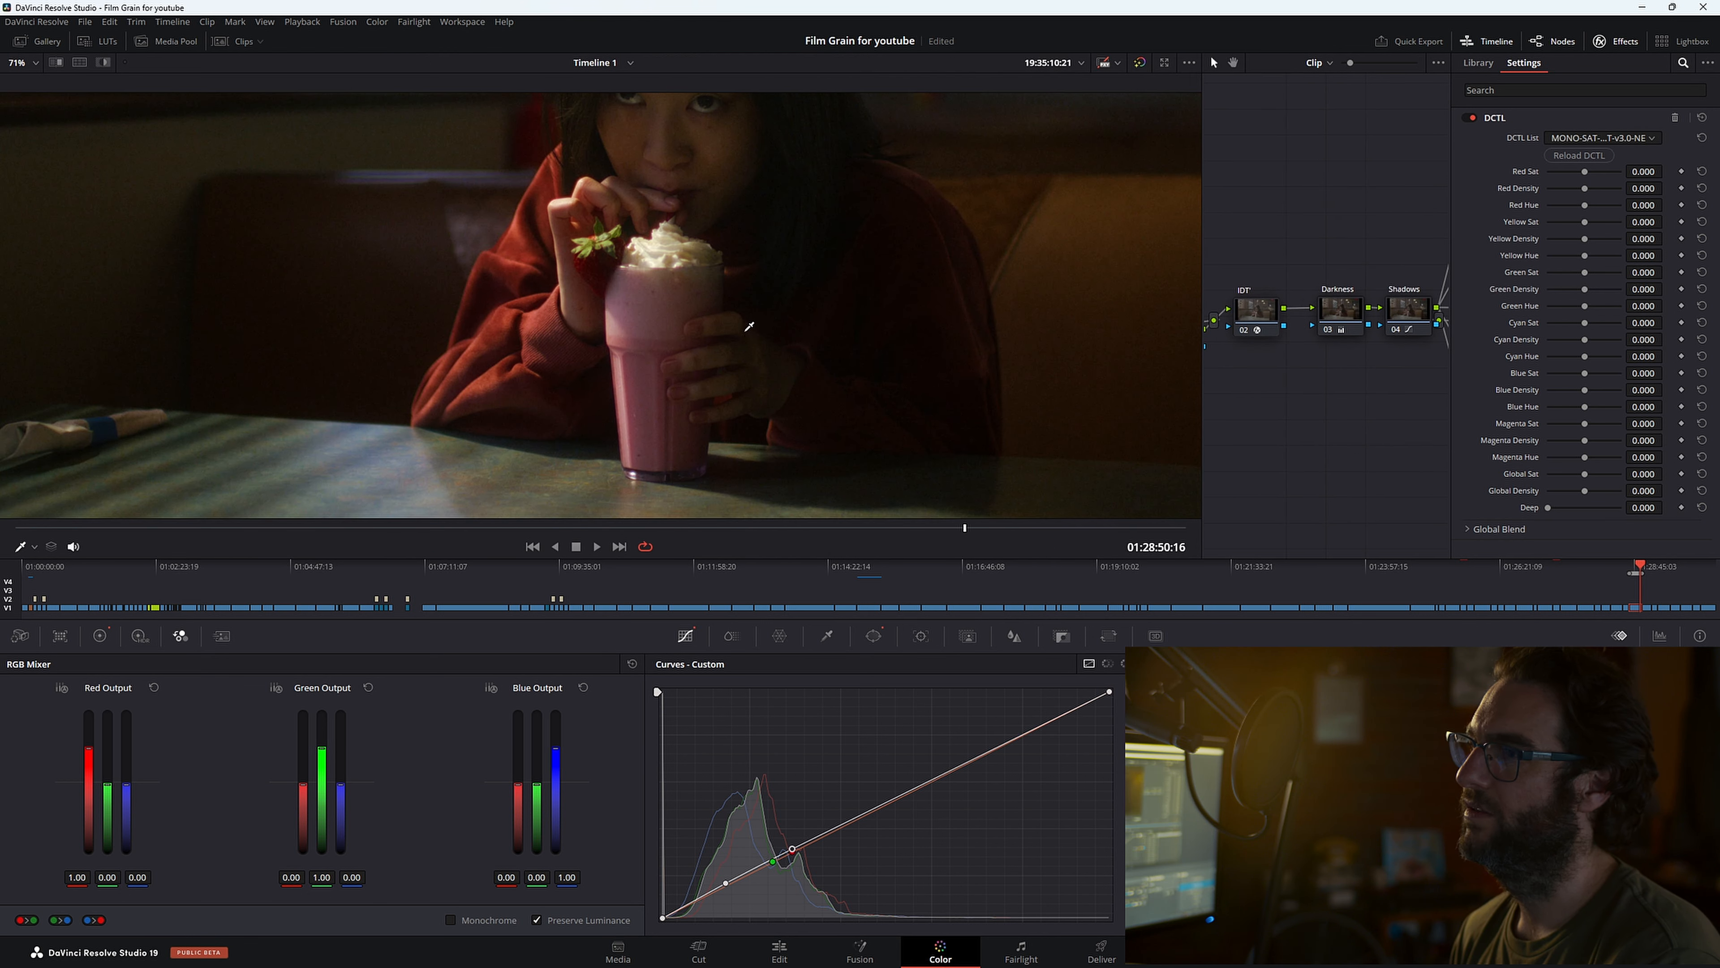
mouse_move(812, 351)
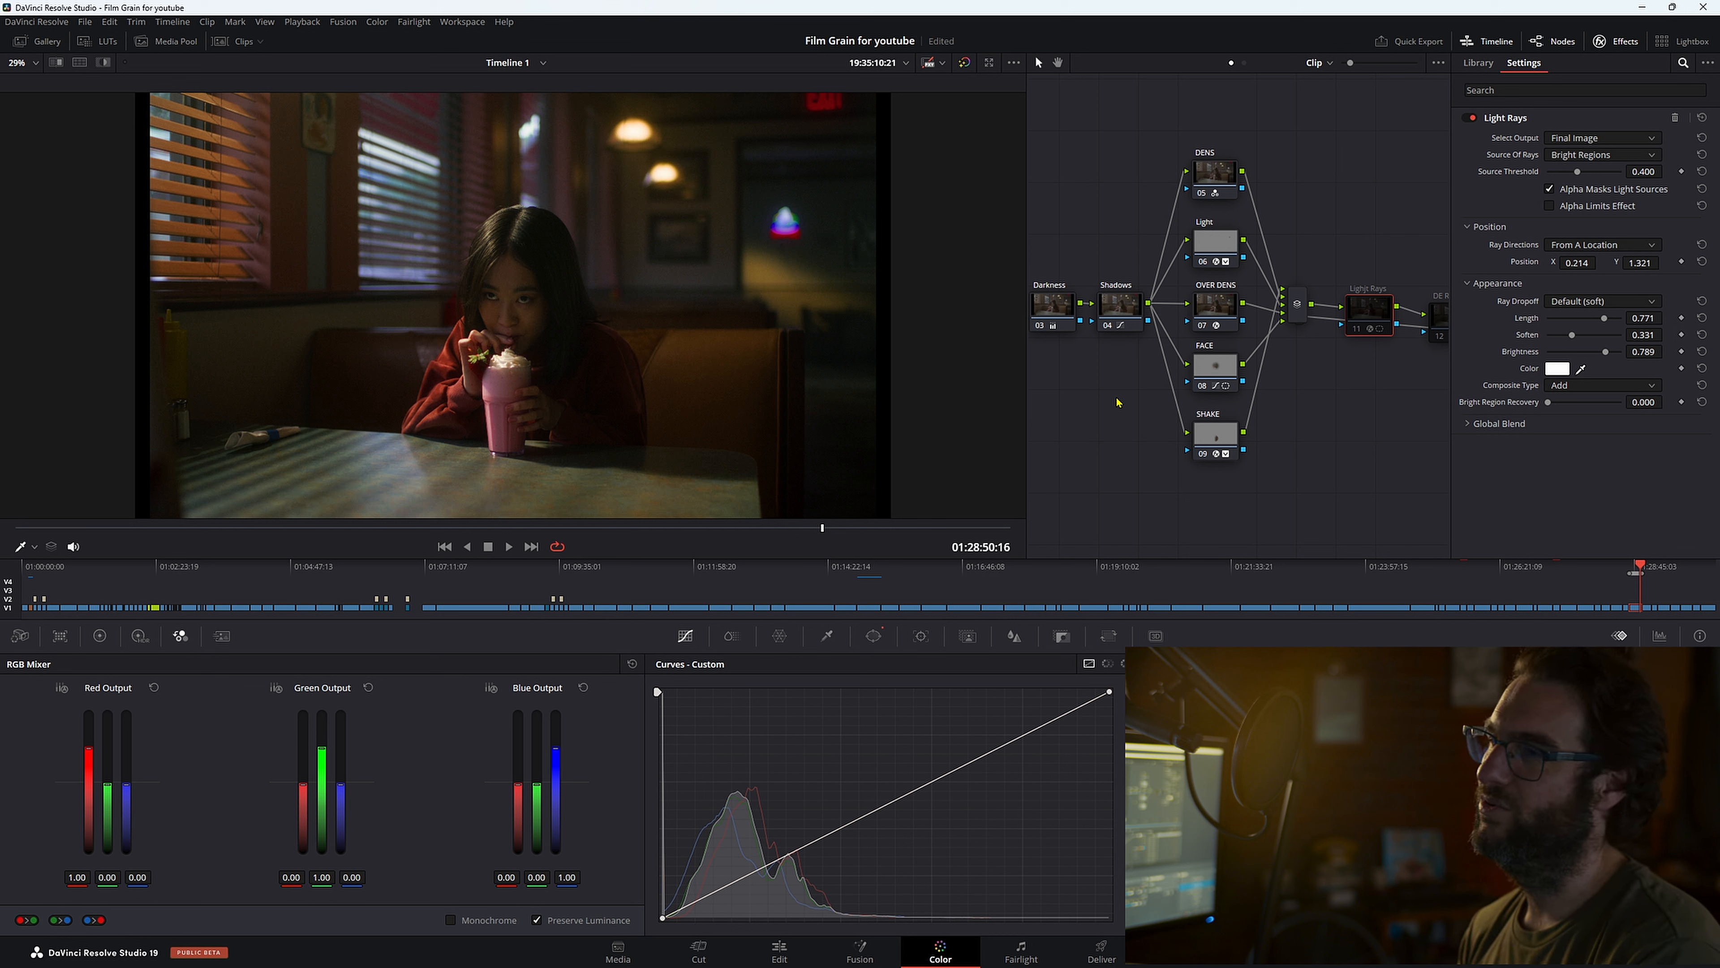
mouse_move(348, 257)
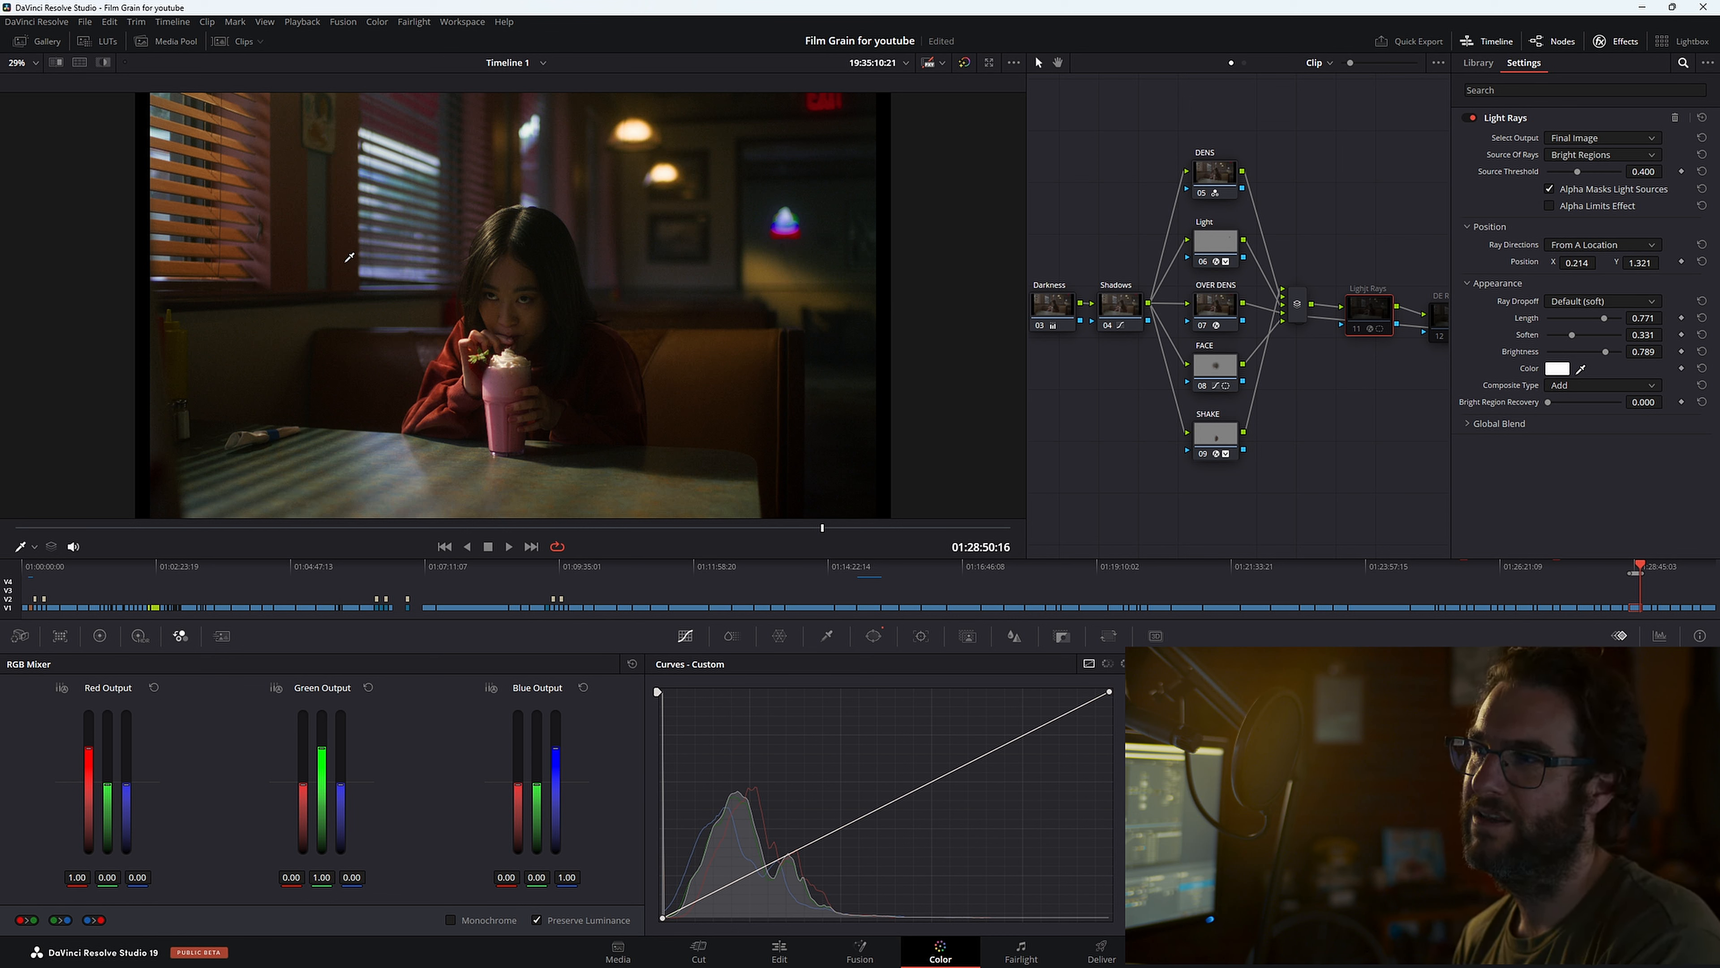
mouse_move(587, 276)
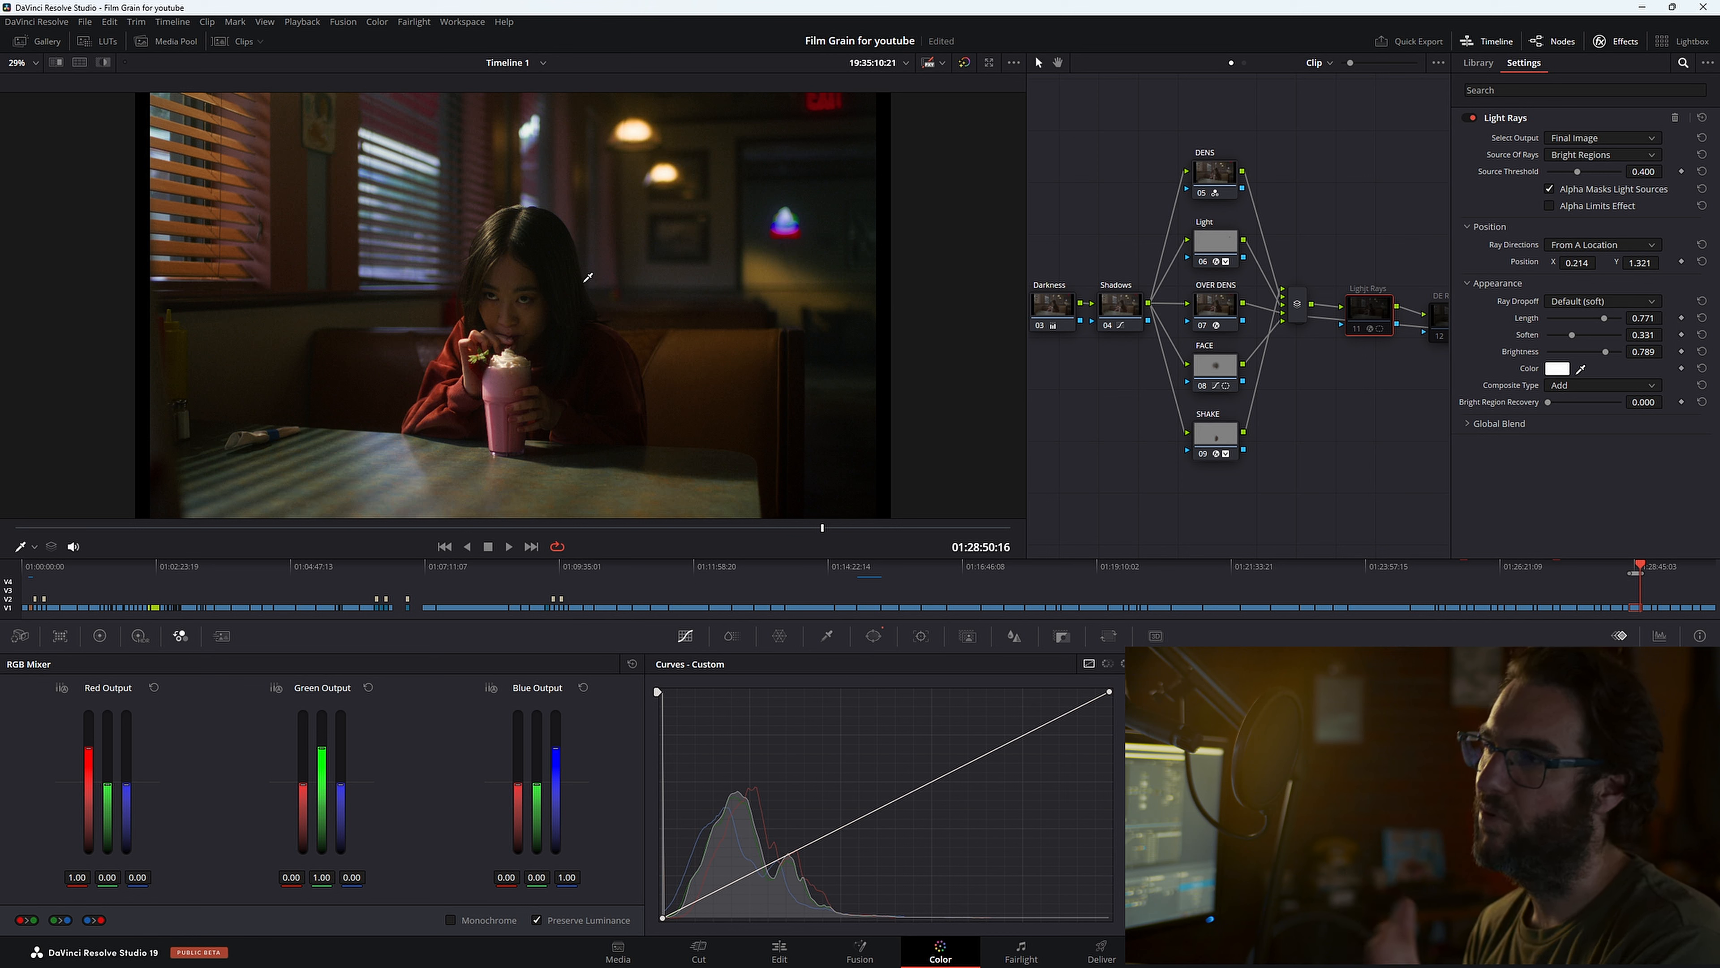
mouse_move(855, 346)
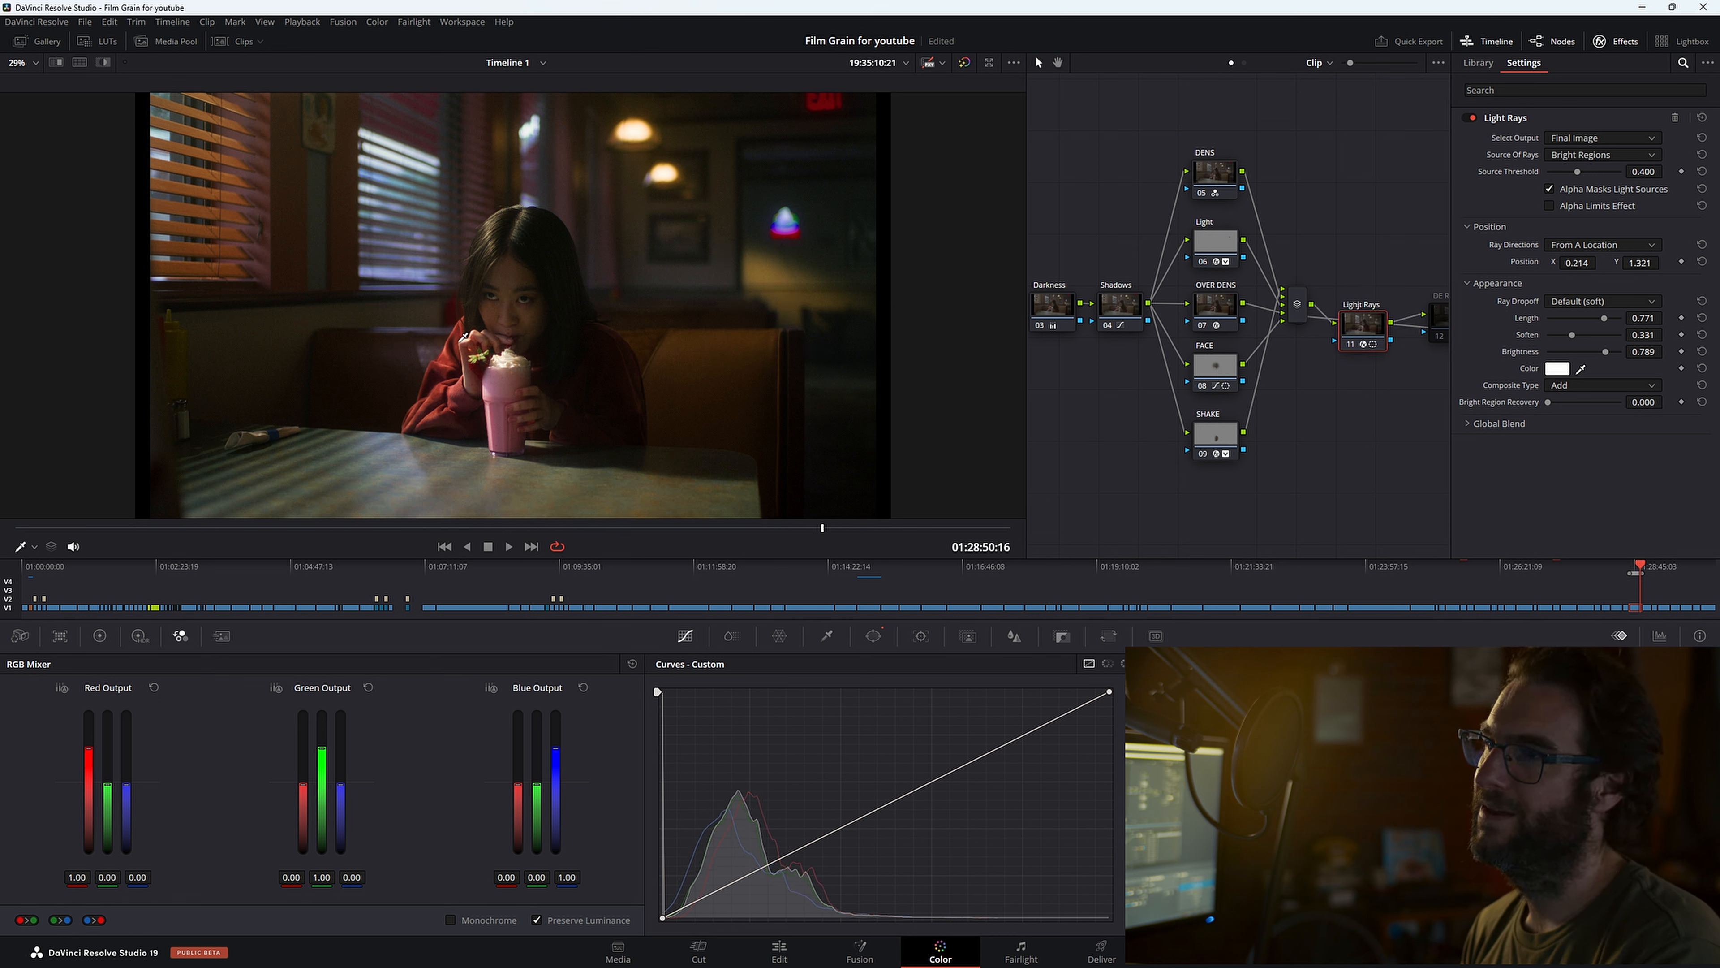
mouse_move(552, 292)
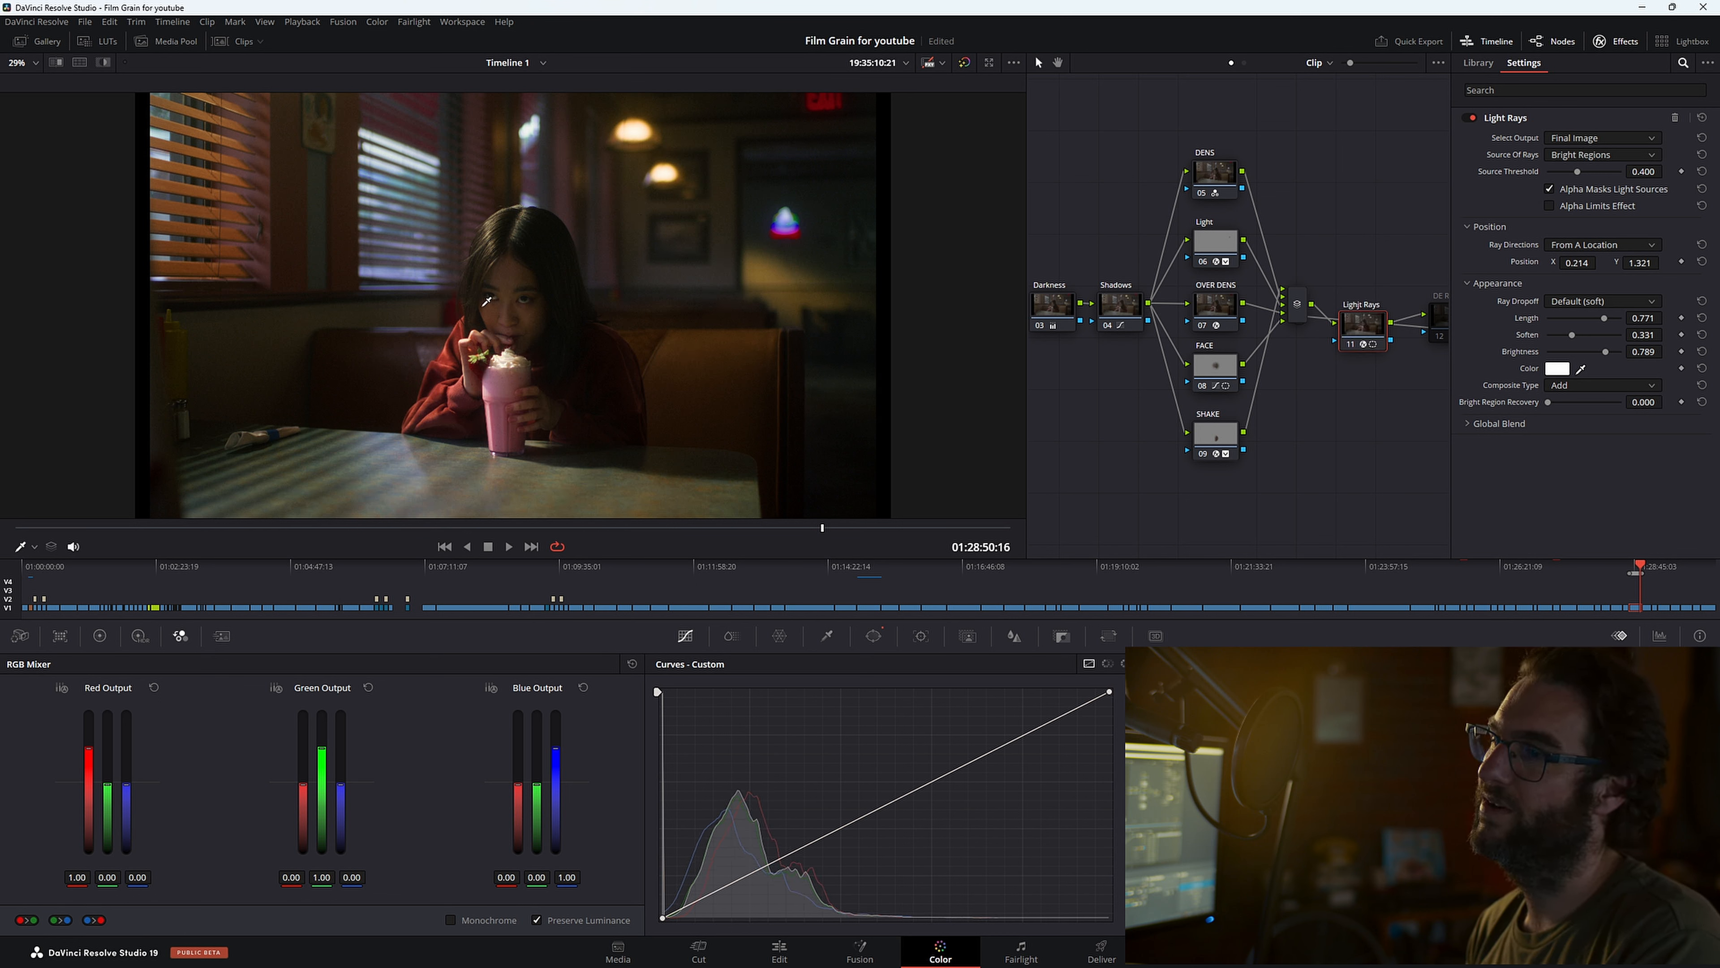
Step: Reveal the Light Rays node's hand-drawn mask outlining the window and table areas
click(873, 636)
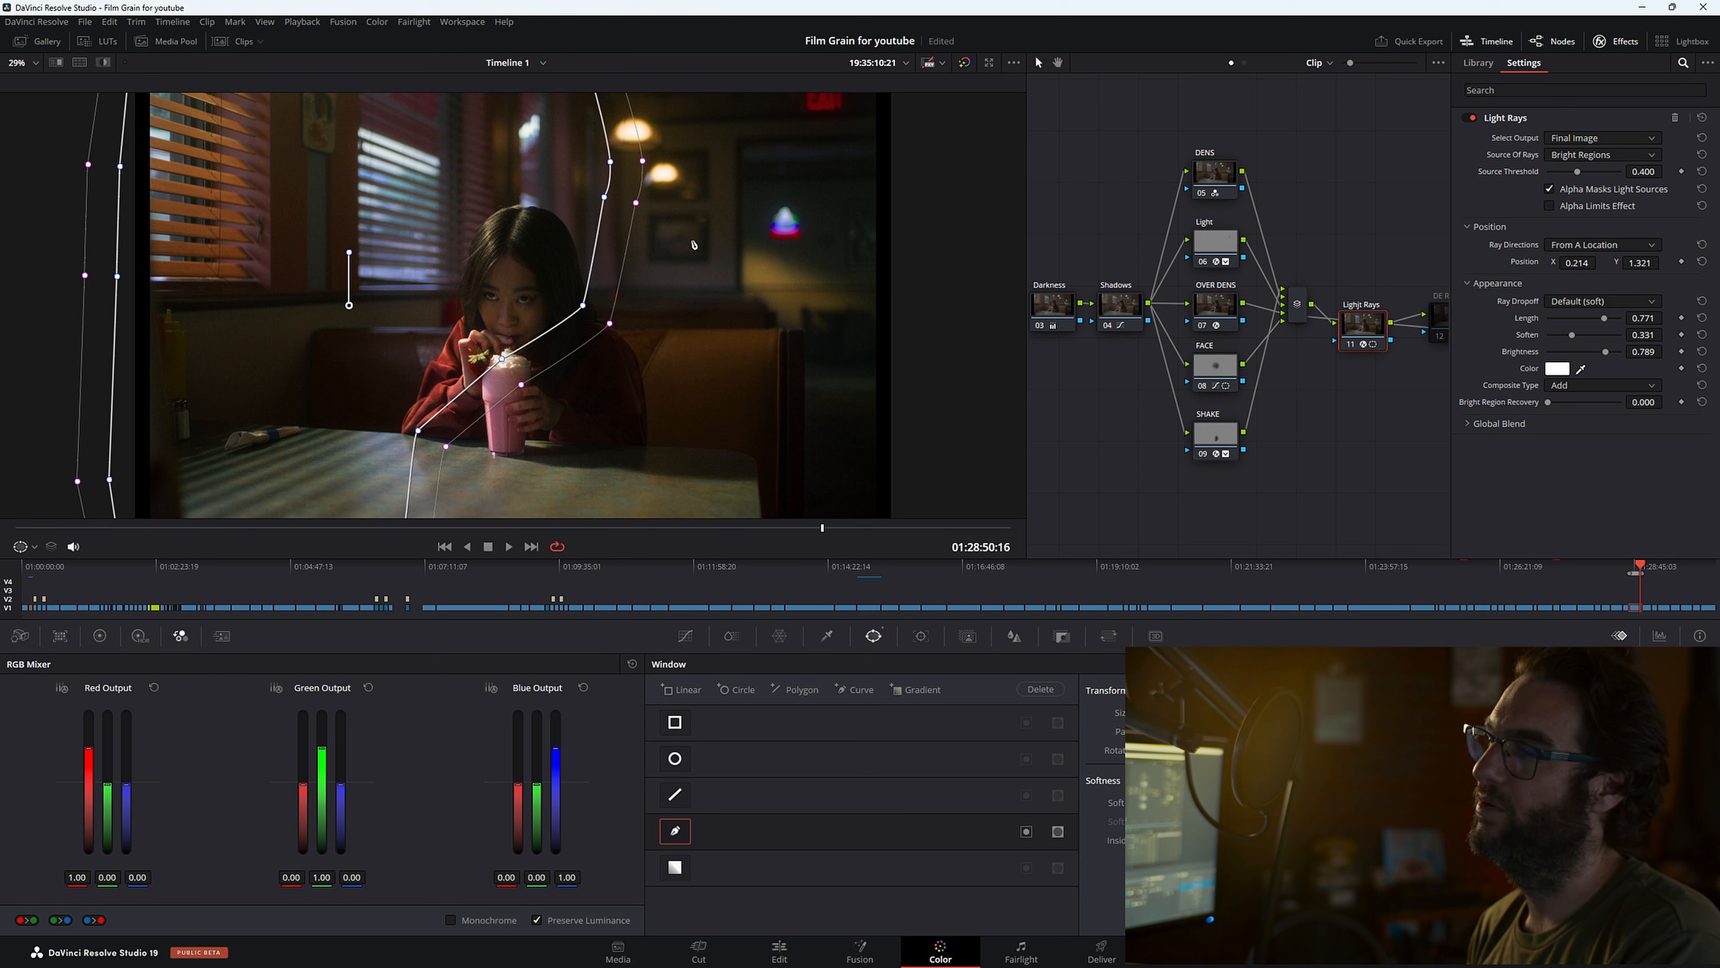
mouse_move(782, 483)
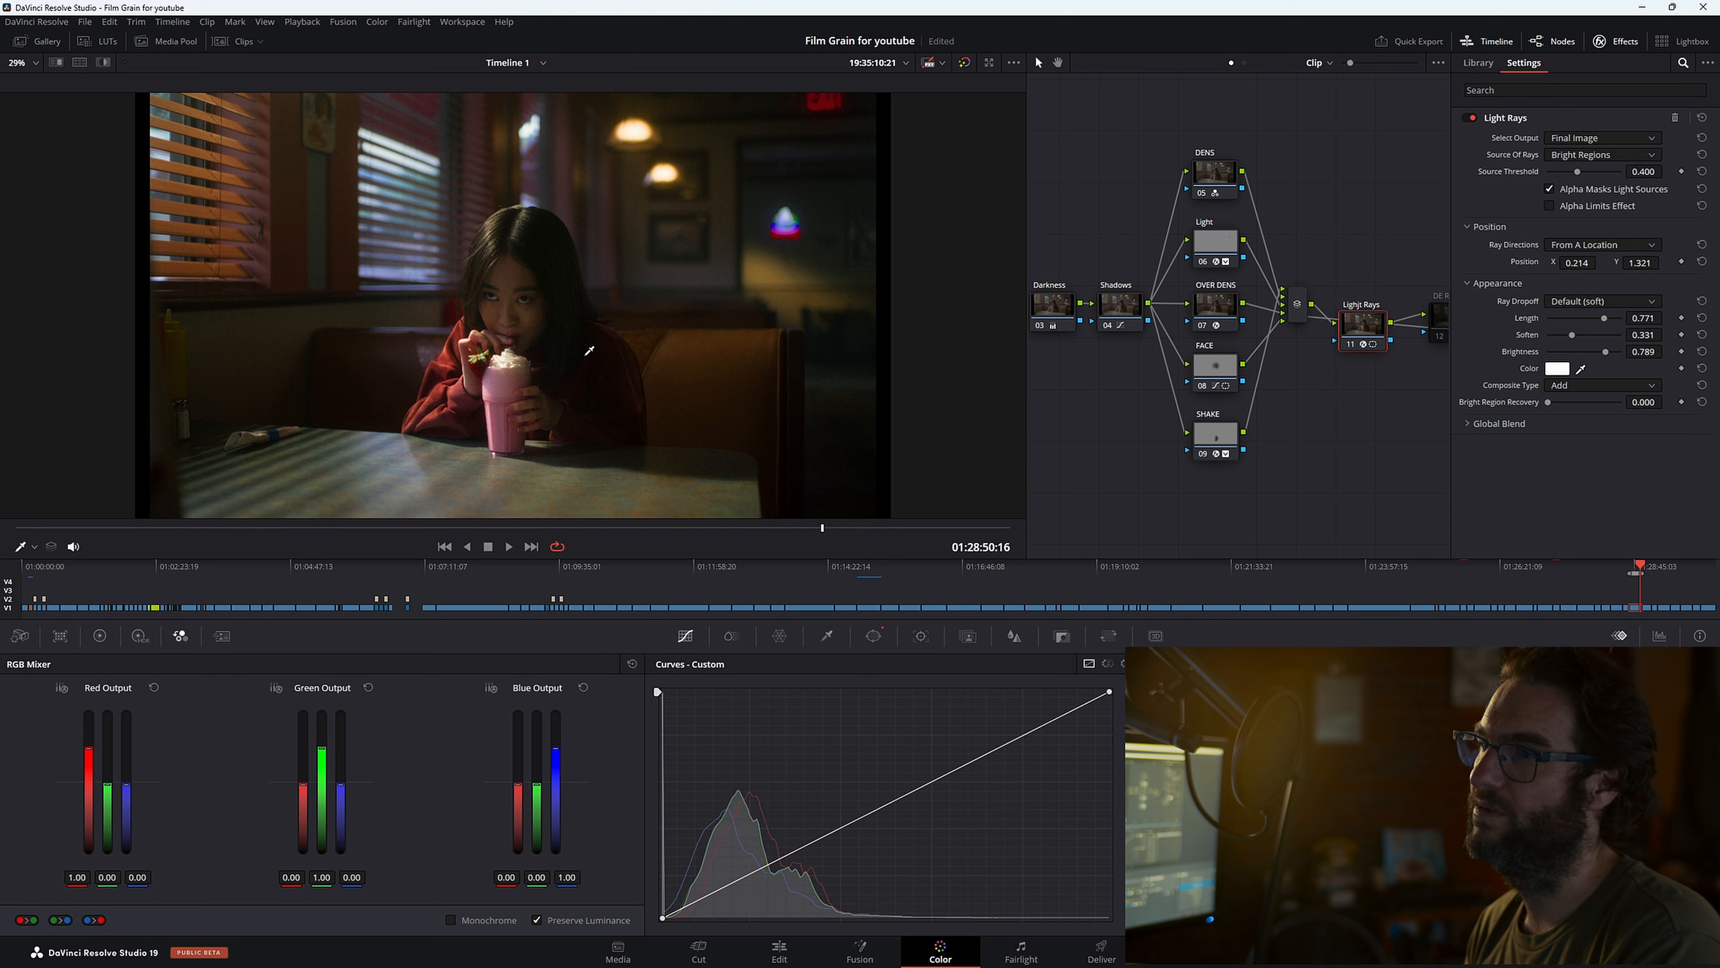
mouse_move(825, 387)
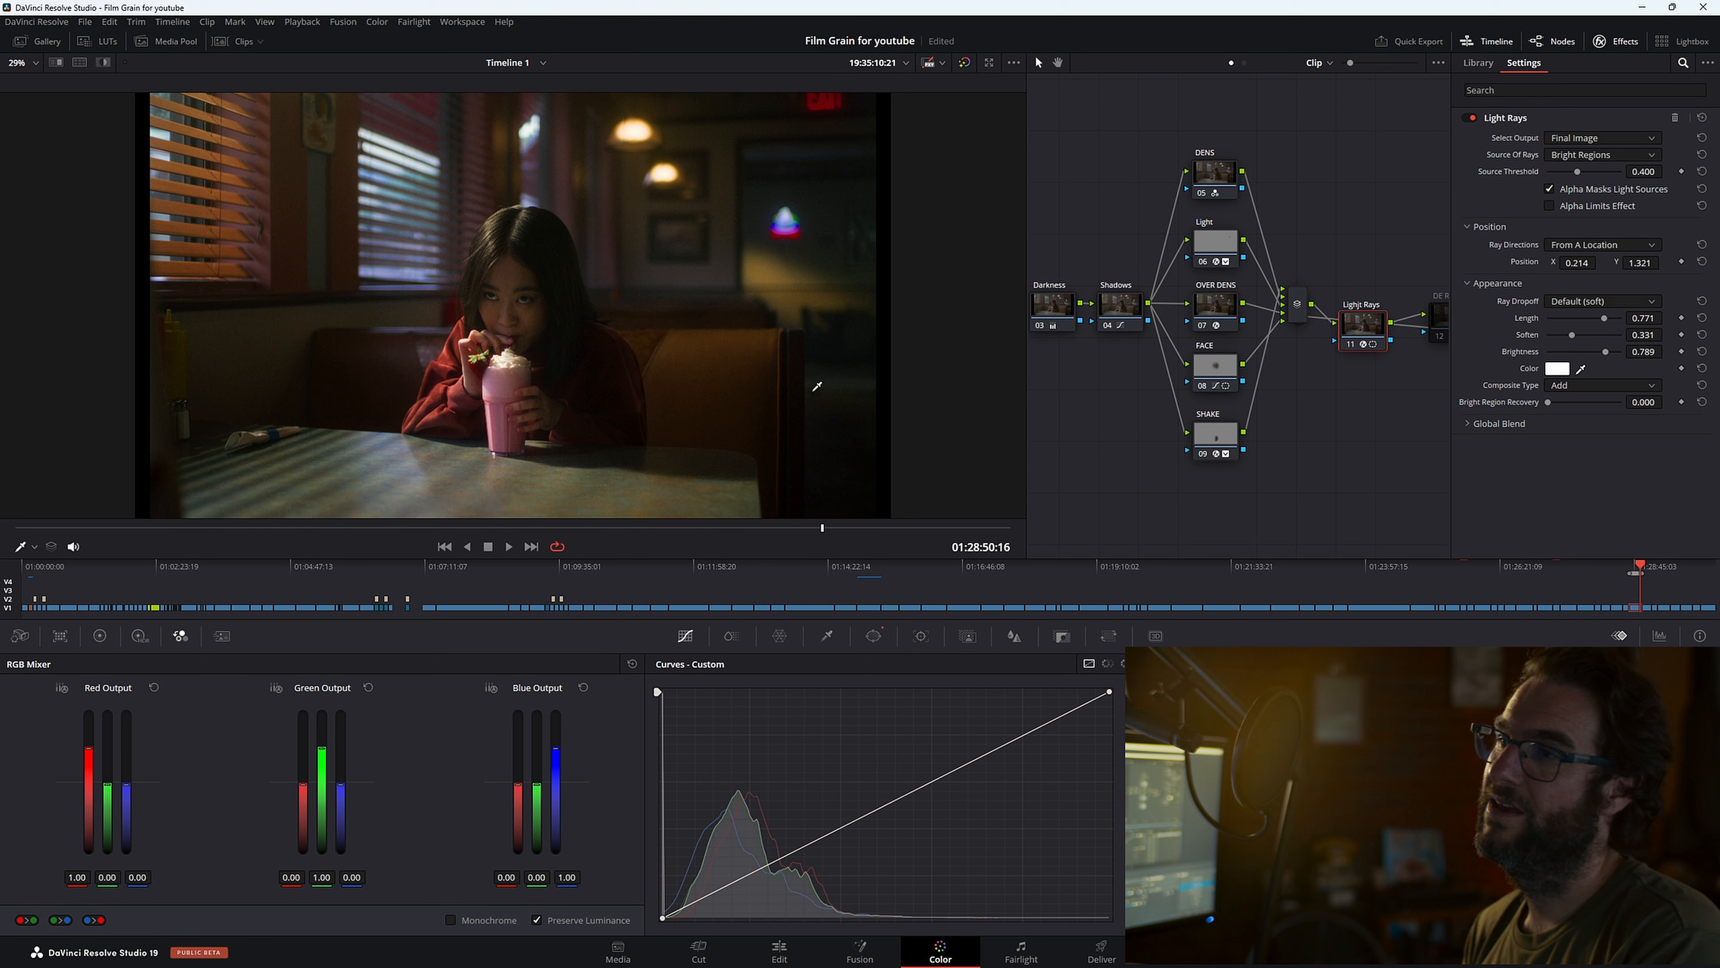
mouse_move(465, 414)
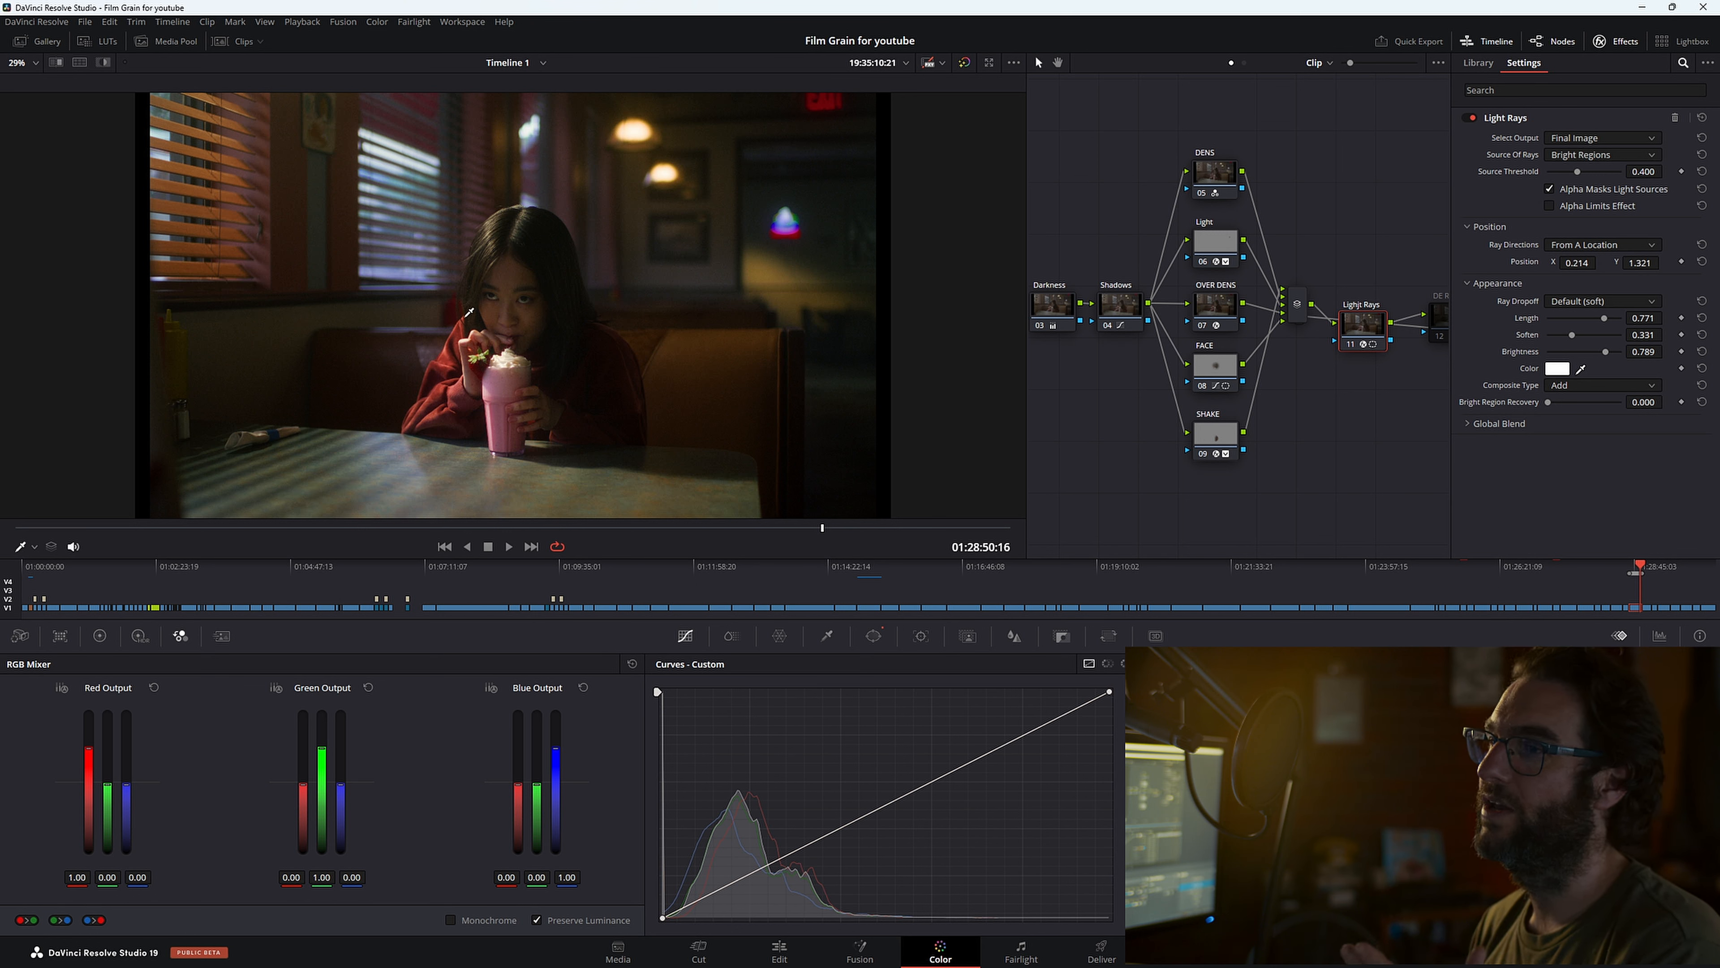
mouse_move(380, 301)
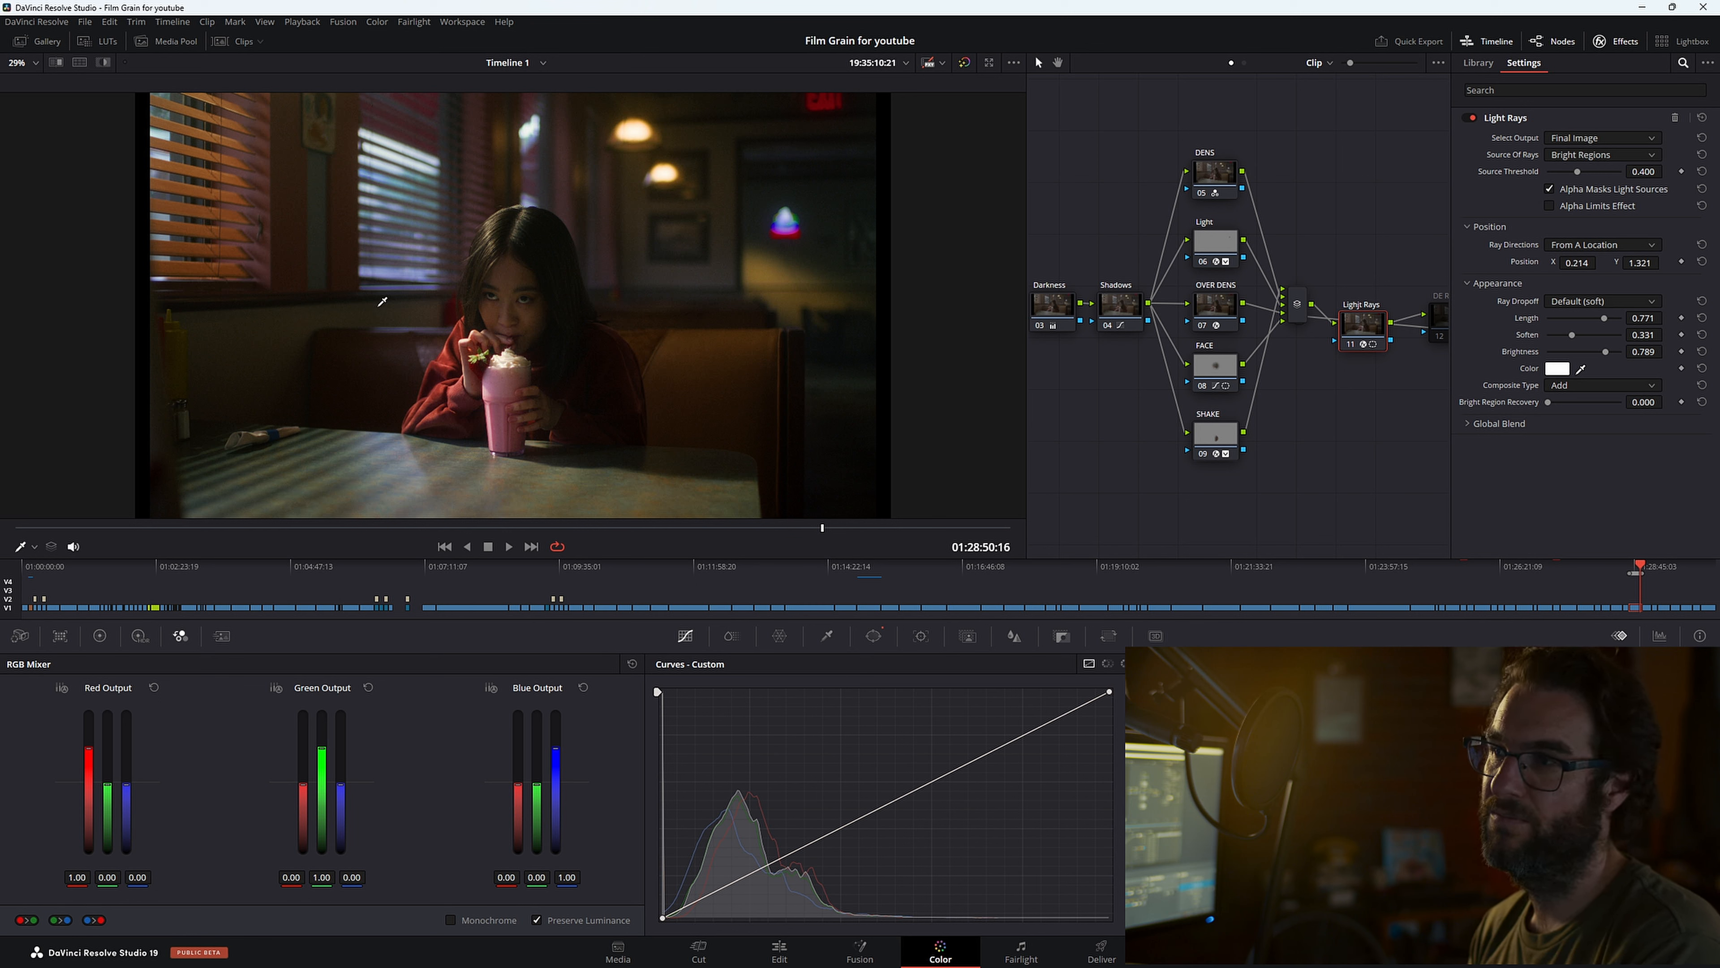
mouse_move(527, 456)
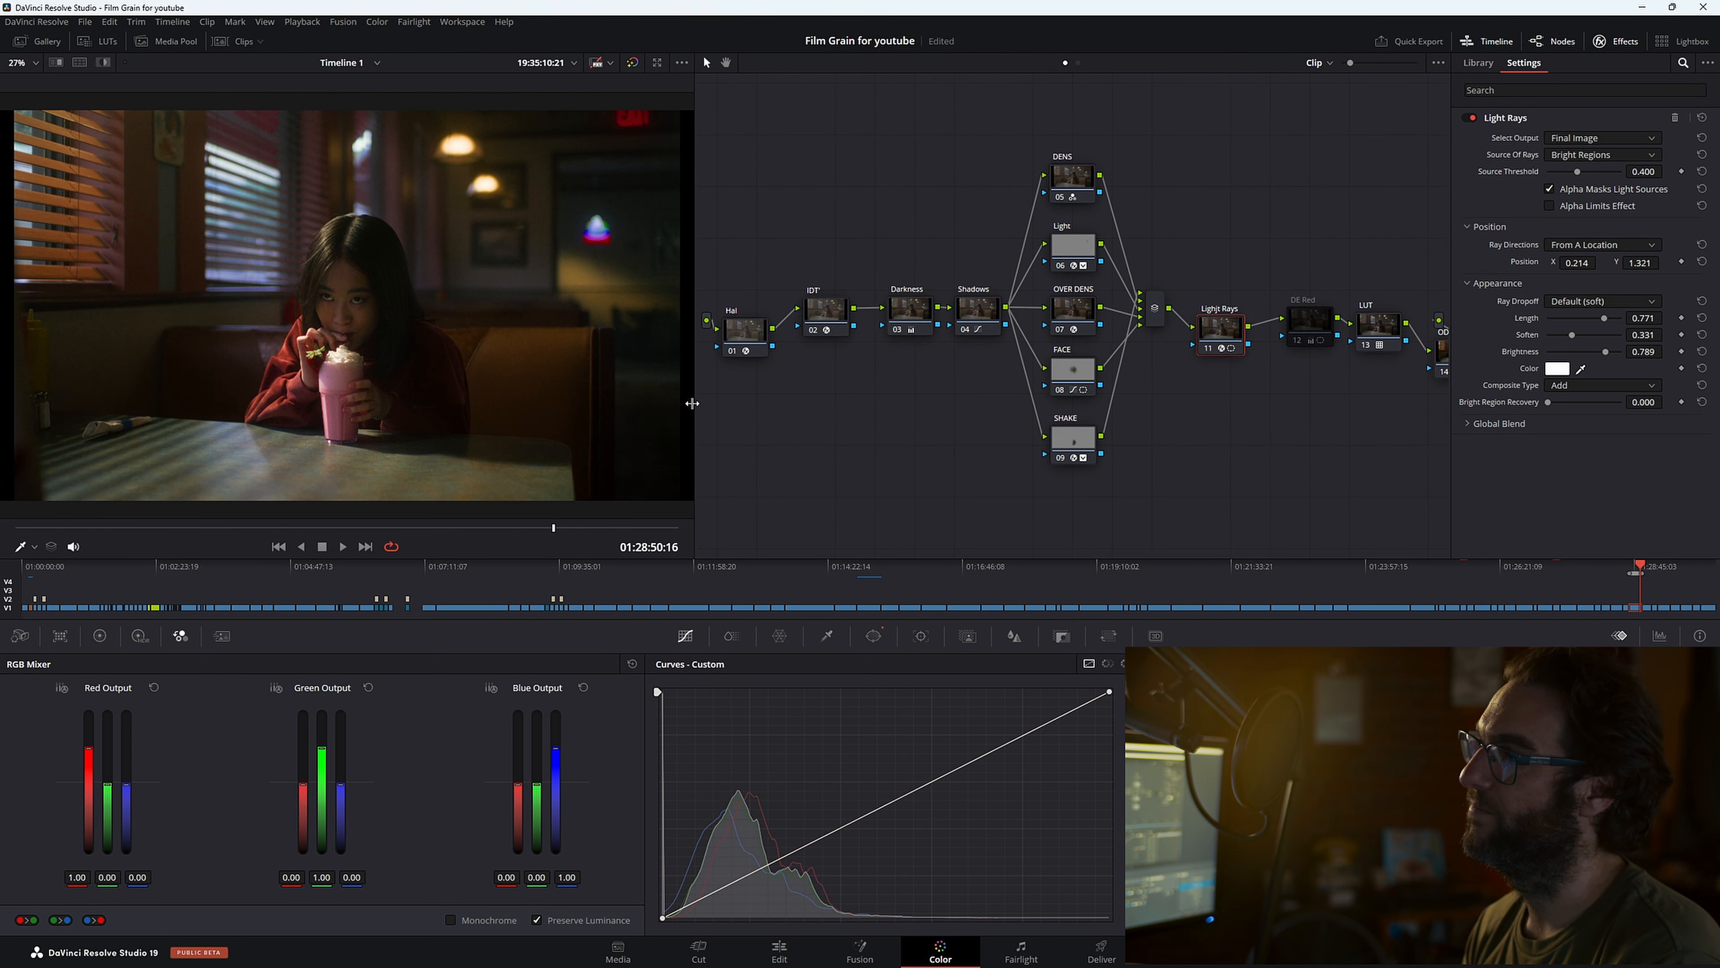
Step: Show the Resolve FX effects library alongside the full node tree
click(1477, 63)
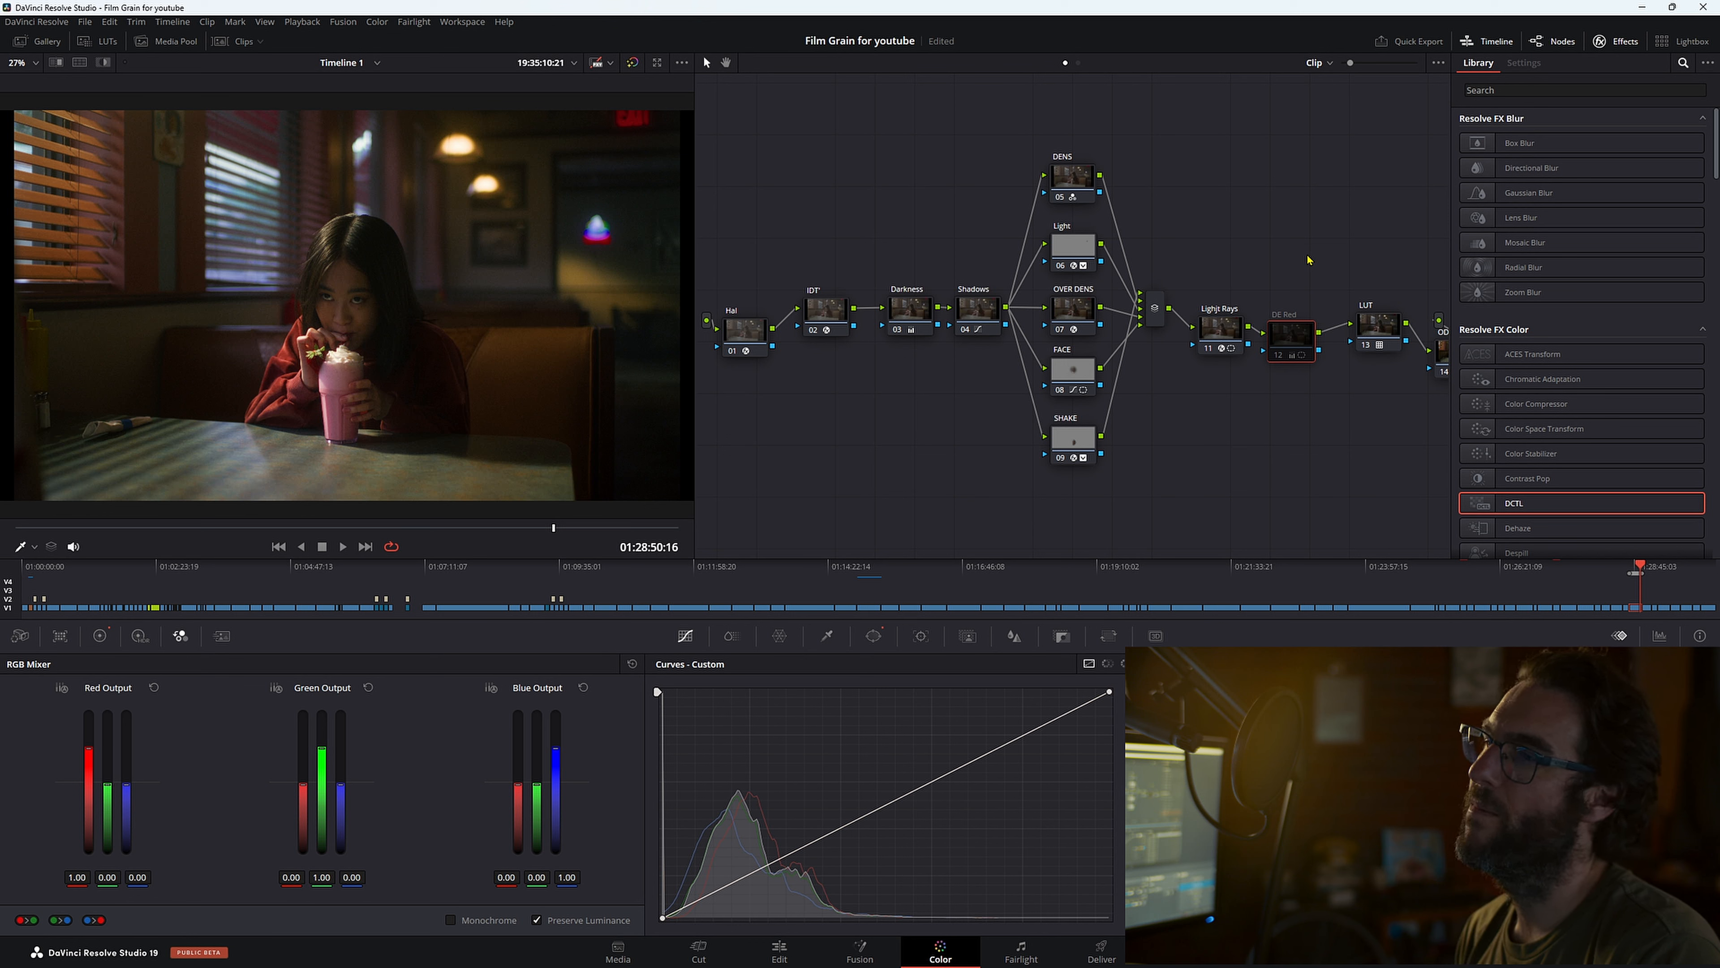
mouse_move(900, 363)
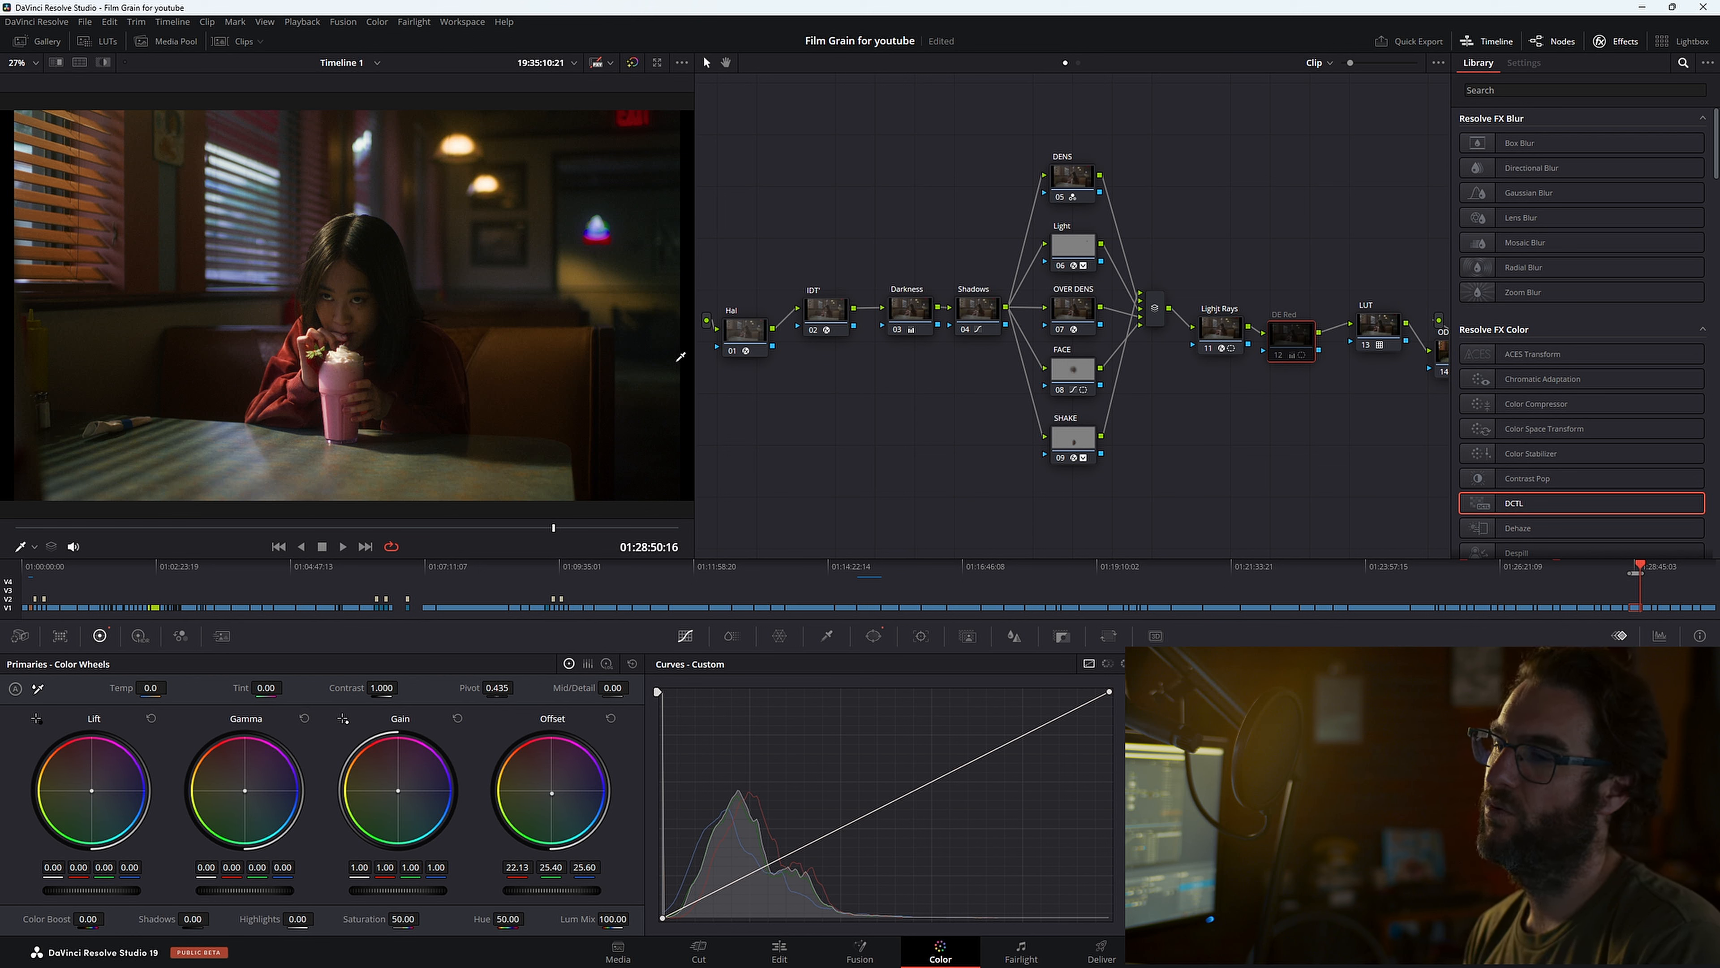
mouse_move(570, 768)
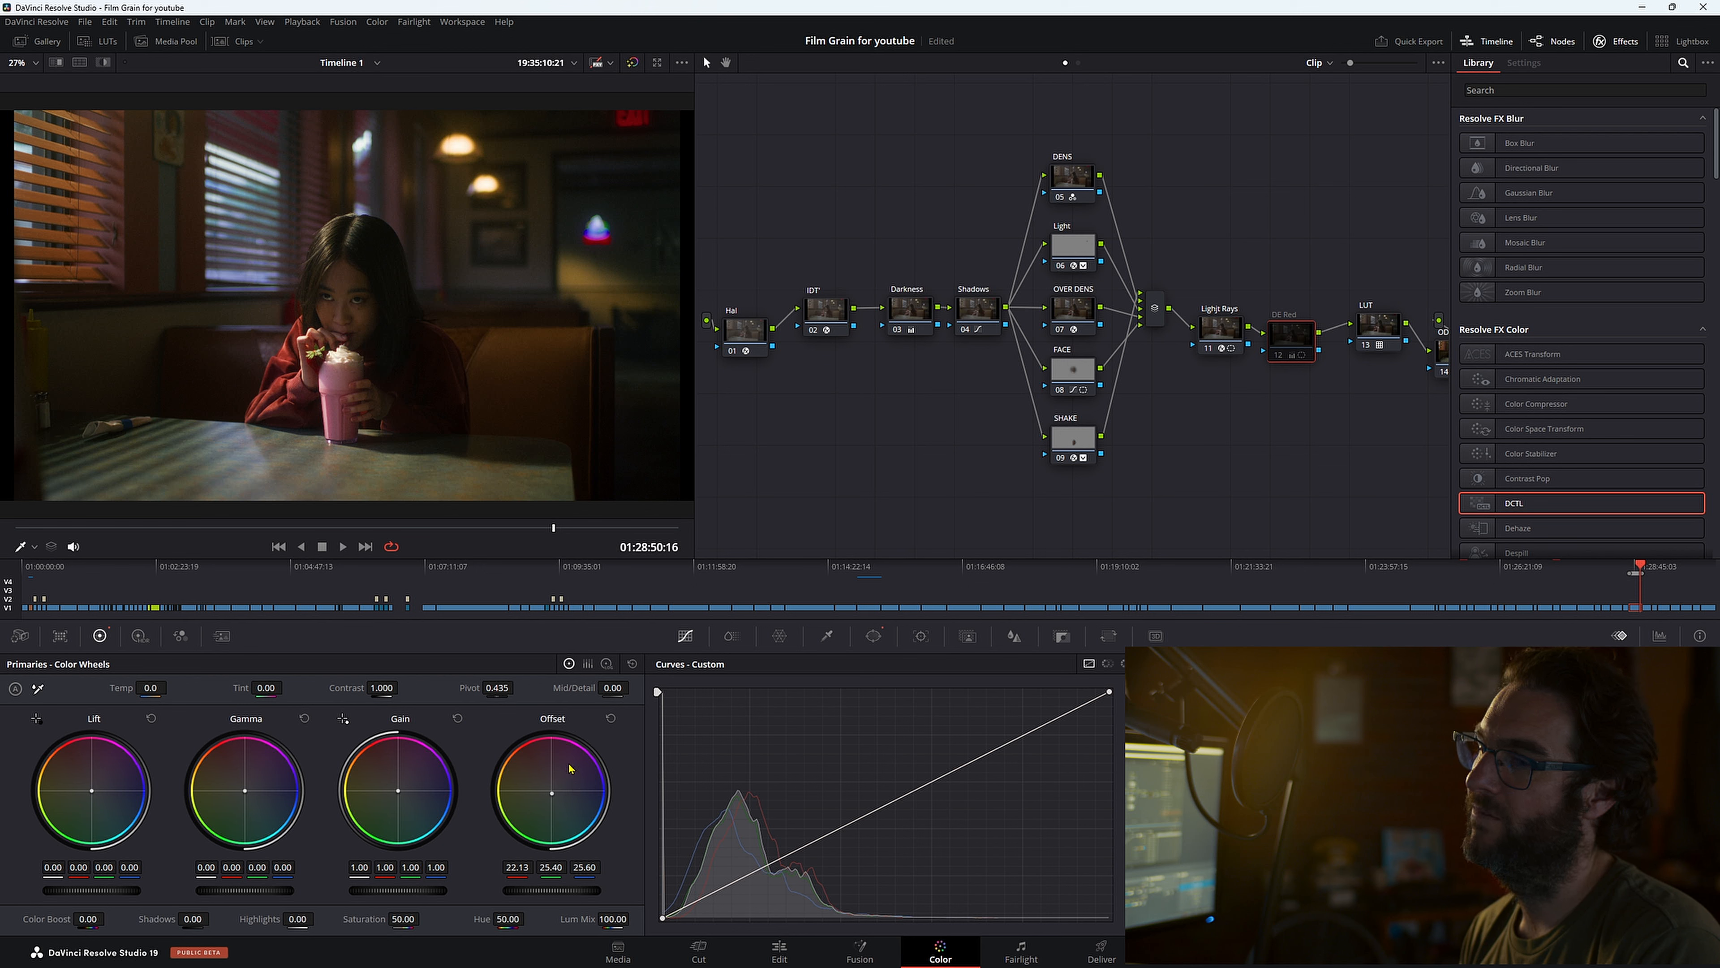
mouse_move(558, 790)
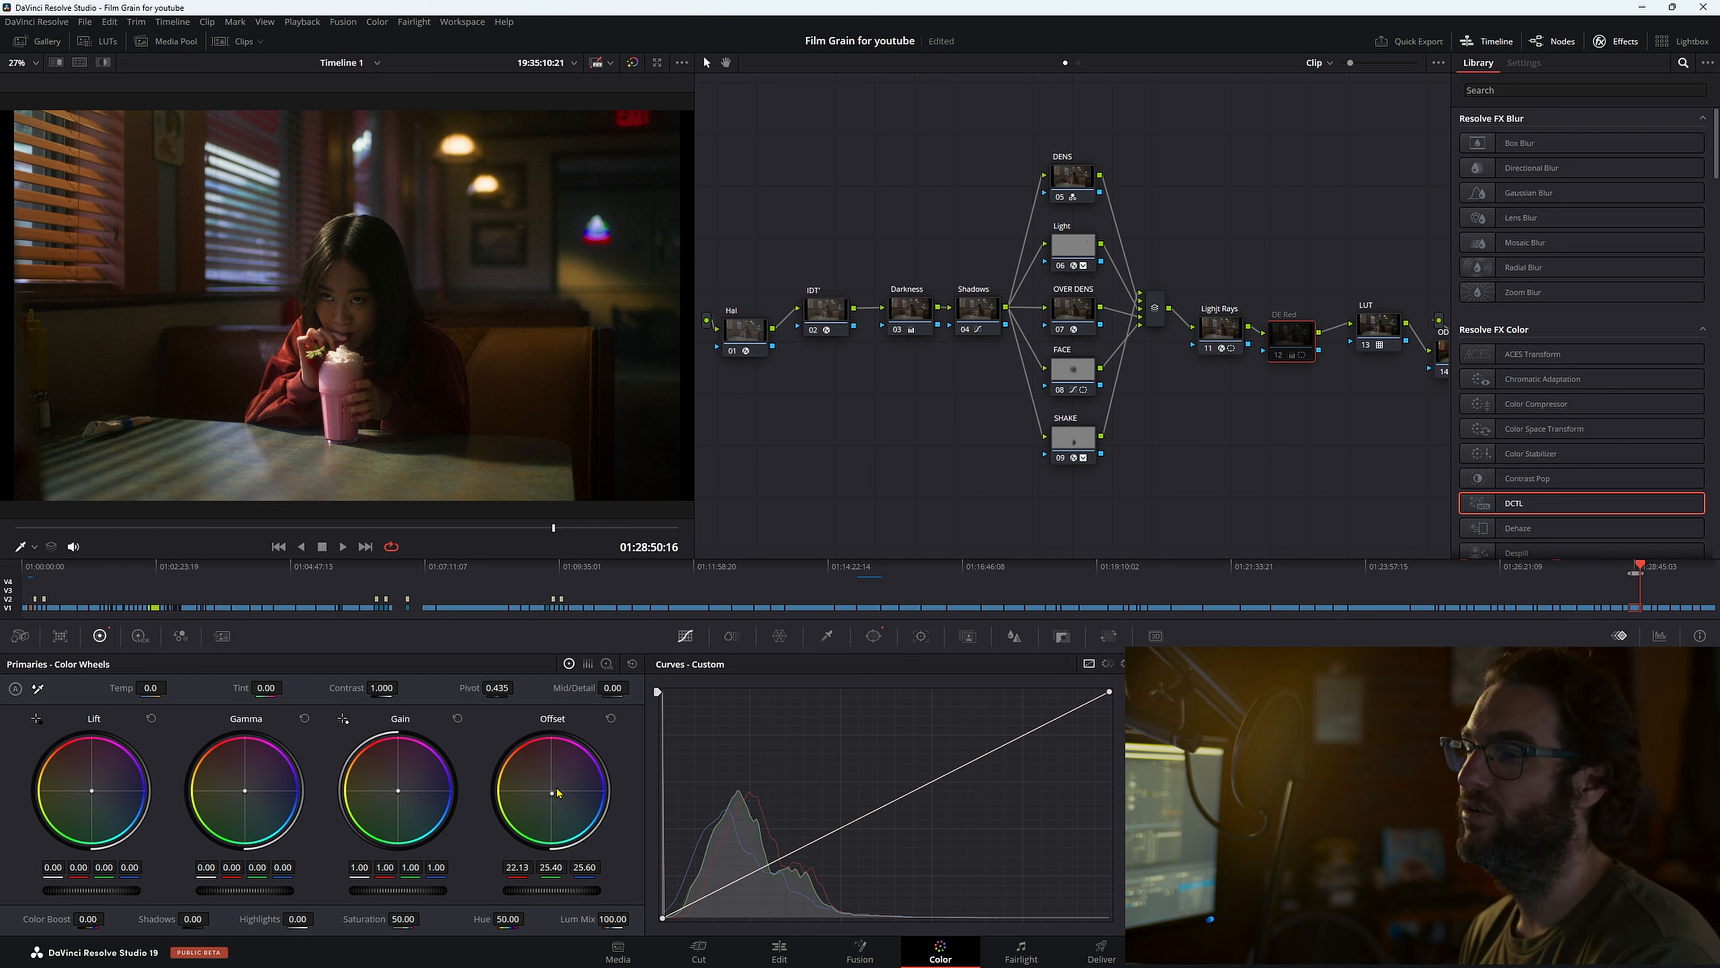